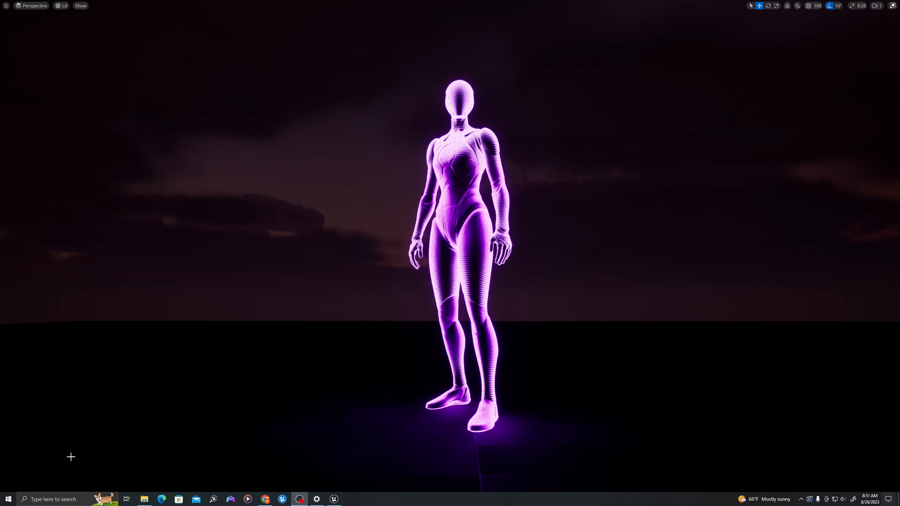
{"action": "mouse_move", "coordinate": [67, 449]}
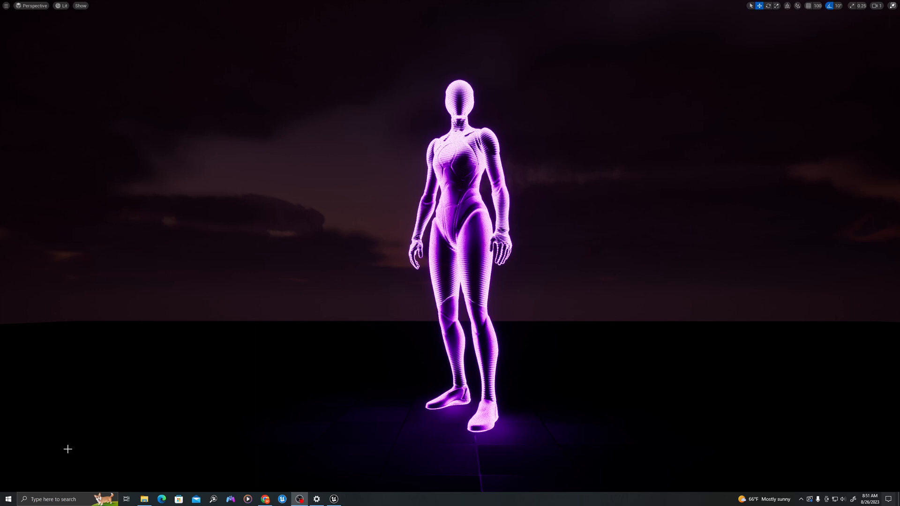
{"action": "mouse_move", "coordinate": [254, 408]}
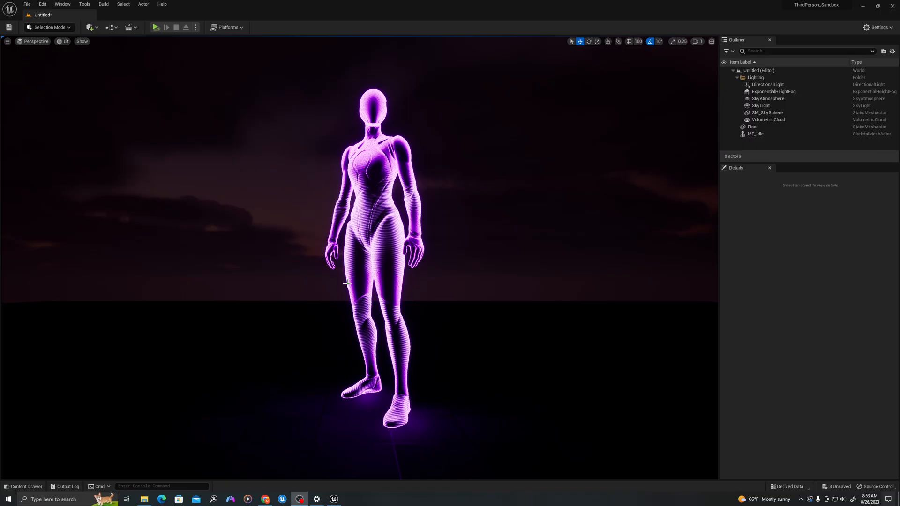
Step: Create material M_HologramBase in HologramTutorial and open it in the material editor
{"action": "left_click", "coordinate": [22, 487]}
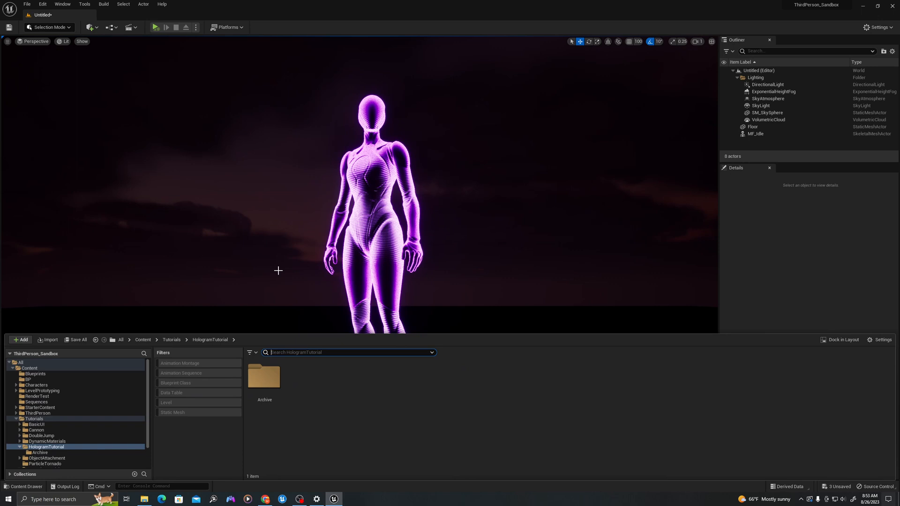
{"action": "mouse_move", "coordinate": [314, 392]}
{"action": "type", "text": "M_HologramBase"}
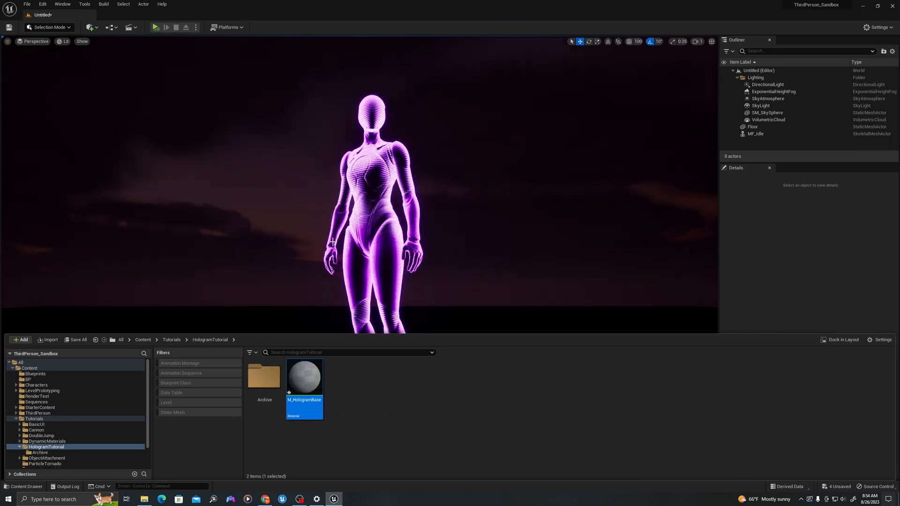
{"action": "double_click", "coordinate": [304, 377]}
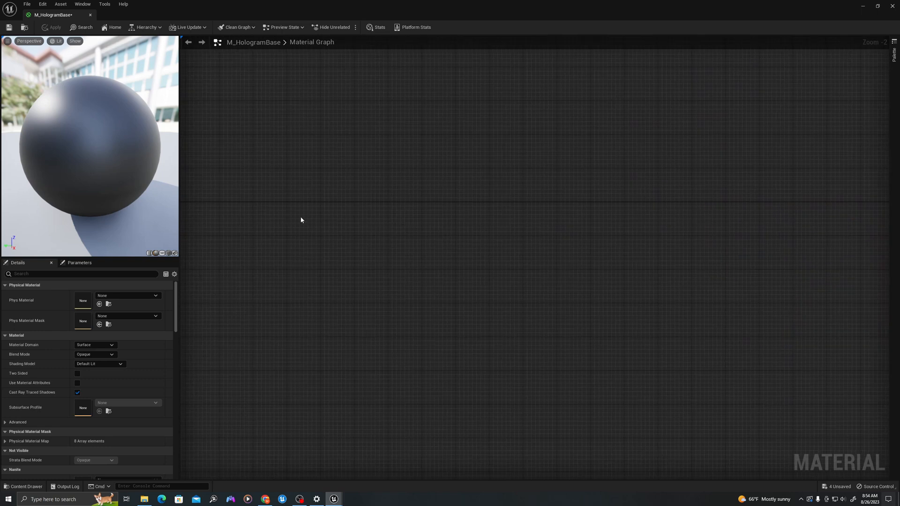
{"action": "mouse_move", "coordinate": [290, 211]}
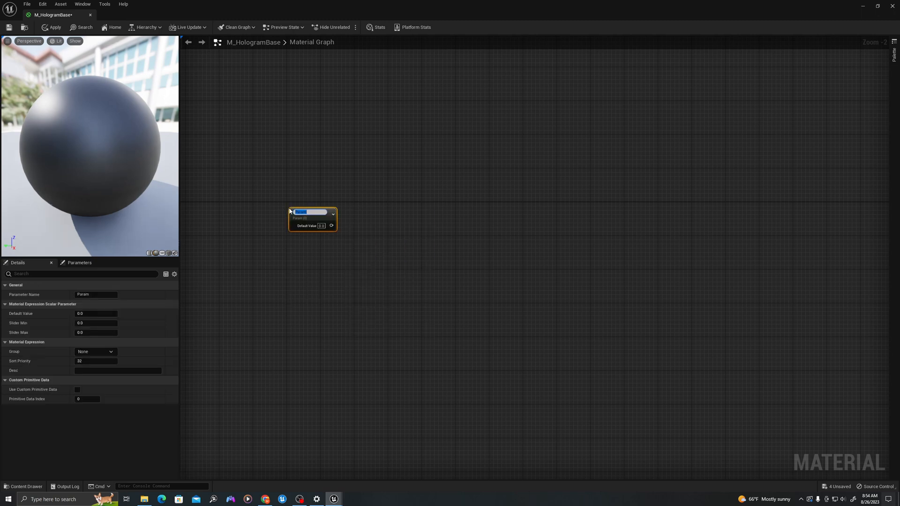
Step: Place four Scalar Parameter nodes and a GeneratedBand function node beside them
{"action": "left_click", "coordinate": [300, 254]}
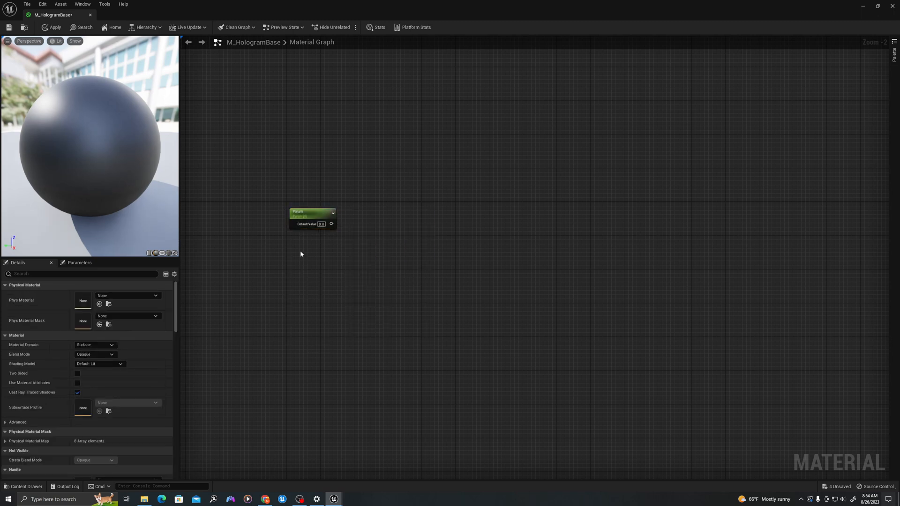
{"action": "left_click", "coordinate": [312, 218]}
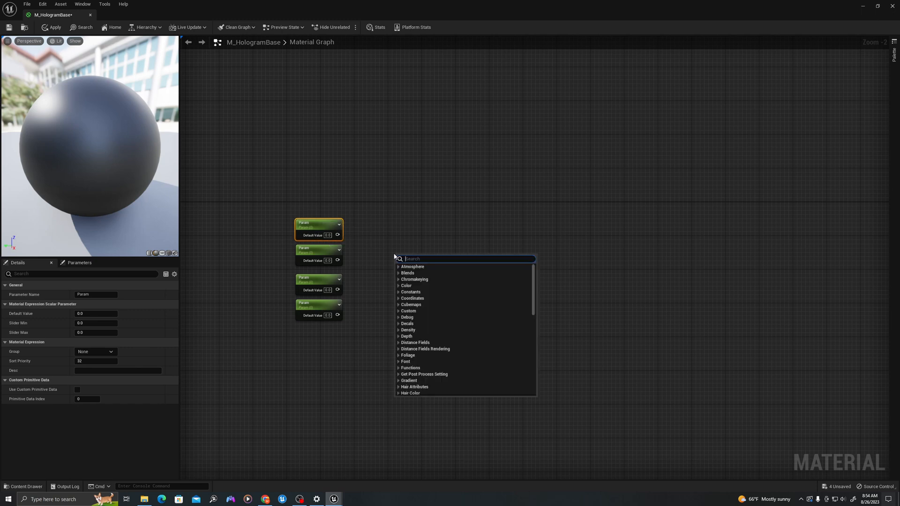
{"action": "type", "text": "gene"}
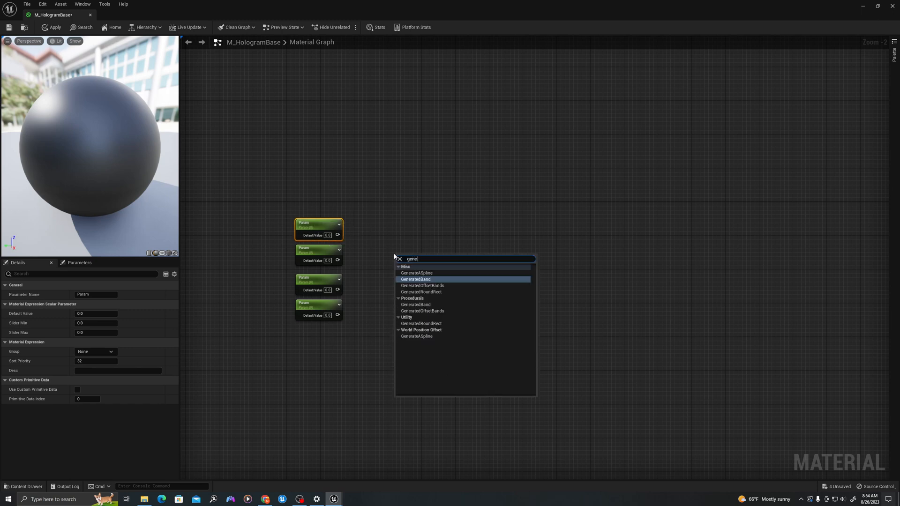
{"action": "left_click", "coordinate": [416, 279]}
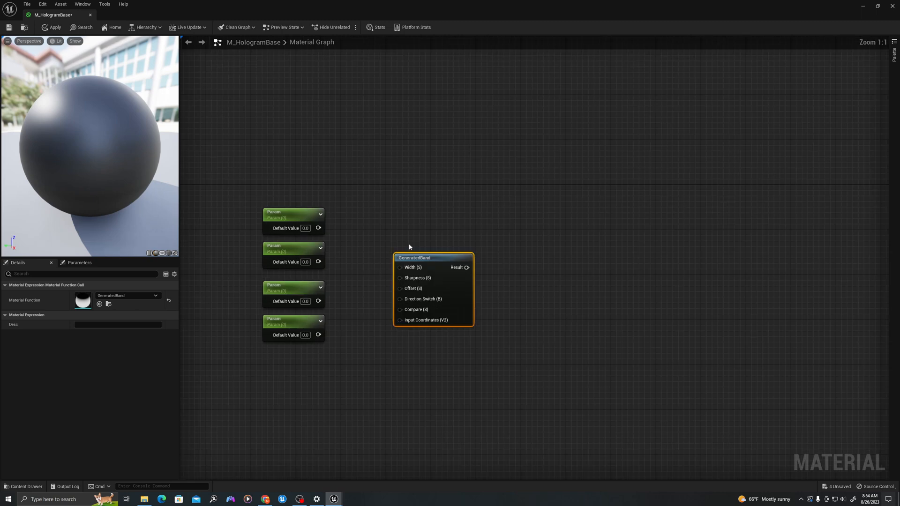
{"action": "left_click_drag", "start_coordinate": [414, 257], "coordinate": [435, 234]}
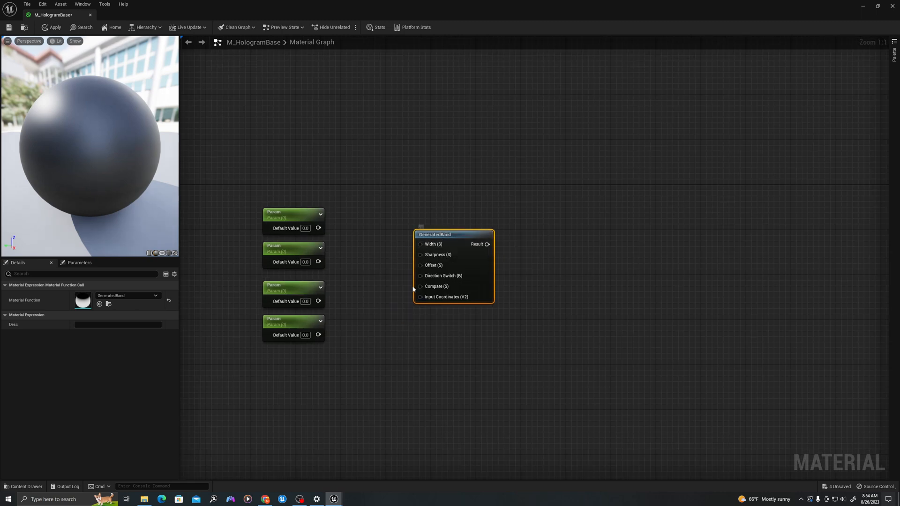
{"action": "mouse_move", "coordinate": [400, 275]}
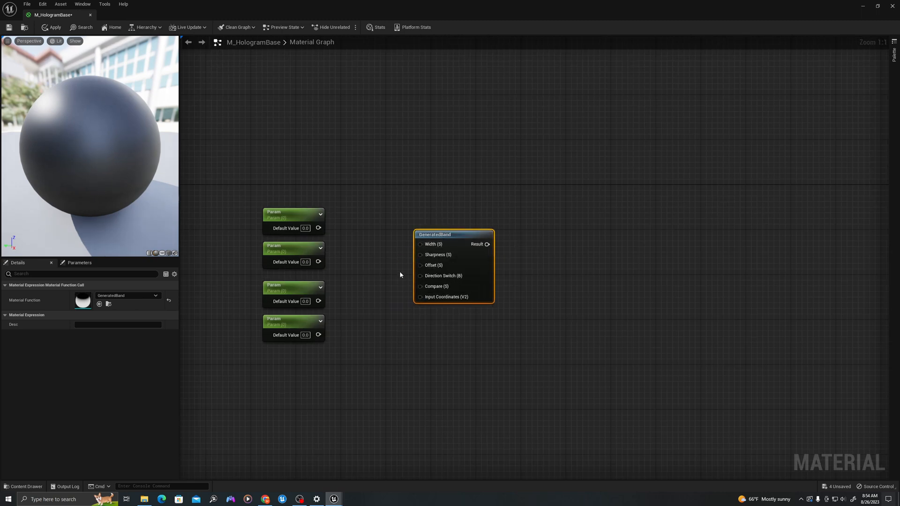
Step: Name the parameters BandWidth_1, Sharpness_1, YSpeed_1 and UVScaleBands_1 in Details
{"action": "left_click", "coordinate": [293, 213]}
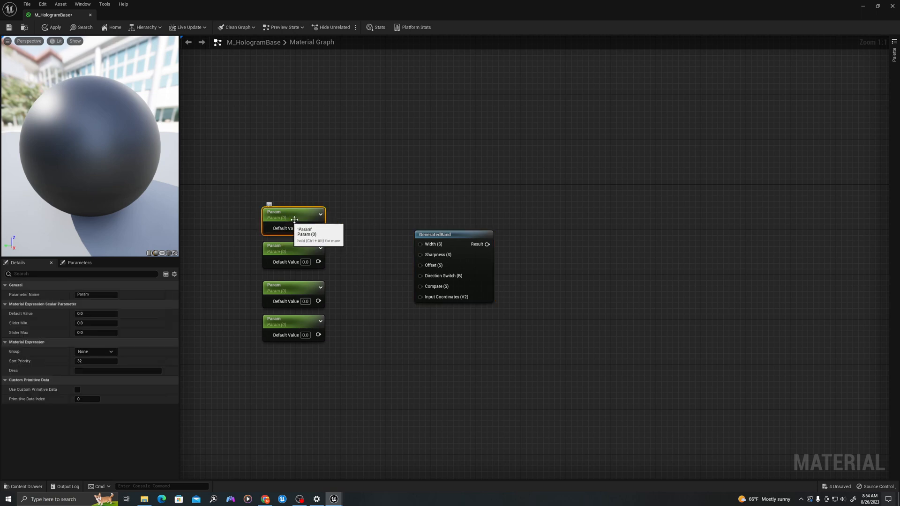
{"action": "double_click", "coordinate": [96, 294]}
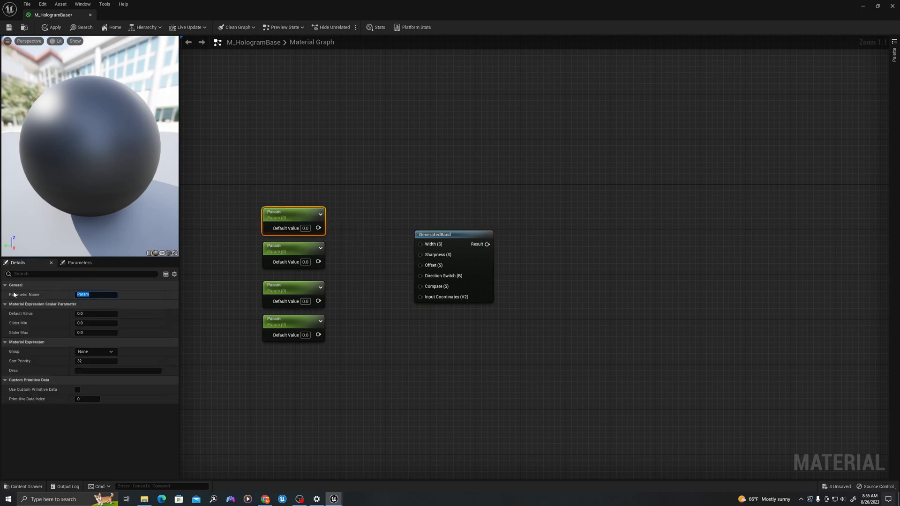
{"action": "type", "text": "BandWidth_1"}
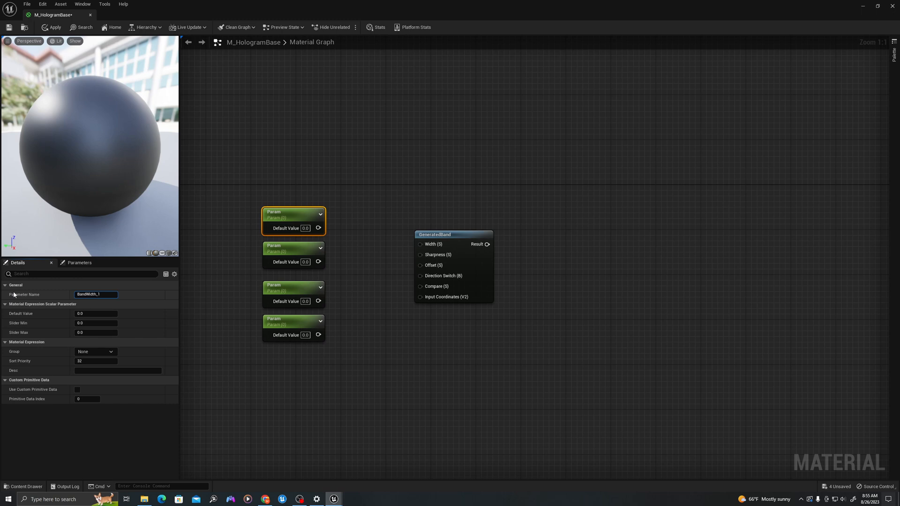
{"action": "left_click", "coordinate": [294, 255]}
{"action": "type", "text": "Sharpness_1"}
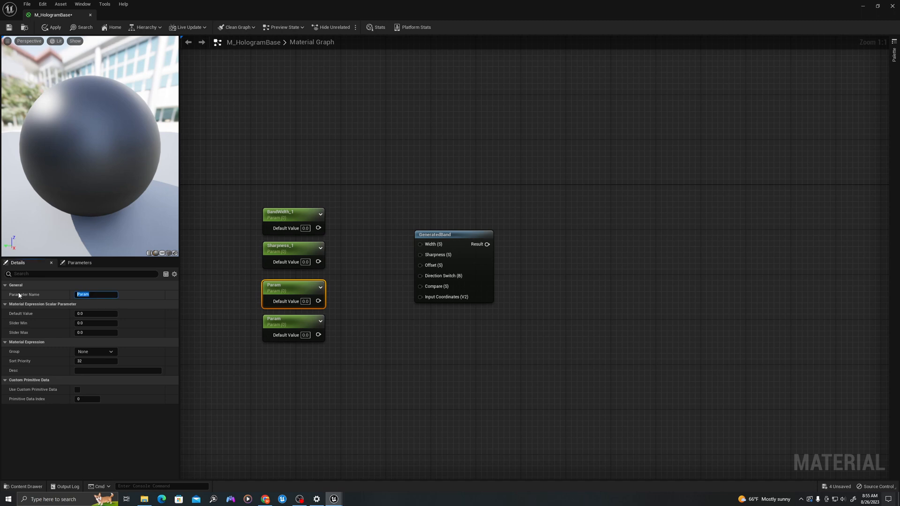
{"action": "type", "text": "YSpeed_1"}
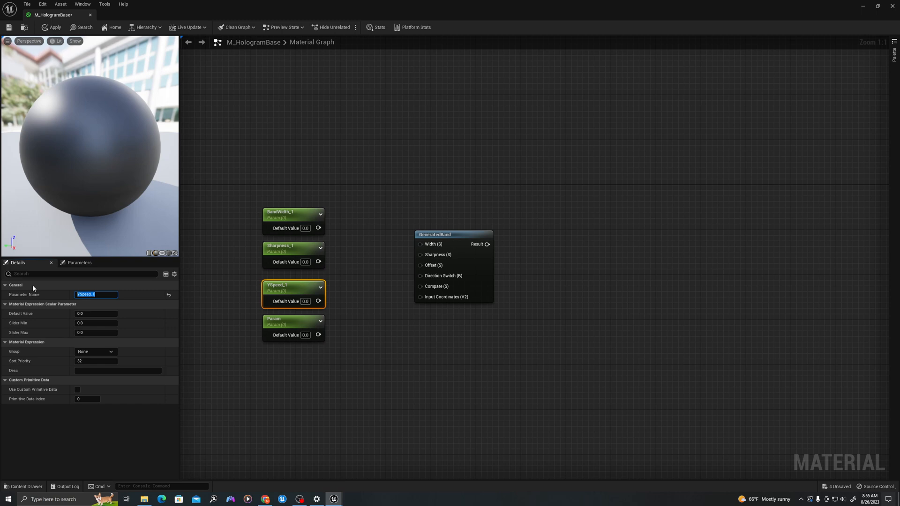
{"action": "left_click", "coordinate": [292, 325]}
{"action": "type", "text": "UVScaleBands_1"}
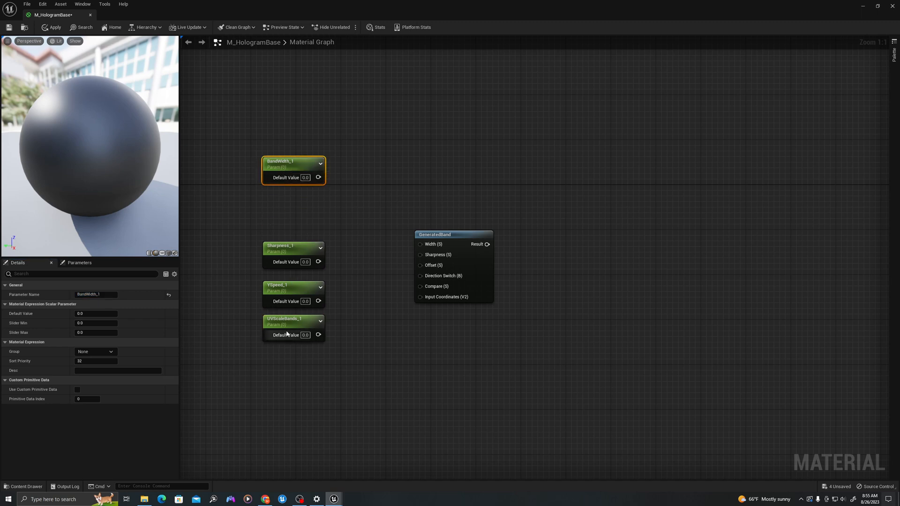
Step: Wire BandWidth_1 and Sharpness_1 into GeneratedBand's Width and Sharpness inputs
{"action": "left_click", "coordinate": [279, 229]}
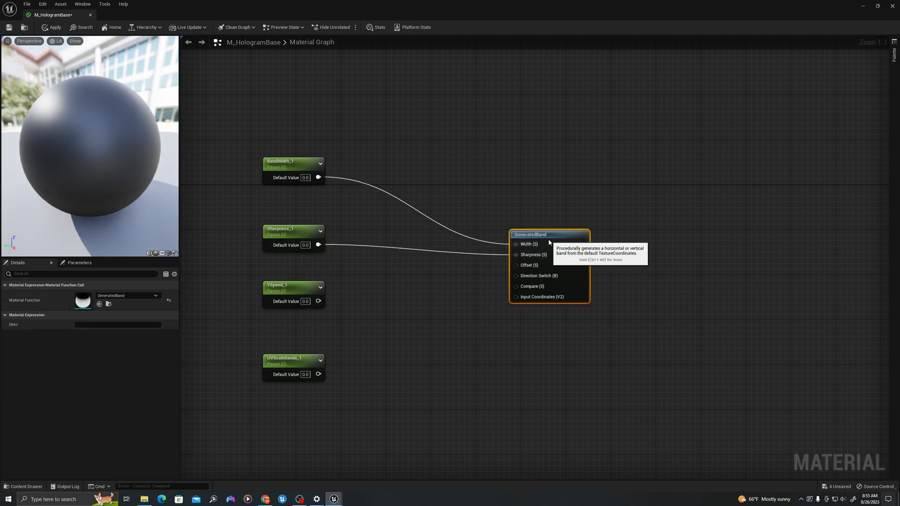
{"action": "mouse_move", "coordinate": [304, 301]}
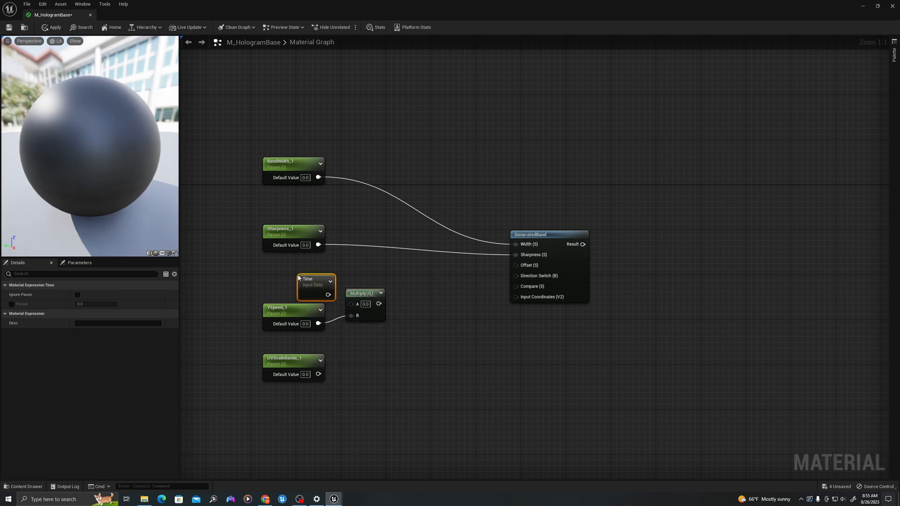
{"action": "mouse_move", "coordinate": [314, 289]}
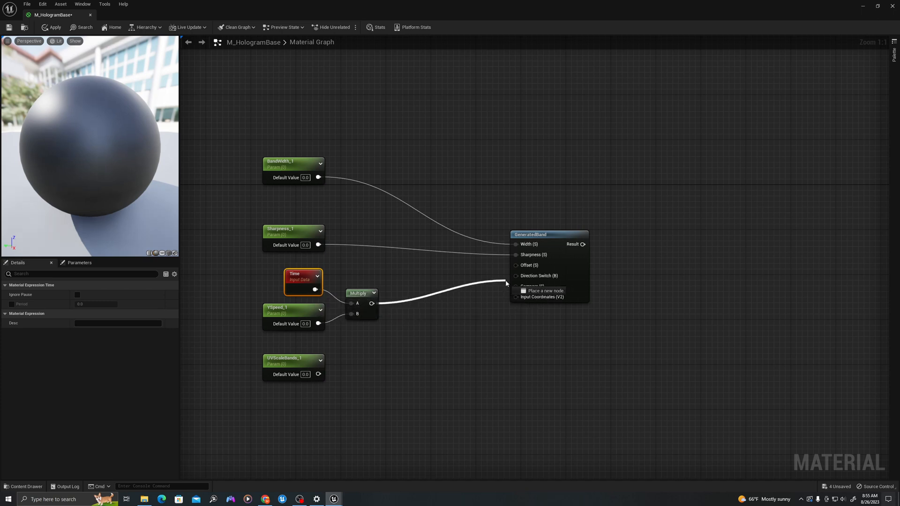
{"action": "mouse_move", "coordinate": [525, 265]}
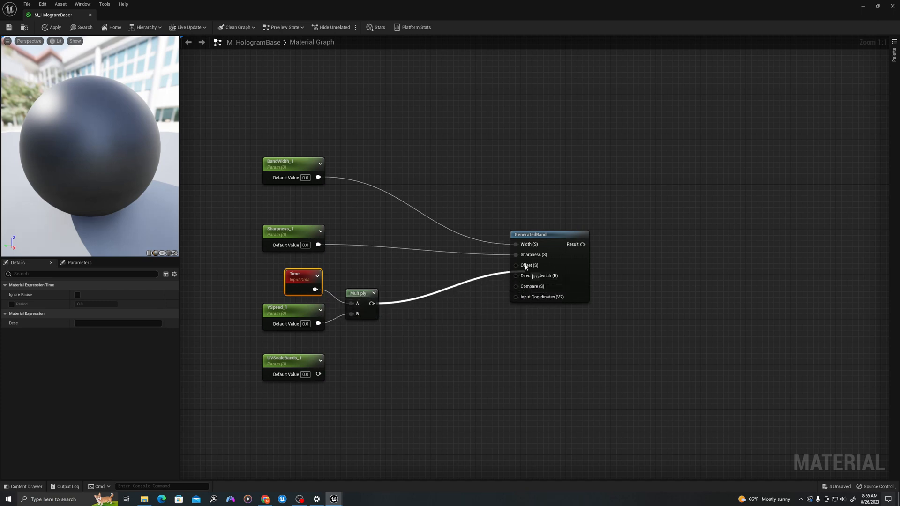
{"action": "mouse_move", "coordinate": [528, 266]}
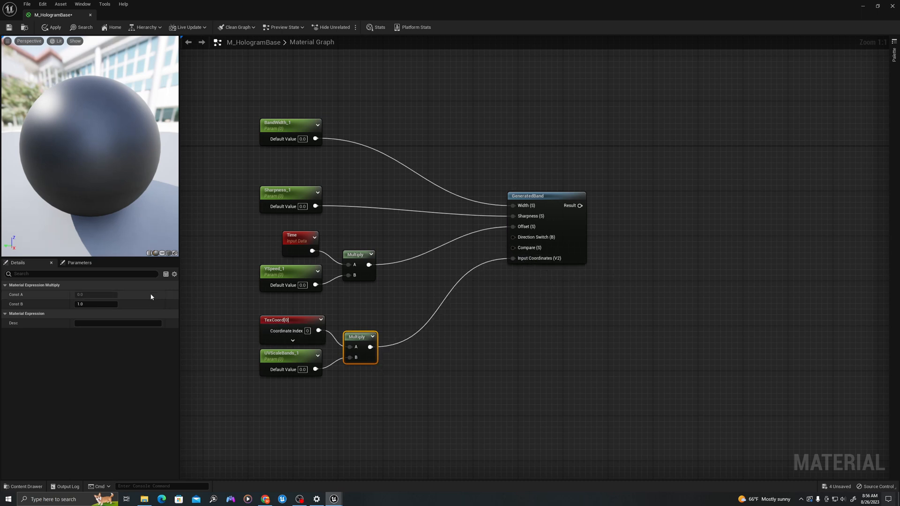
Step: Set defaults BandWidth_1 0.2, Sharpness_1 1.0, YSpeed_1 0.1, UVScaleBands_1 5.0
{"action": "left_click", "coordinate": [290, 124]}
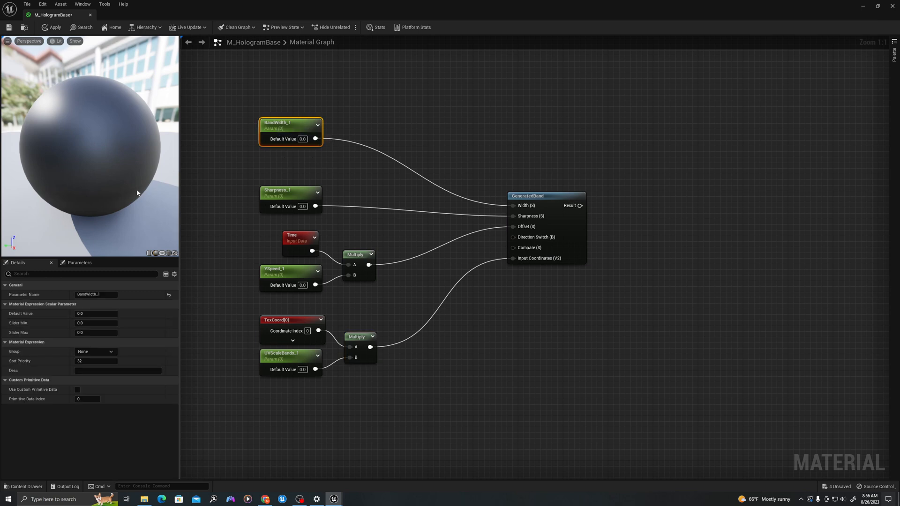
{"action": "mouse_move", "coordinate": [152, 298]}
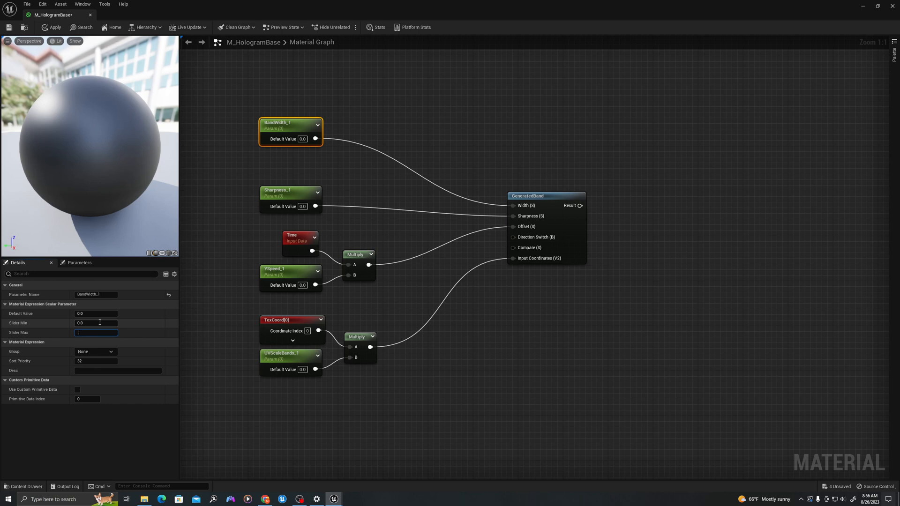
{"action": "left_click", "coordinate": [291, 190]}
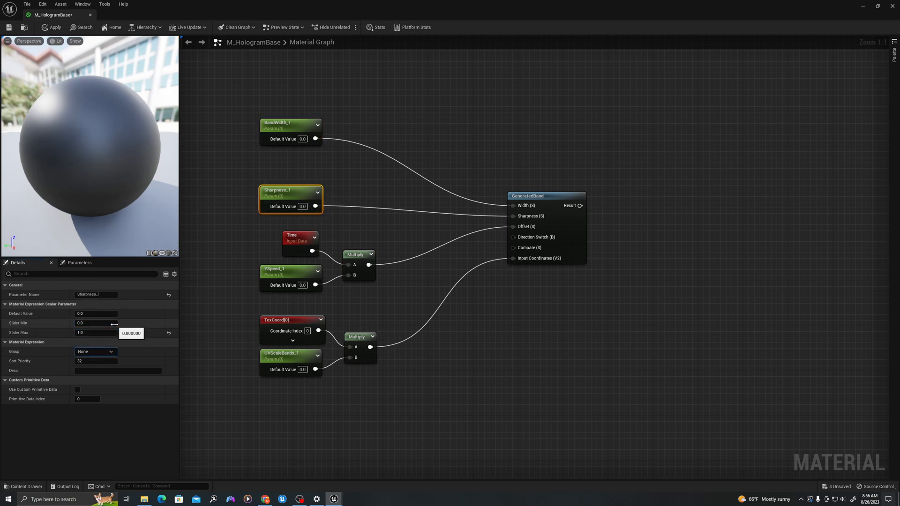
{"action": "mouse_move", "coordinate": [300, 273]}
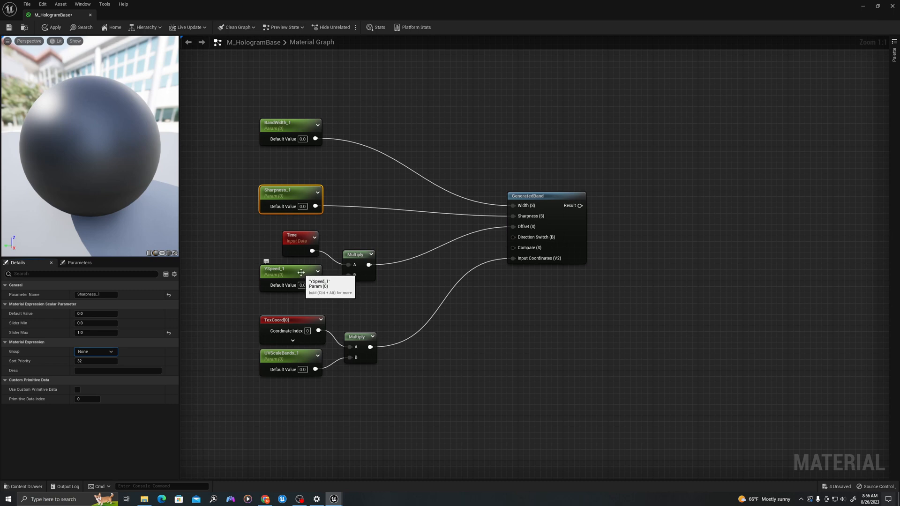
{"action": "left_click", "coordinate": [290, 270]}
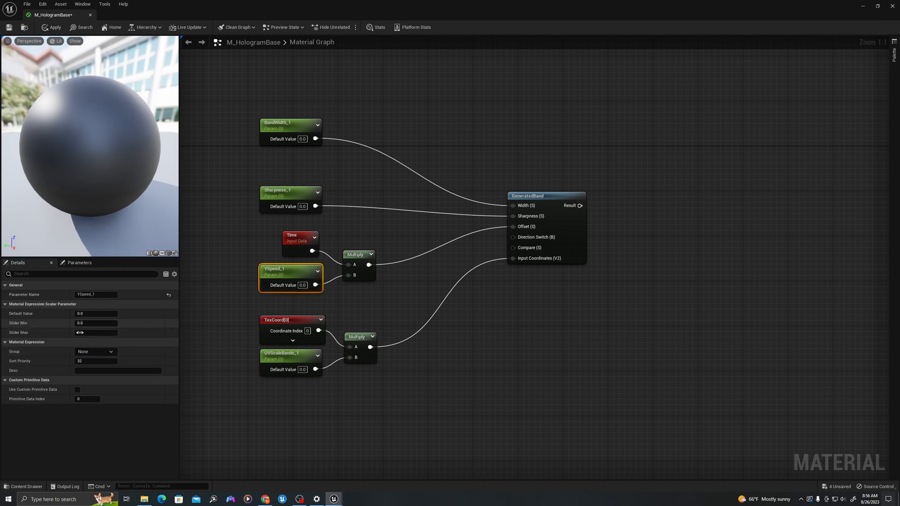
{"action": "left_click", "coordinate": [290, 359]}
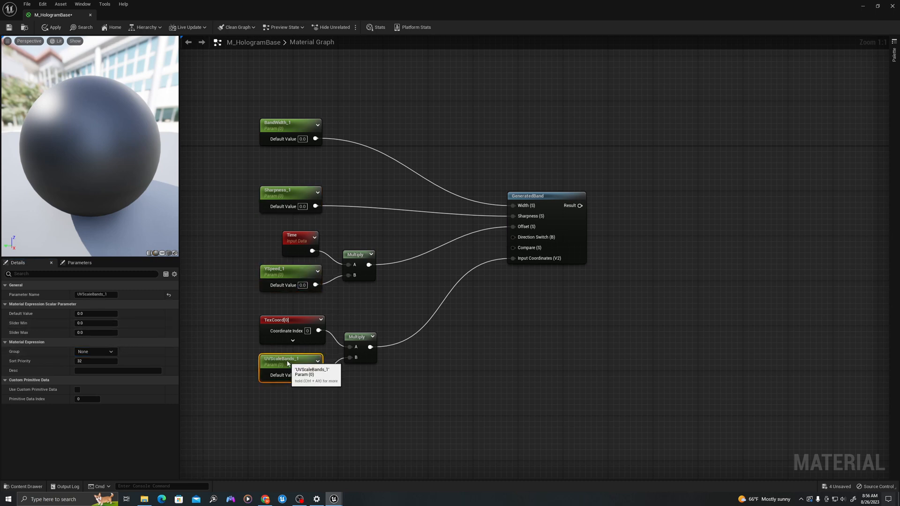
{"action": "mouse_move", "coordinate": [400, 325]}
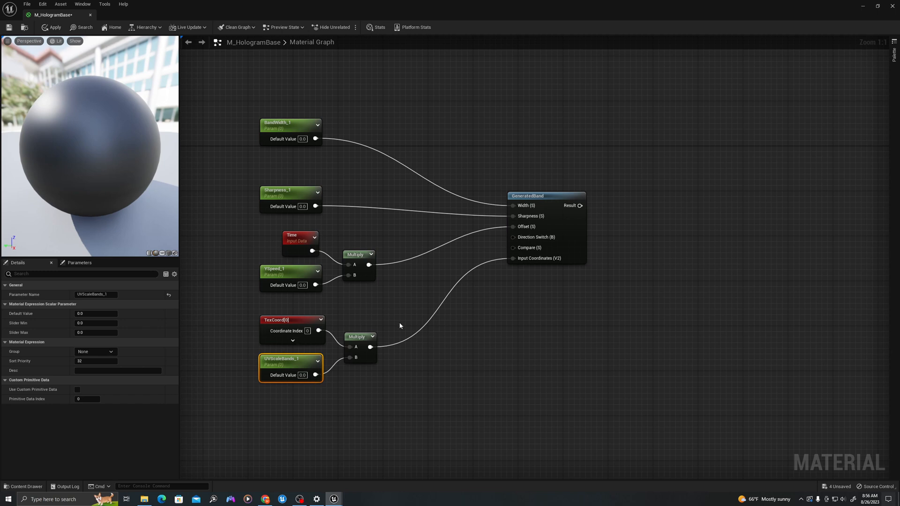
{"action": "mouse_move", "coordinate": [361, 299]}
{"action": "type", "text": "5"}
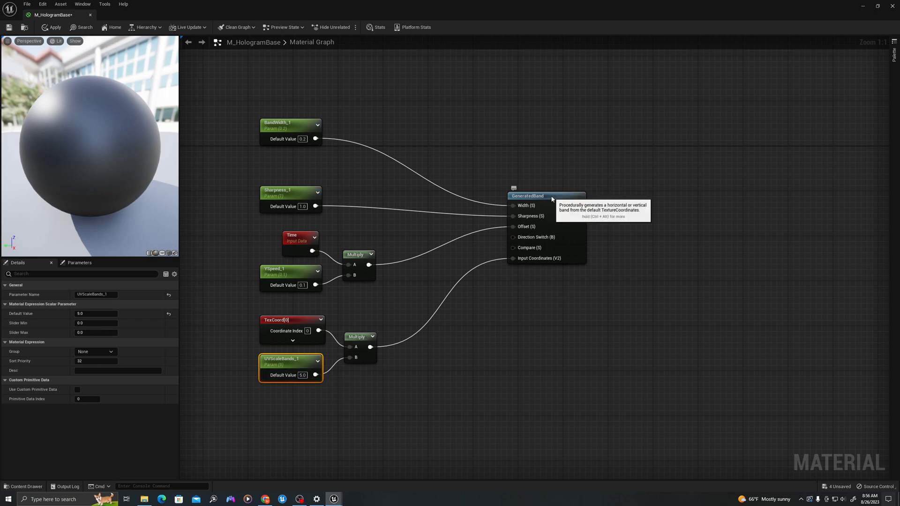
Step: Preview GeneratedBand on a plane and raise UVScaleBands_1 to 15, YSpeed_1 to 0.2
{"action": "left_click", "coordinate": [546, 195]}
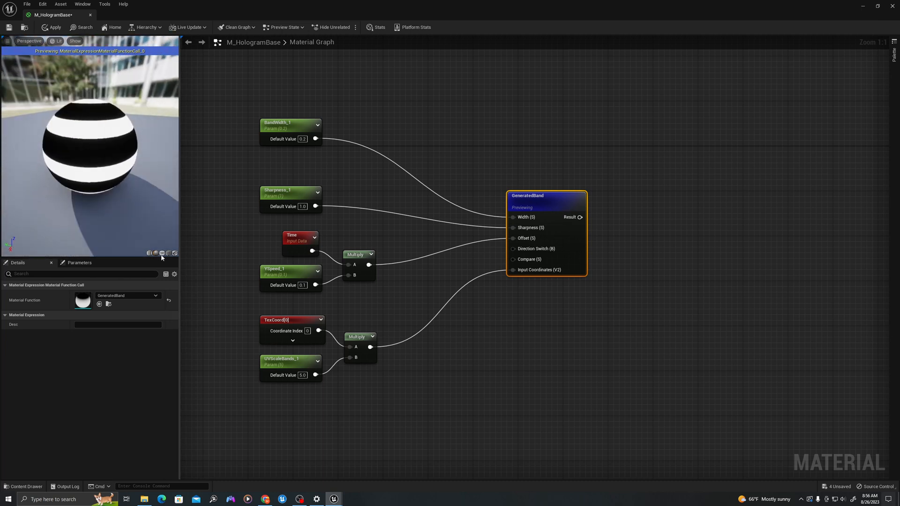
{"action": "left_click", "coordinate": [161, 253]}
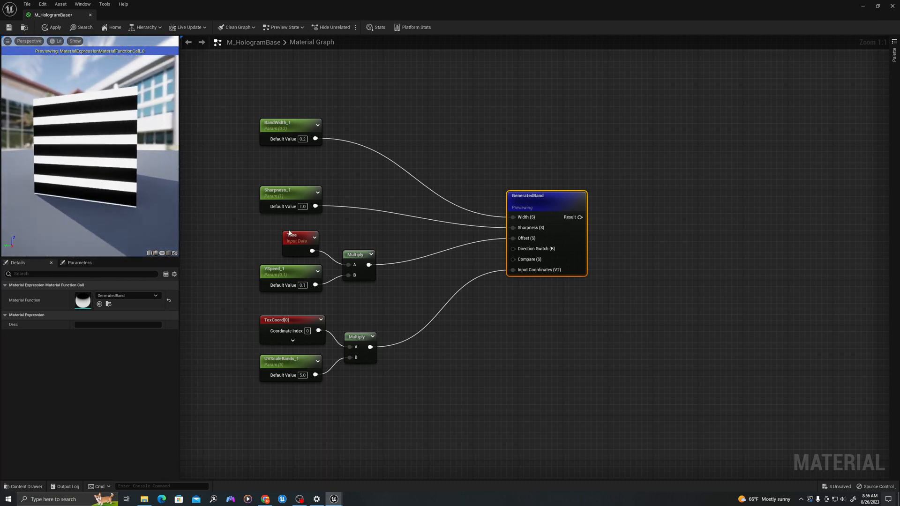
{"action": "mouse_move", "coordinate": [303, 375]}
{"action": "type", "text": "15"}
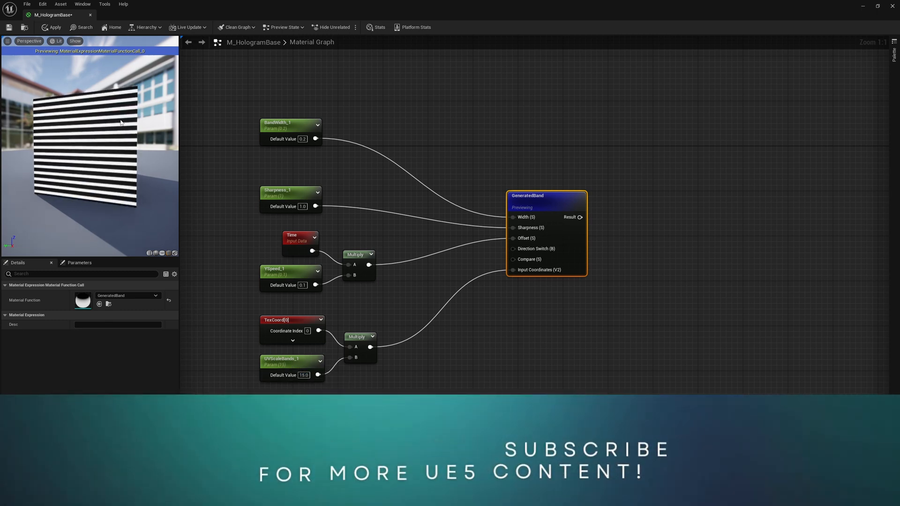
{"action": "mouse_move", "coordinate": [301, 292]}
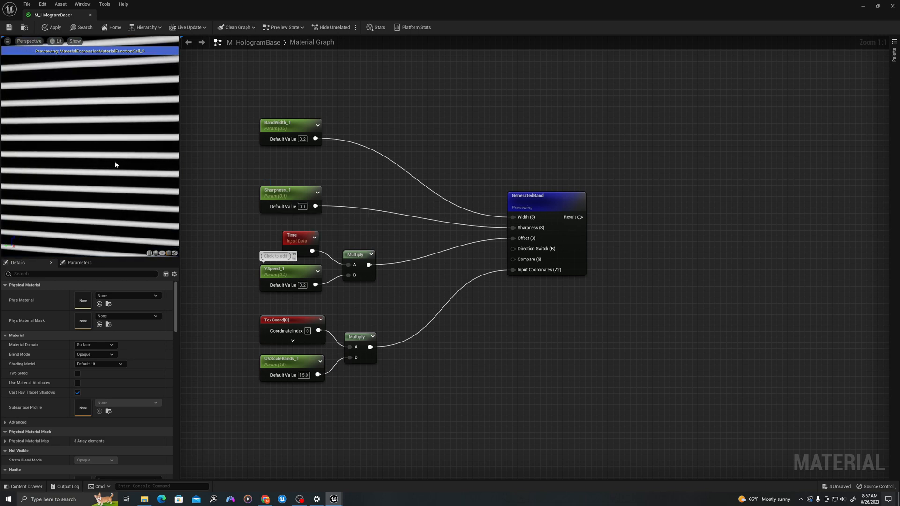
{"action": "mouse_move", "coordinate": [292, 200]}
{"action": "type", "text": "1"}
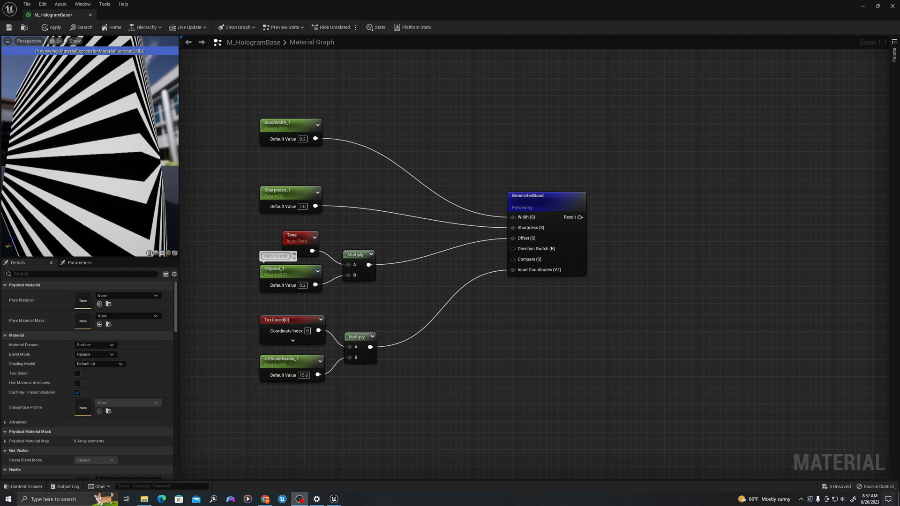
{"action": "scroll", "scroll_direction": "down", "scroll_amount": 3}
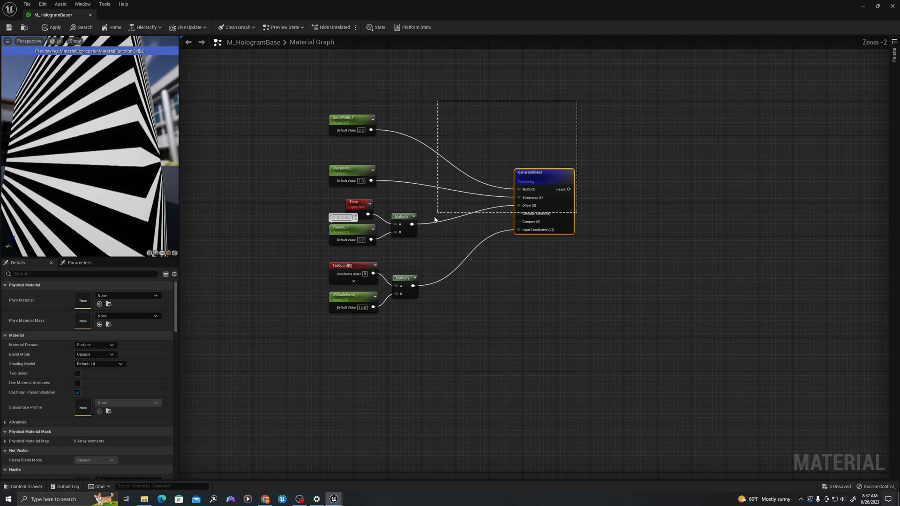
Step: Wrap the band network in a comment named Band 1
{"action": "right_click", "coordinate": [543, 190]}
{"action": "type", "text": "Band"}
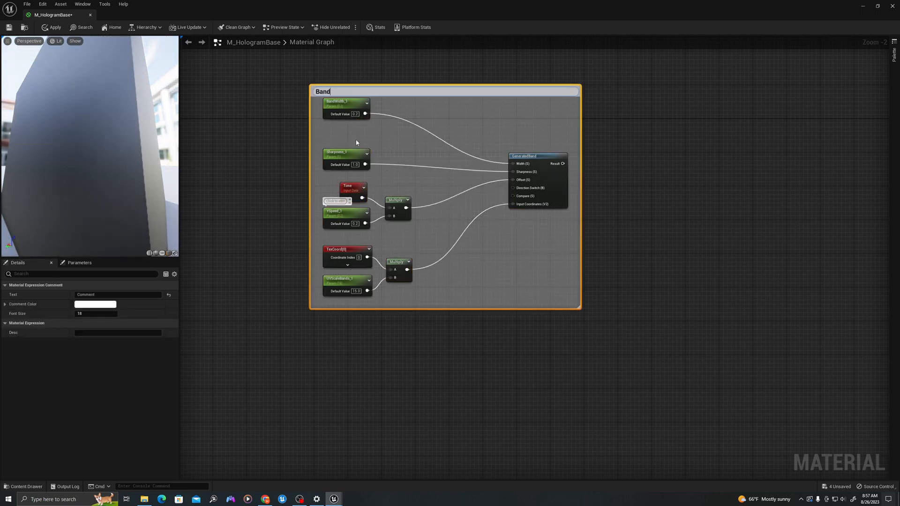
{"action": "type", "text": "1"}
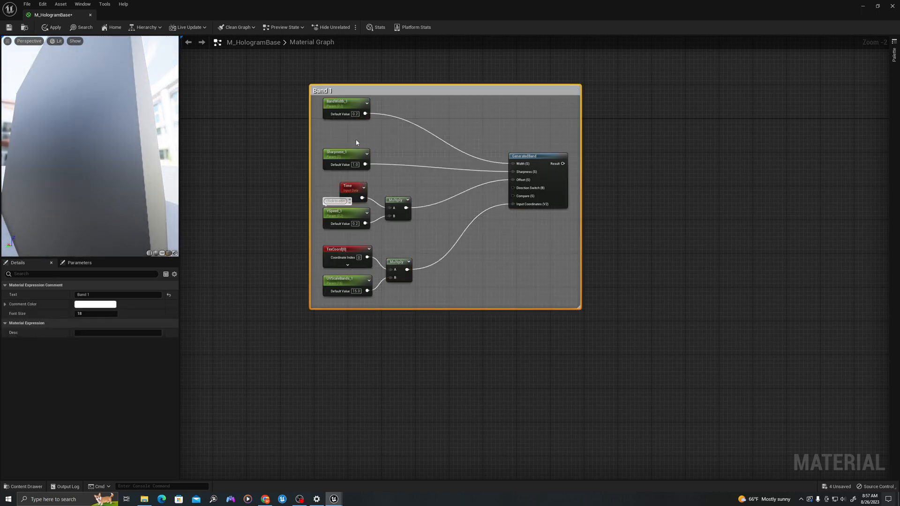
{"action": "scroll", "scroll_direction": "down", "scroll_amount": 3}
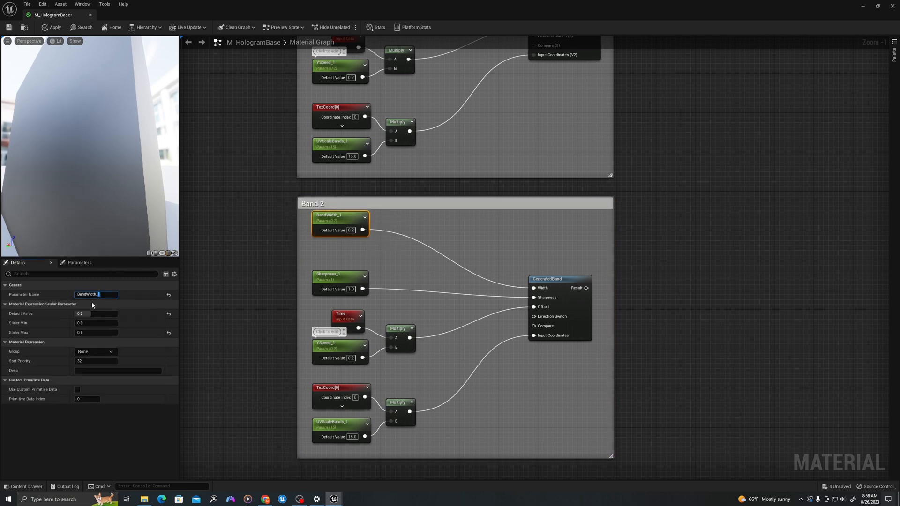
Step: Duplicate it as Band 2 and rename its parameters with _2 suffixes
{"action": "left_click", "coordinate": [339, 281]}
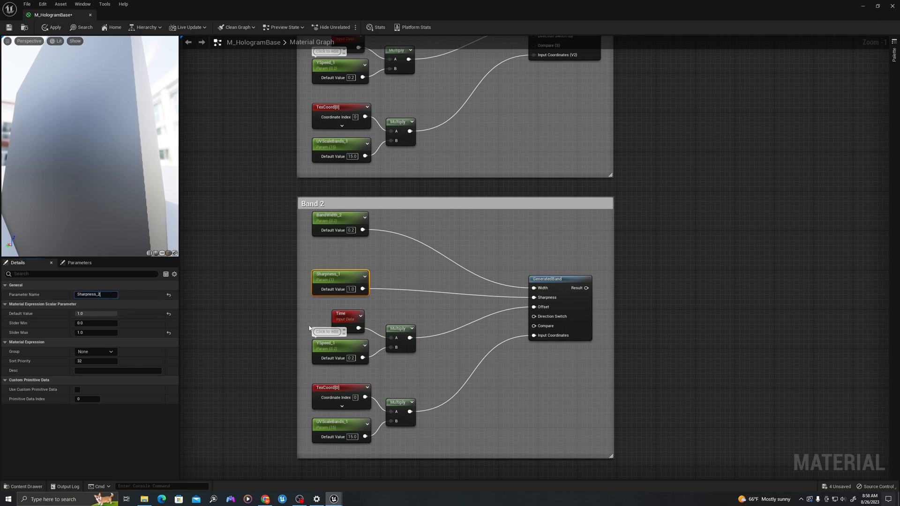
{"action": "left_click", "coordinate": [340, 347]}
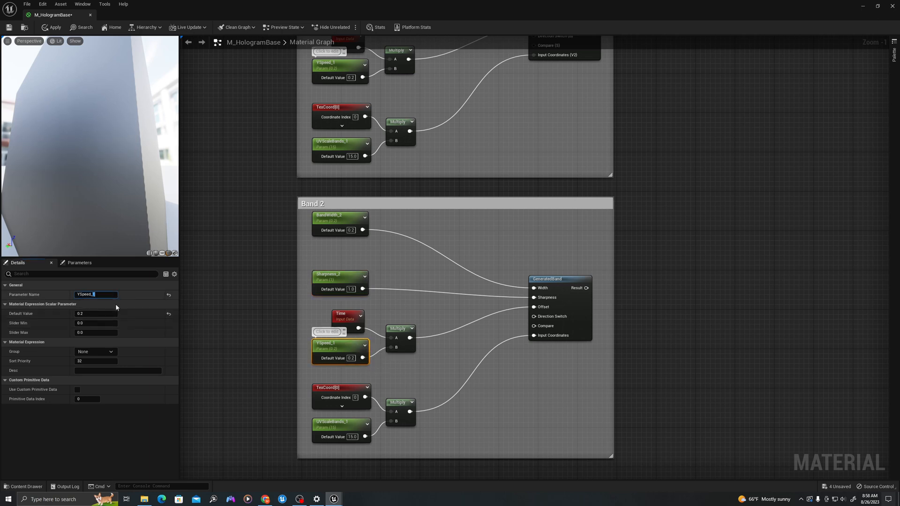
{"action": "left_click", "coordinate": [341, 429]}
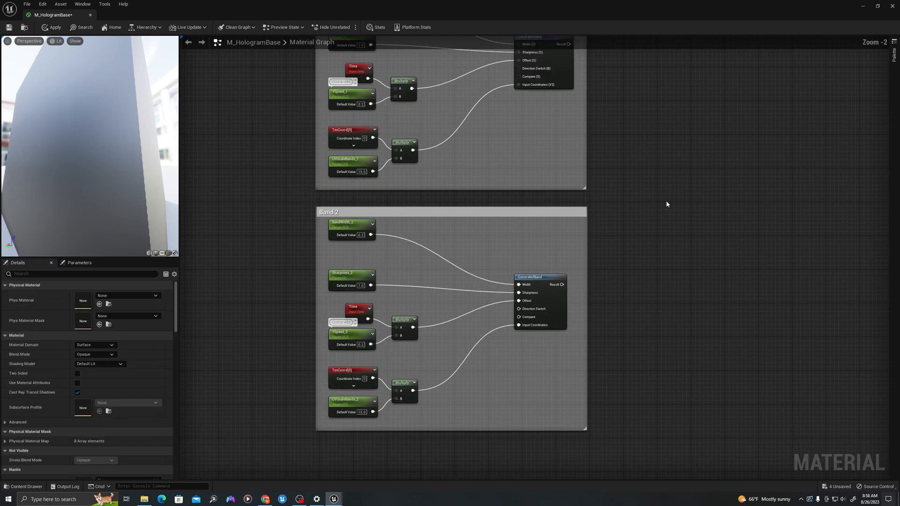
{"action": "scroll", "scroll_direction": "down", "scroll_amount": 3}
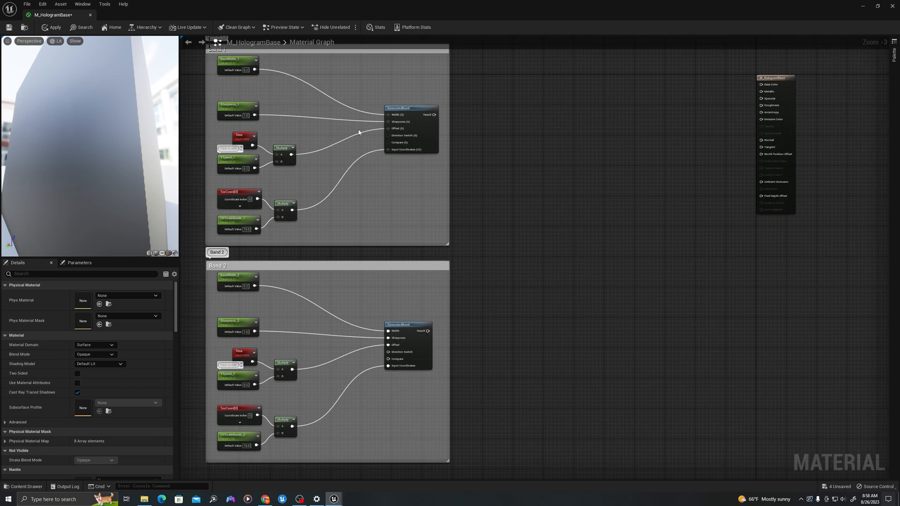
Step: Multiply ScreenPosition by a new SmokeScale scalar parameter
{"action": "scroll", "scroll_direction": "down", "scroll_amount": 3}
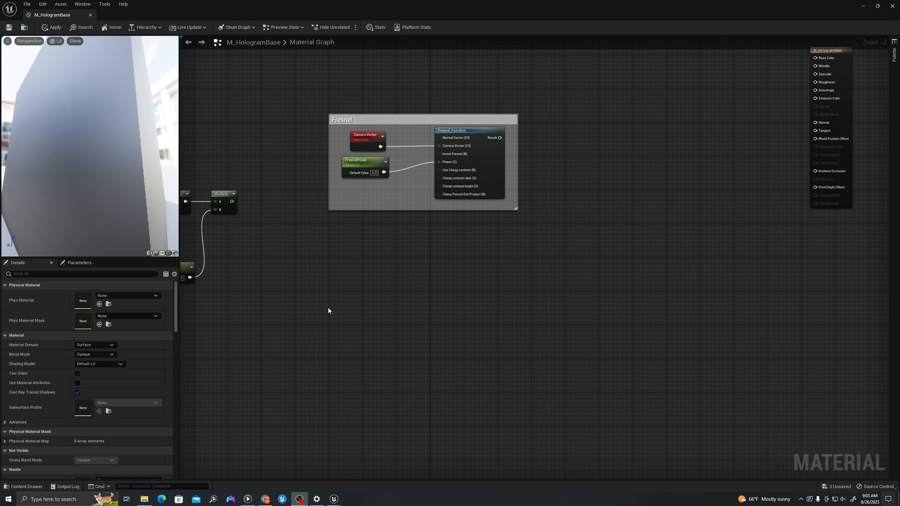
{"action": "type", "text": "scr"}
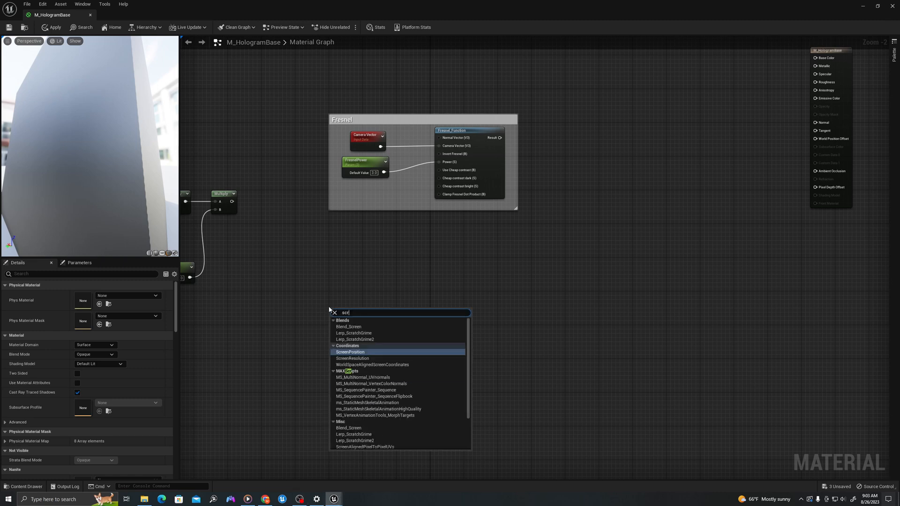
{"action": "left_click", "coordinate": [350, 352]}
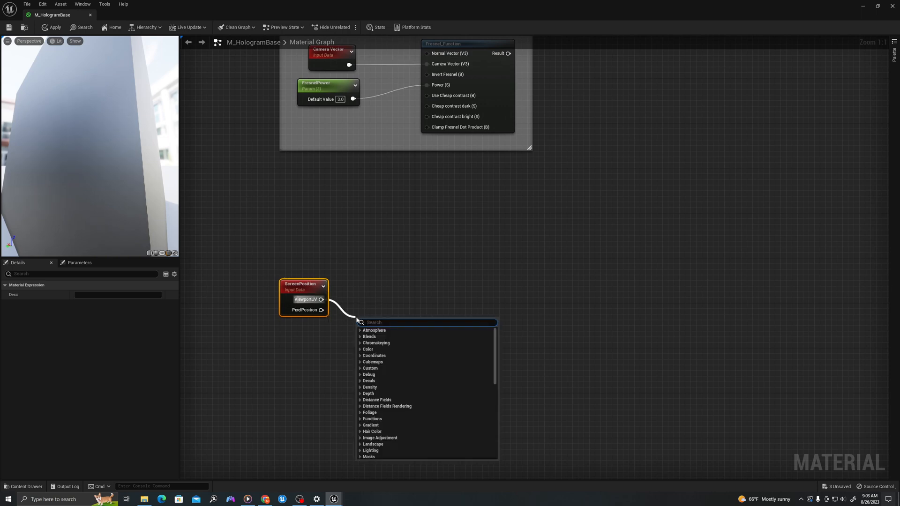
{"action": "type", "text": "multip"}
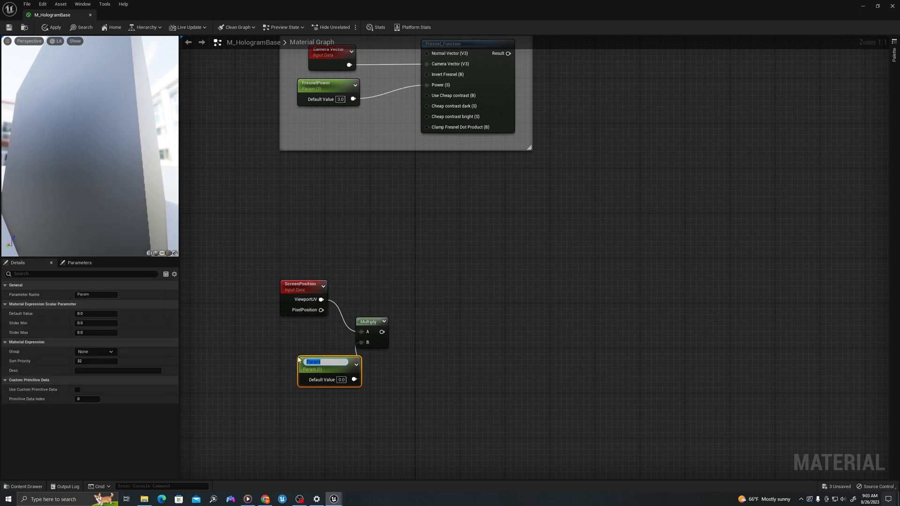
{"action": "type", "text": "SmokeScale"}
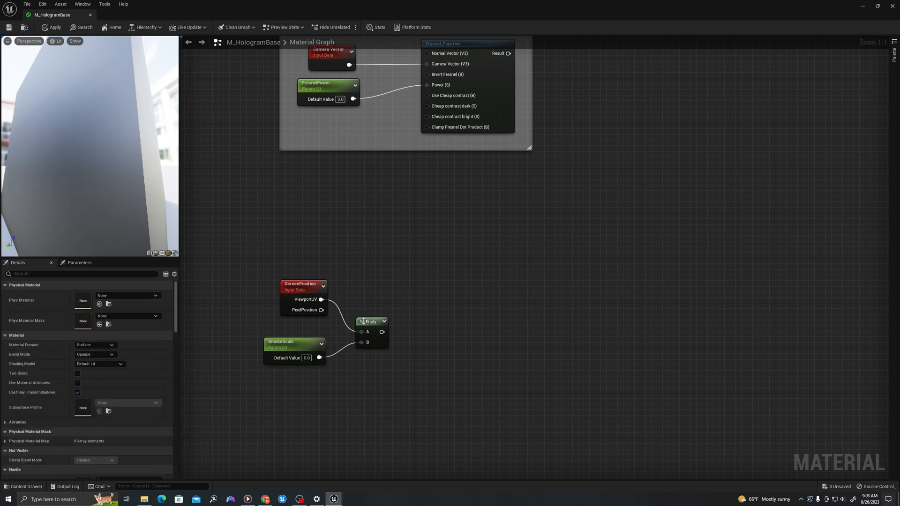
{"action": "left_click", "coordinate": [370, 321]}
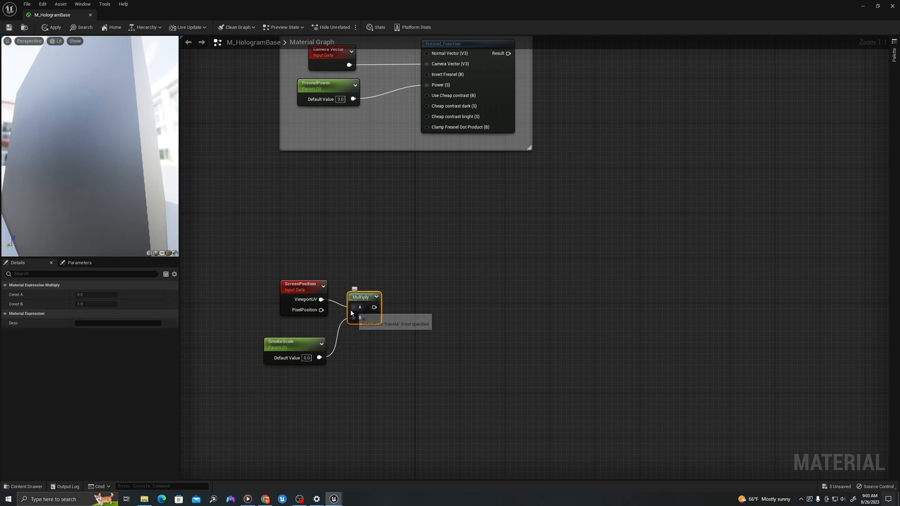
{"action": "mouse_move", "coordinate": [418, 331]}
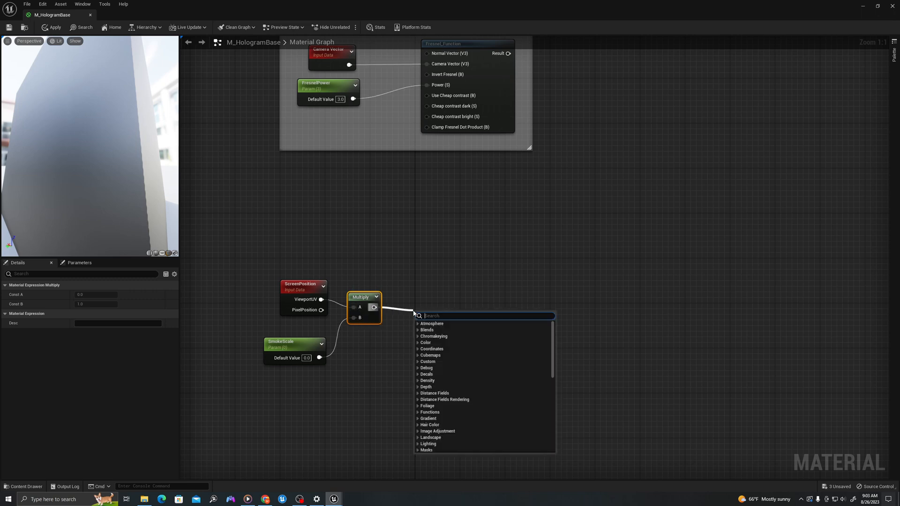
Step: Feed the scaled position into a Panner and add SmokeSpeed_Y into MakeFloat2's Y
{"action": "type", "text": "panner"}
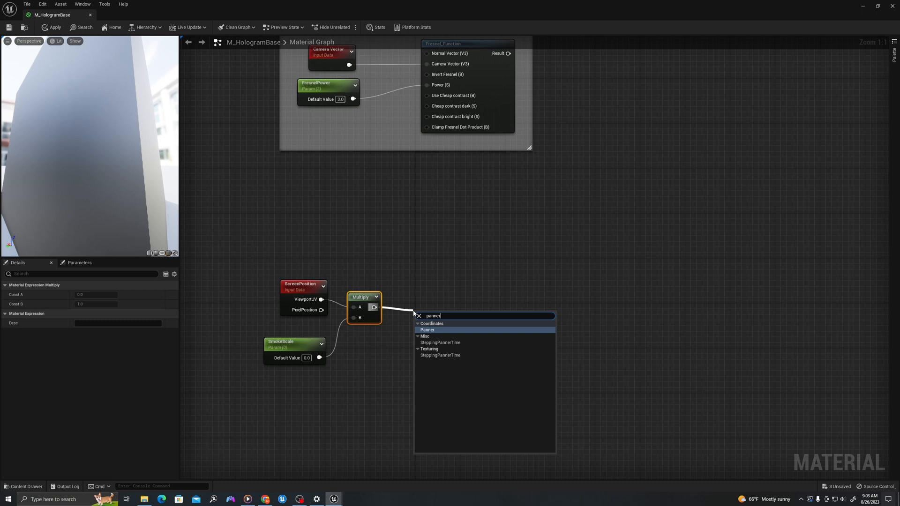
{"action": "left_click", "coordinate": [428, 329]}
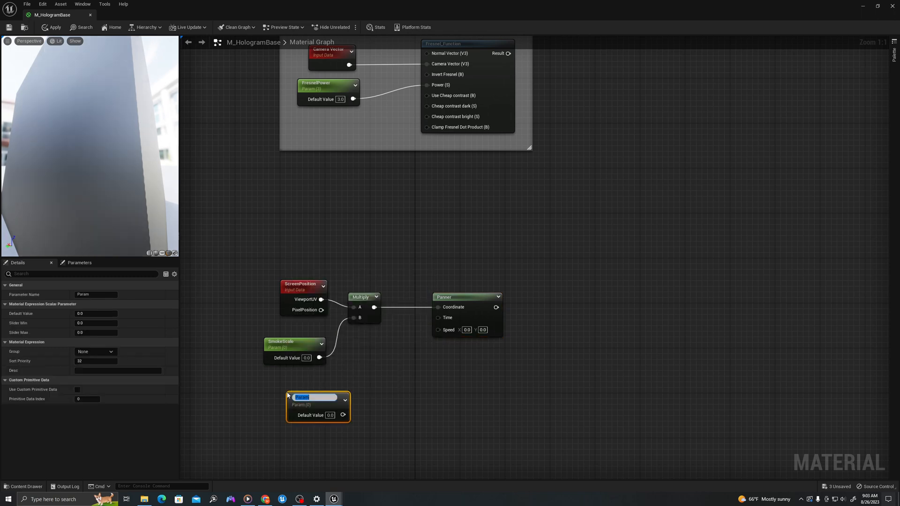
{"action": "type", "text": "SmokeSpeed_Y"}
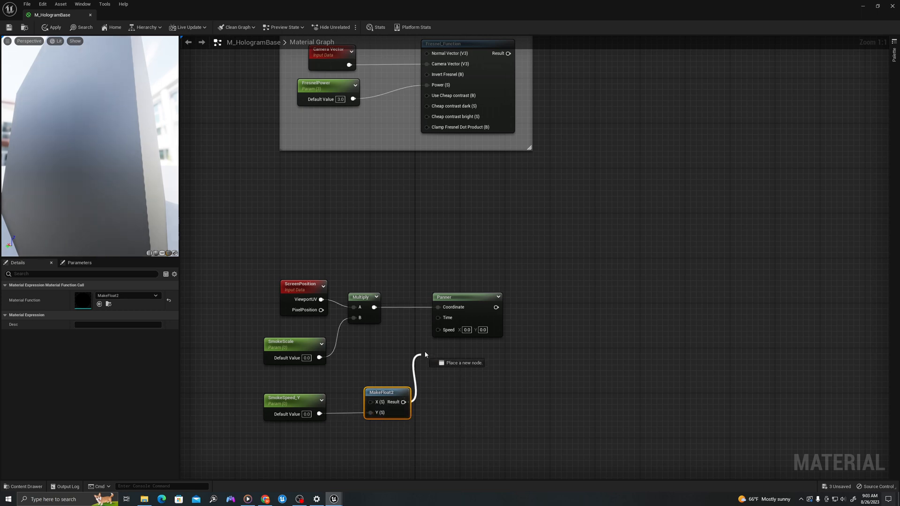
{"action": "mouse_move", "coordinate": [360, 308]}
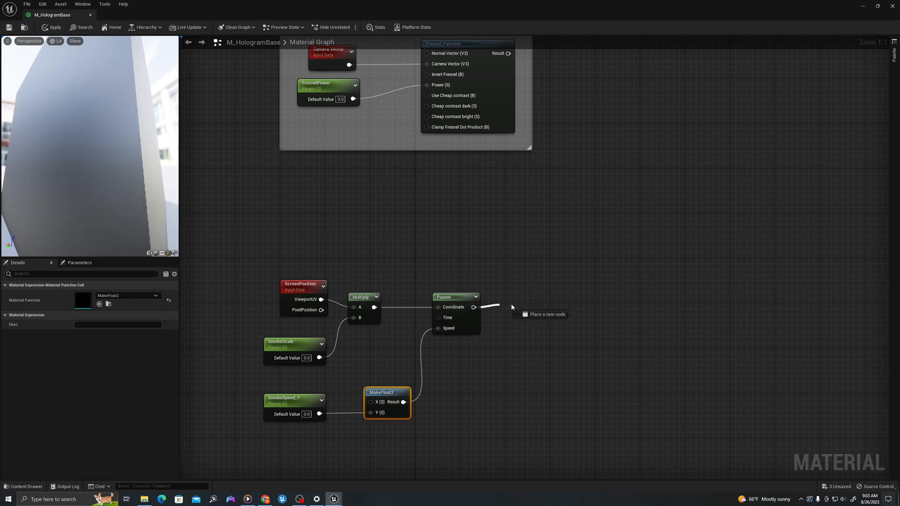
Step: Add a Texture Sample of T_Smoke_Tiled_D driven by the Panner, SmokeScale 1.0, SmokeSpeed_Y 0.1
{"action": "type", "text": "text"}
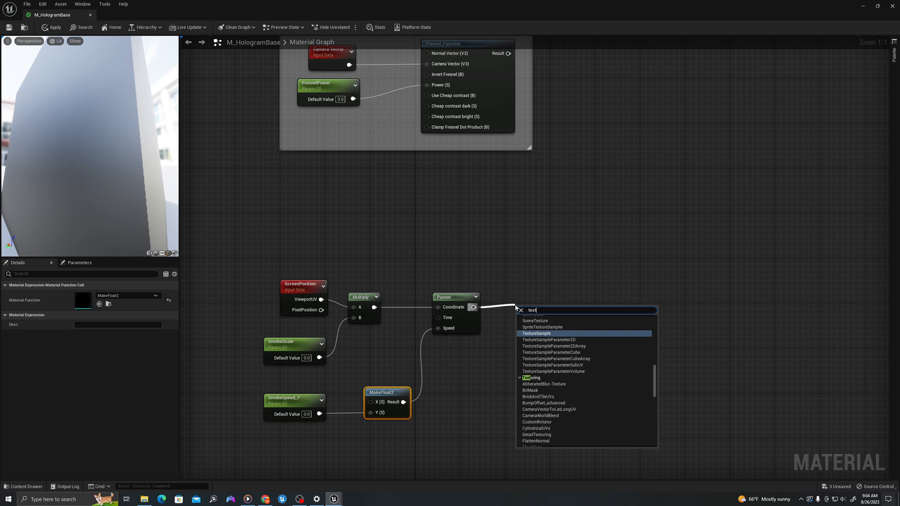
{"action": "left_click", "coordinate": [536, 334]}
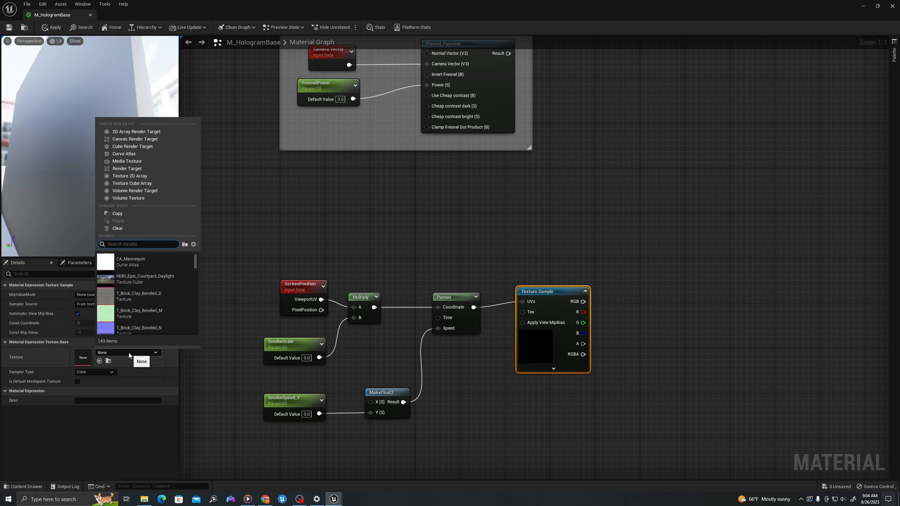
{"action": "type", "text": "smoke"}
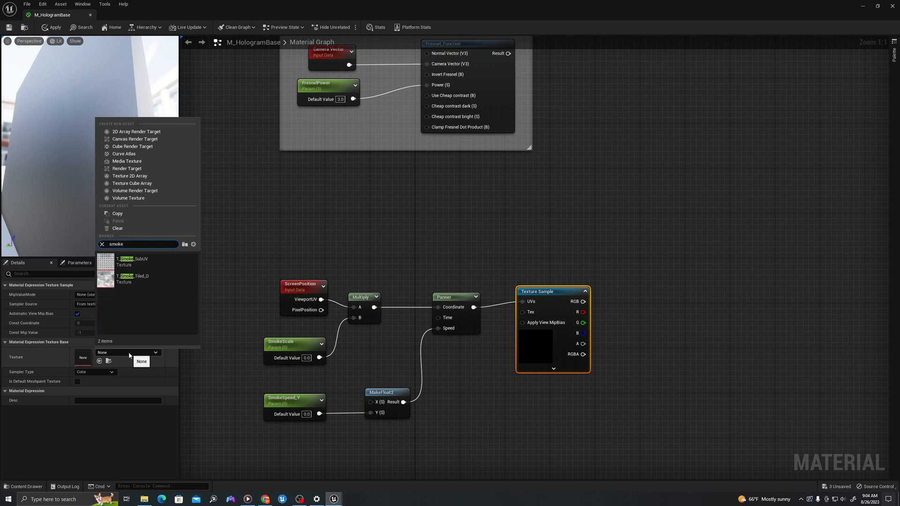
{"action": "mouse_move", "coordinate": [124, 280]}
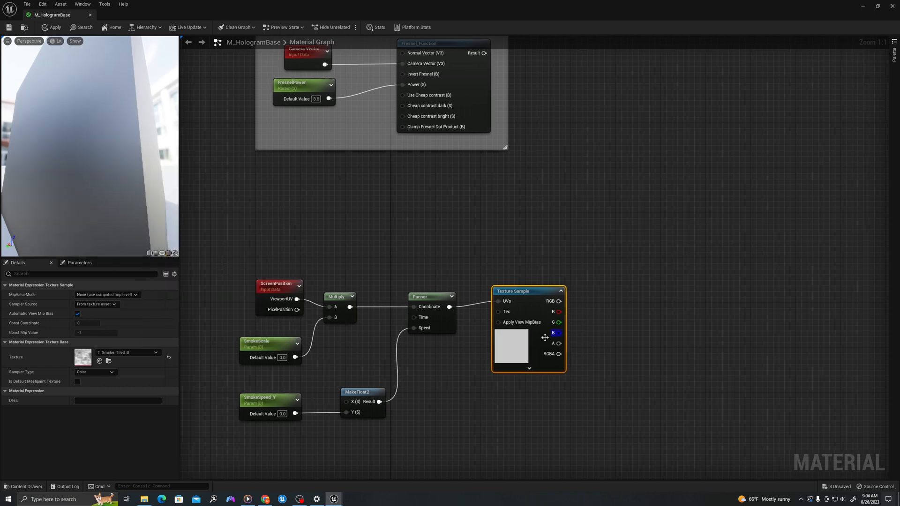
{"action": "mouse_move", "coordinate": [281, 413]}
{"action": "type", "text": "0.1"}
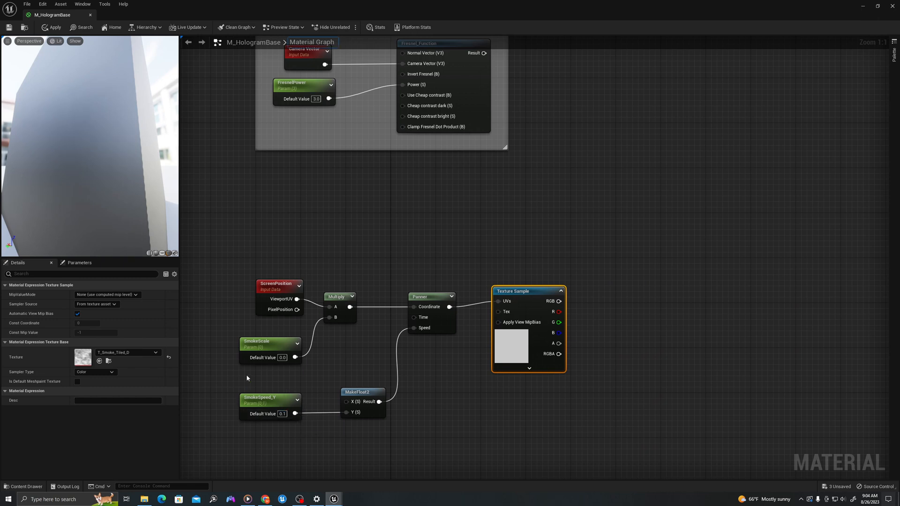
{"action": "mouse_move", "coordinate": [281, 357]}
{"action": "type", "text": "1"}
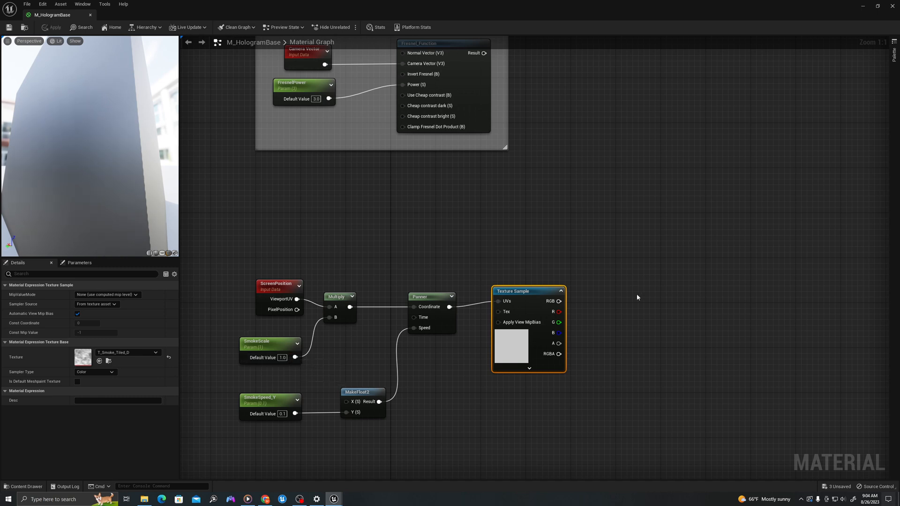
{"action": "scroll", "scroll_direction": "down", "scroll_amount": 3}
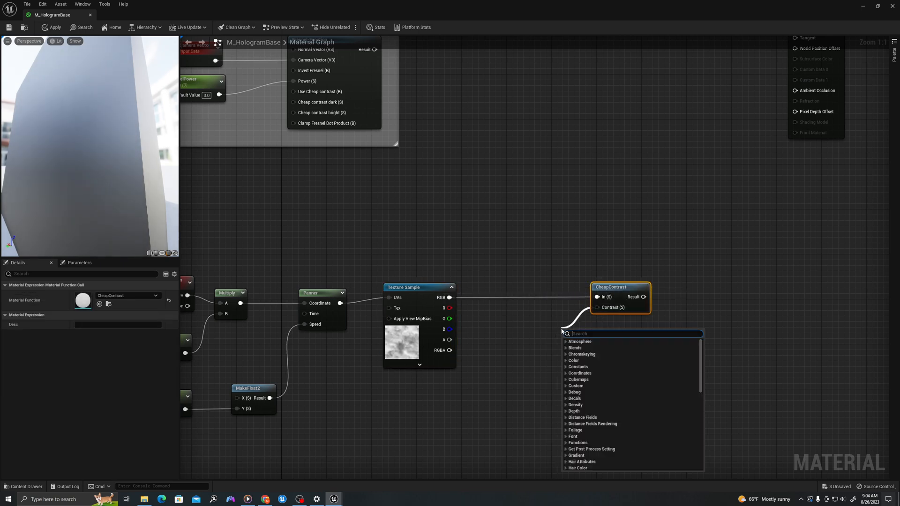
Step: Add a Contrast scalar parameter feeding CheapContrast's Contrast input
{"action": "type", "text": "scala"}
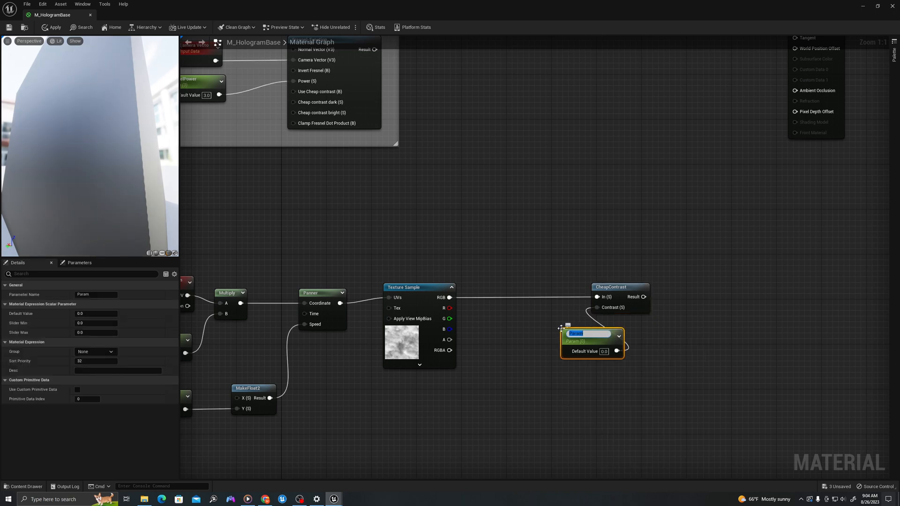
{"action": "type", "text": "Contrast"}
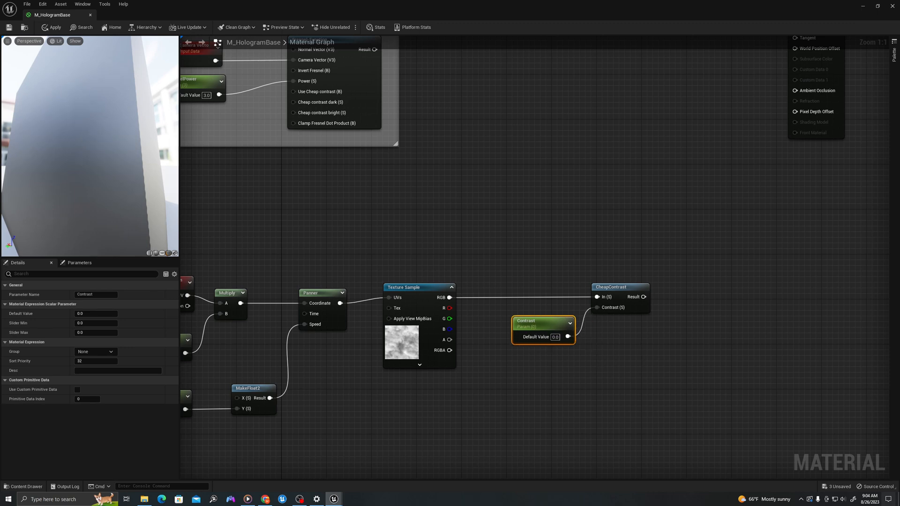
{"action": "mouse_move", "coordinate": [543, 338]}
{"action": "type", "text": "0.5"}
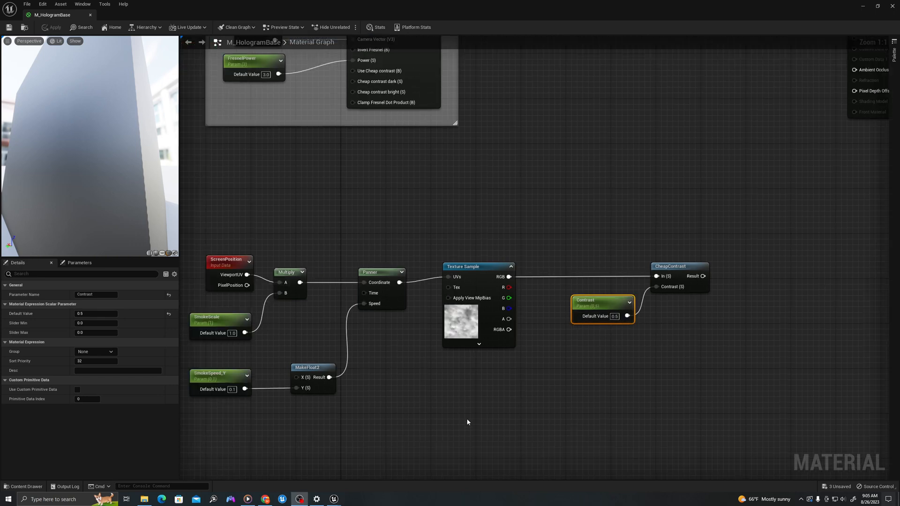
{"action": "mouse_move", "coordinate": [462, 385]}
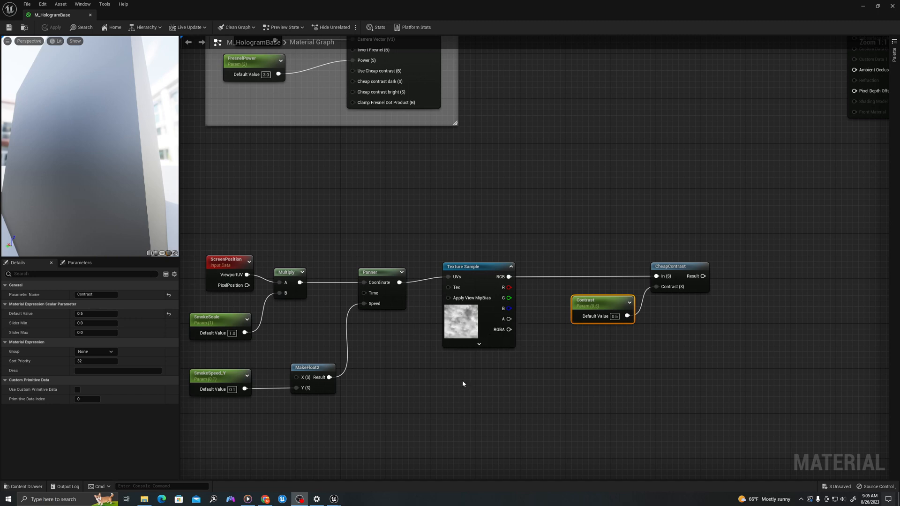
{"action": "mouse_move", "coordinate": [464, 332]}
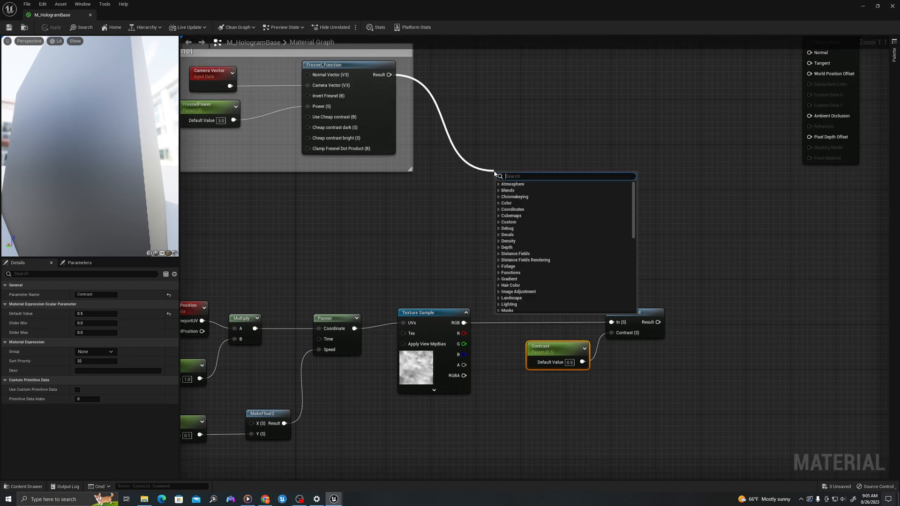
Step: Multiply the Fresnel result by the contrasted smoke, then by a GlowMultiplier scalar parameter of 5
{"action": "left_click", "coordinate": [514, 186]}
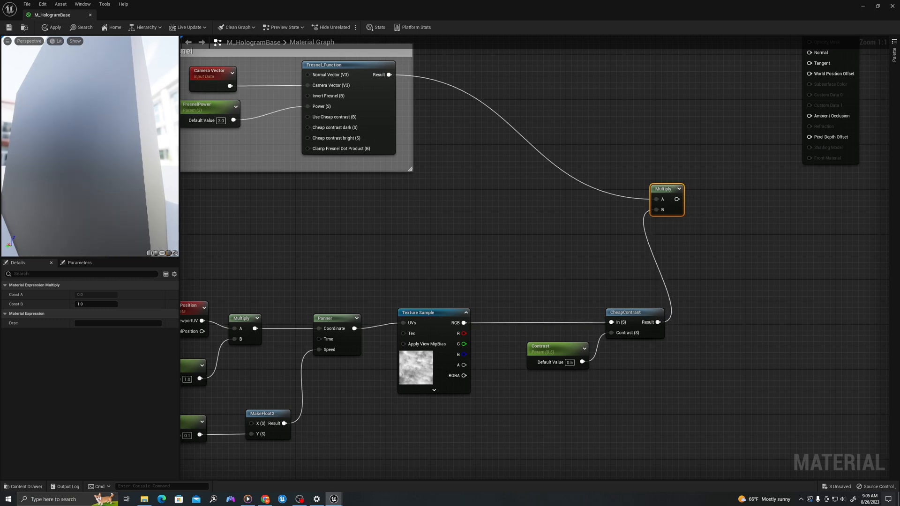
{"action": "mouse_move", "coordinate": [636, 119]}
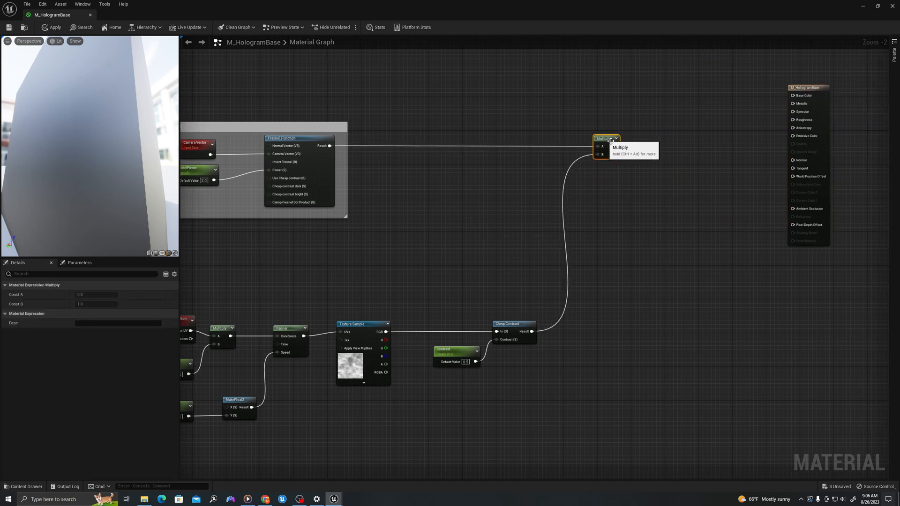
{"action": "mouse_move", "coordinate": [529, 120]}
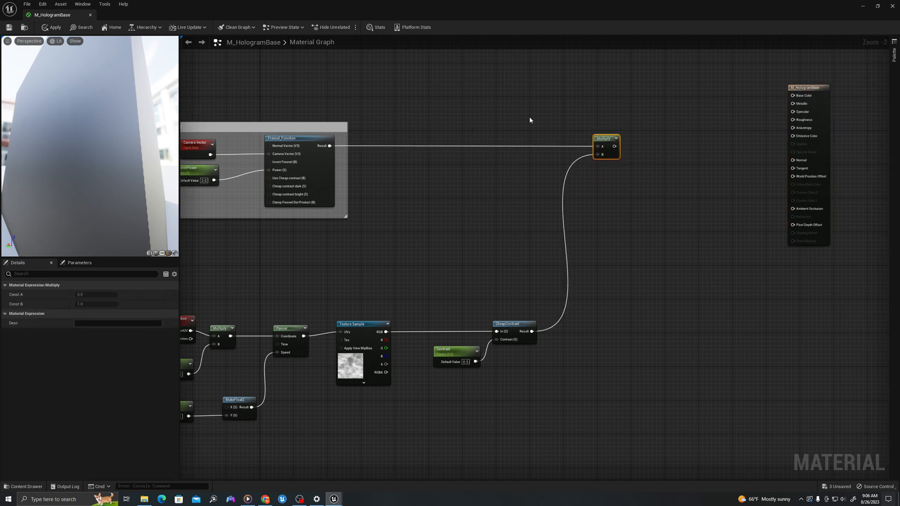
{"action": "mouse_move", "coordinate": [641, 193]}
{"action": "type", "text": "scalar"}
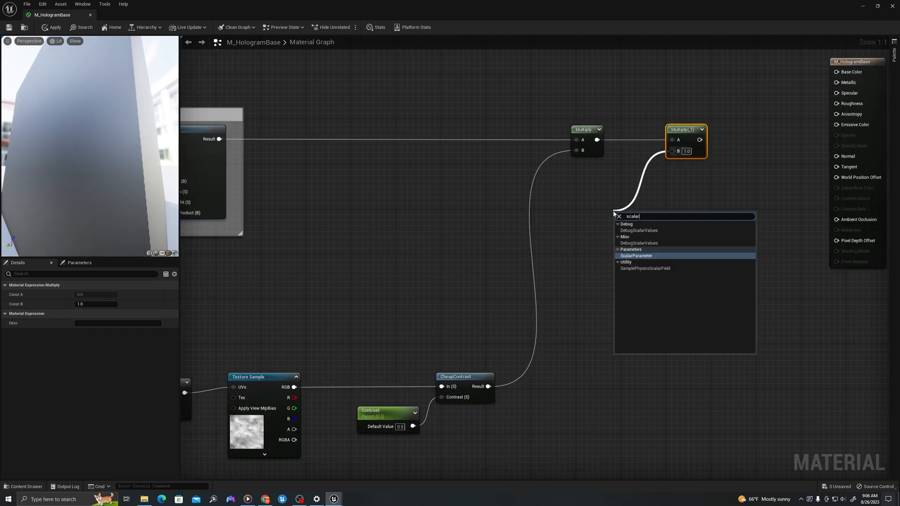
{"action": "left_click", "coordinate": [636, 255]}
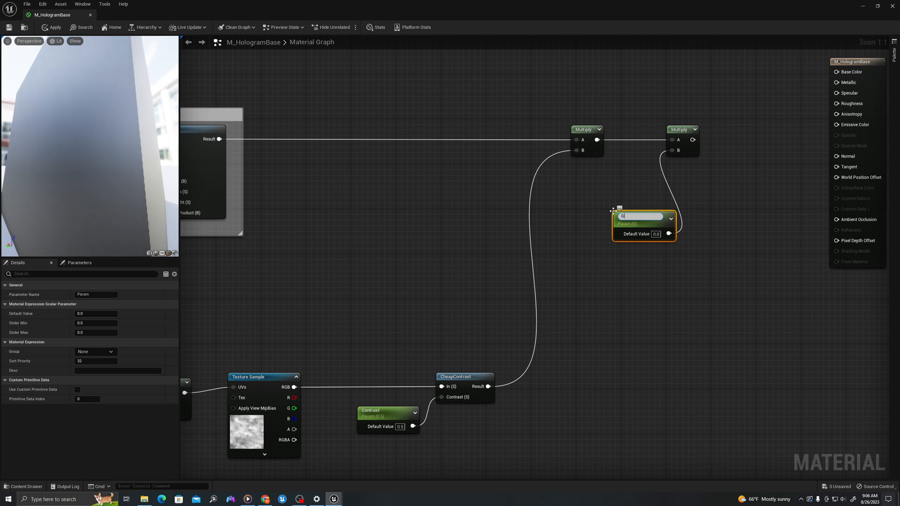
{"action": "type", "text": "GlowMultiplier"}
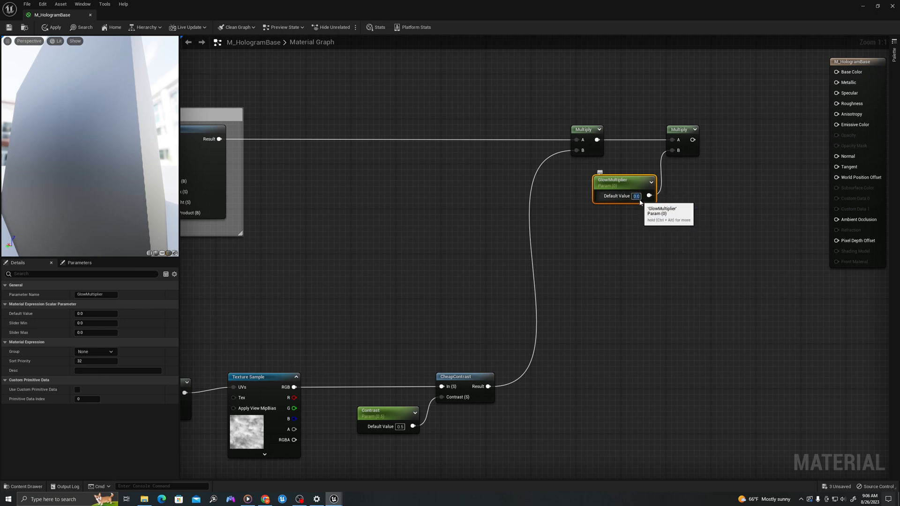
{"action": "mouse_move", "coordinate": [661, 201]}
{"action": "type", "text": "5"}
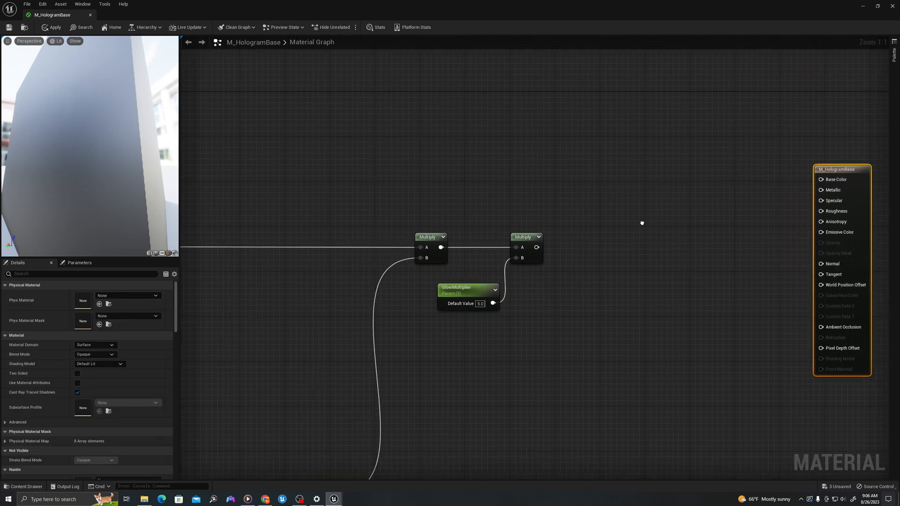
Step: Start previewing the Fresnel_Function node so its bright rim shows on the preview sphere
{"action": "scroll", "scroll_direction": "down", "scroll_amount": 3}
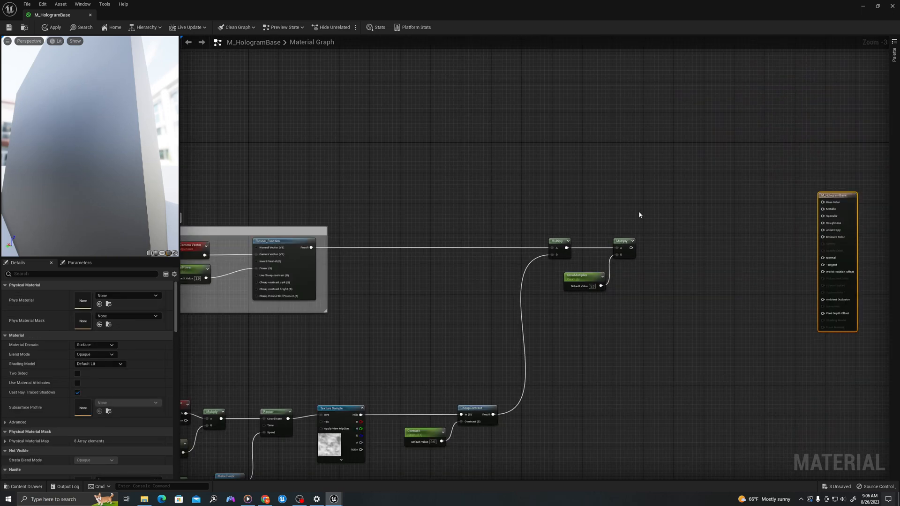
{"action": "scroll", "scroll_direction": "down", "scroll_amount": 3}
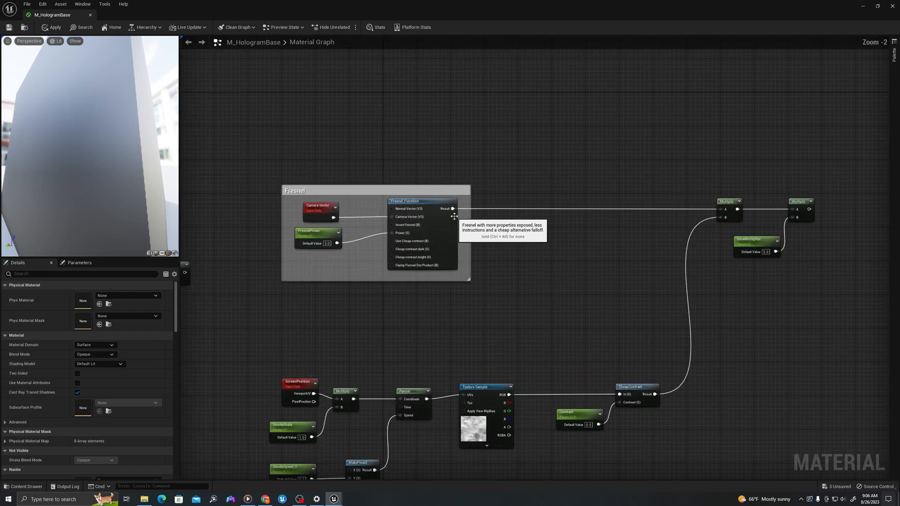
{"action": "left_click", "coordinate": [423, 201]}
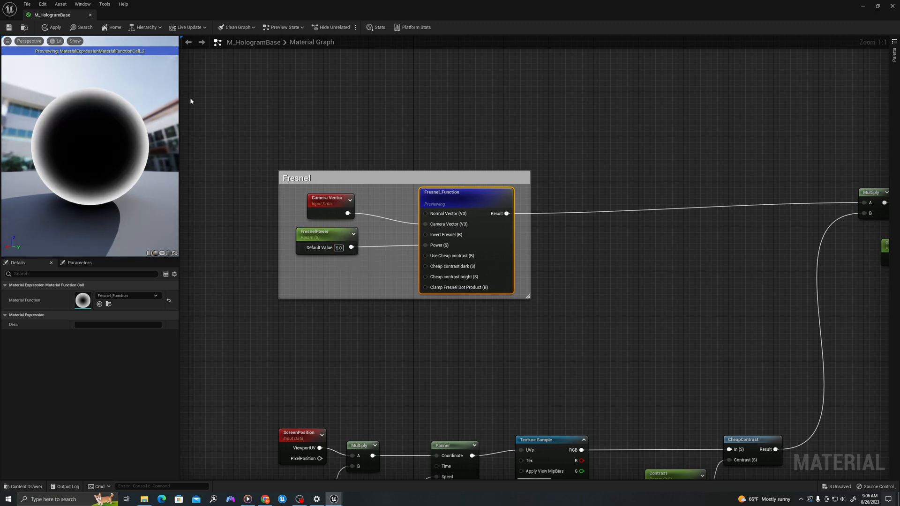
{"action": "scroll", "scroll_direction": "down", "scroll_amount": 3}
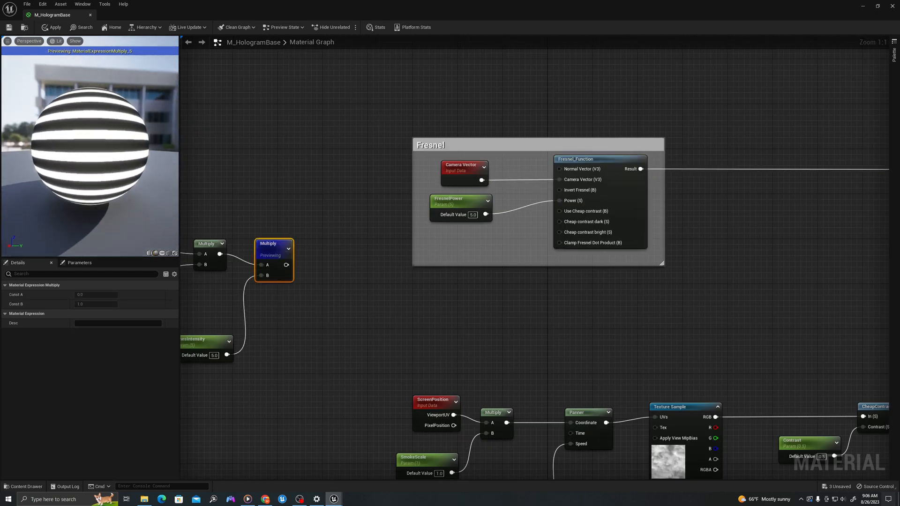
{"action": "right_click", "coordinate": [600, 159]}
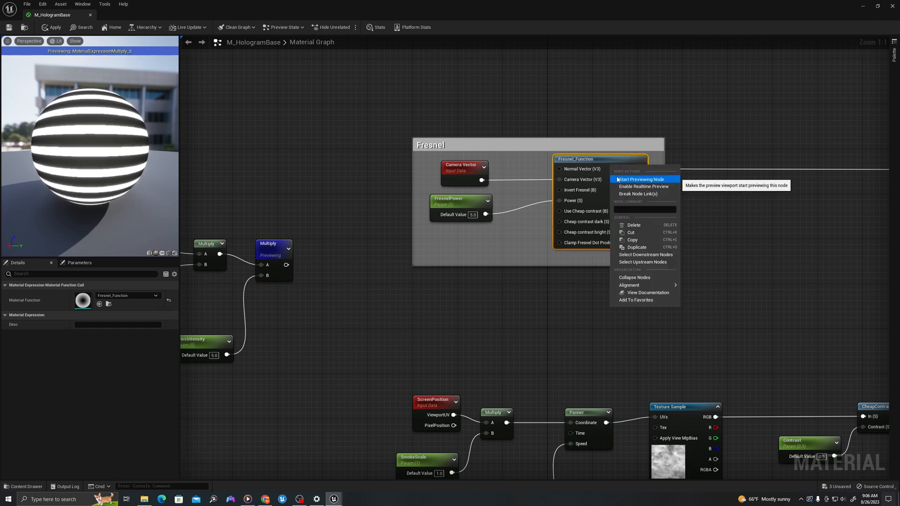
{"action": "left_click", "coordinate": [640, 179]}
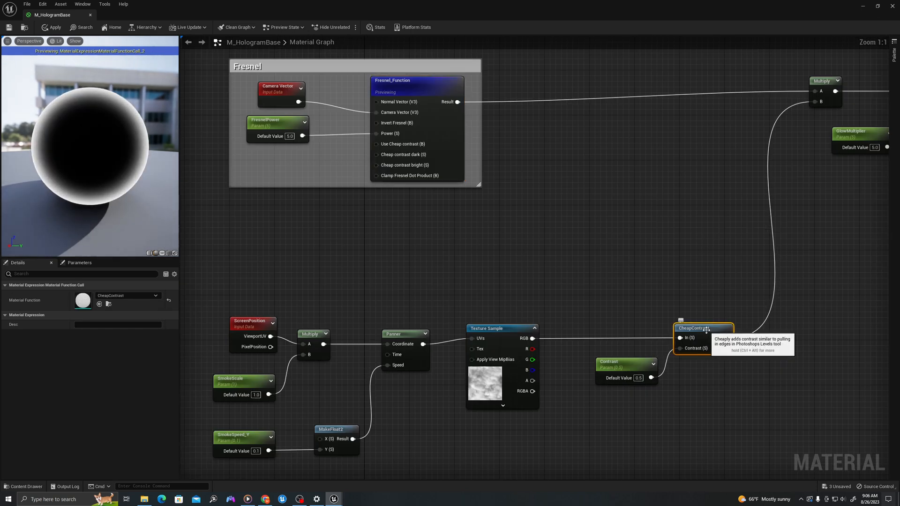
{"action": "right_click", "coordinate": [702, 329]}
{"action": "type", "text": "b"}
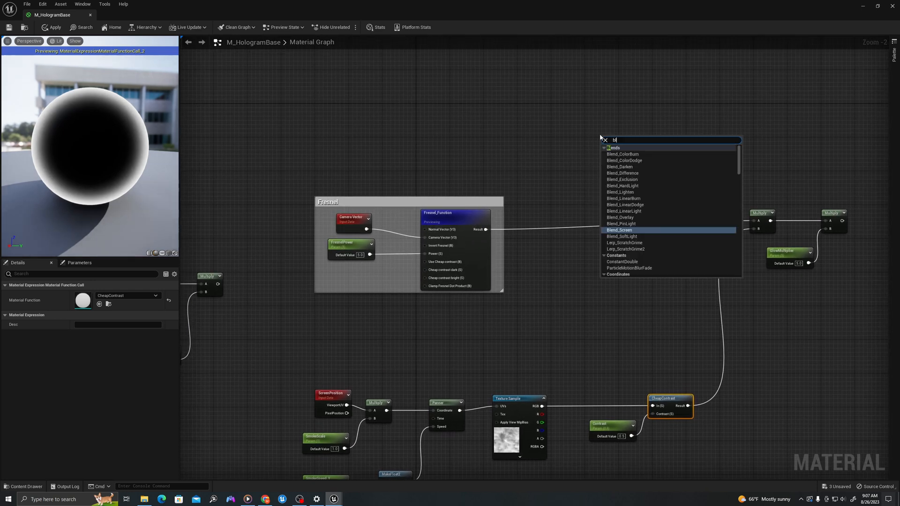
Step: Add a Blend_Overlay of stripes and Fresnel, then an Add with the glowing smoke feeding a Multiply
{"action": "type", "text": "lendov"}
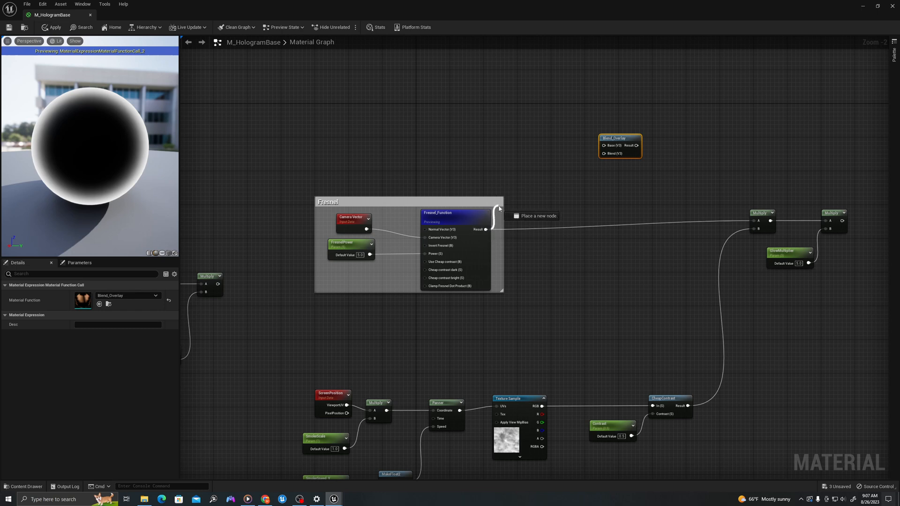
{"action": "scroll", "scroll_direction": "down", "scroll_amount": 3}
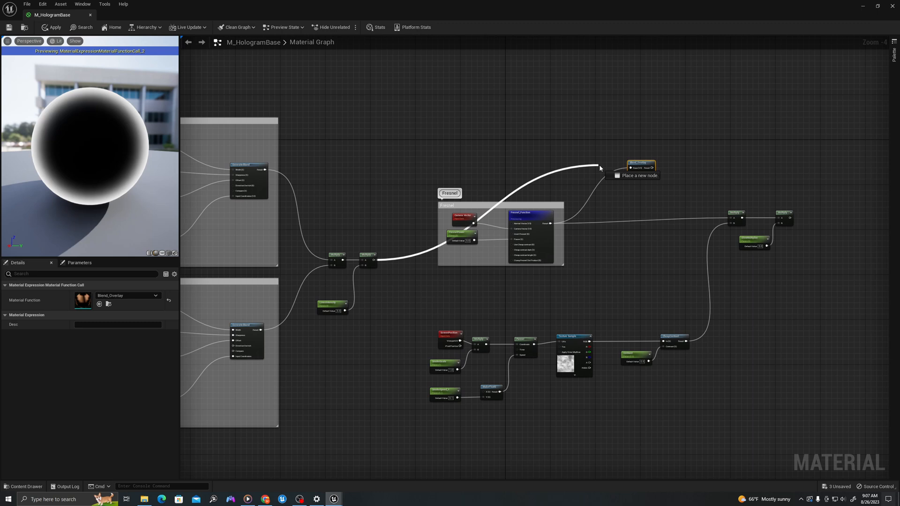
{"action": "left_click", "coordinate": [595, 176]}
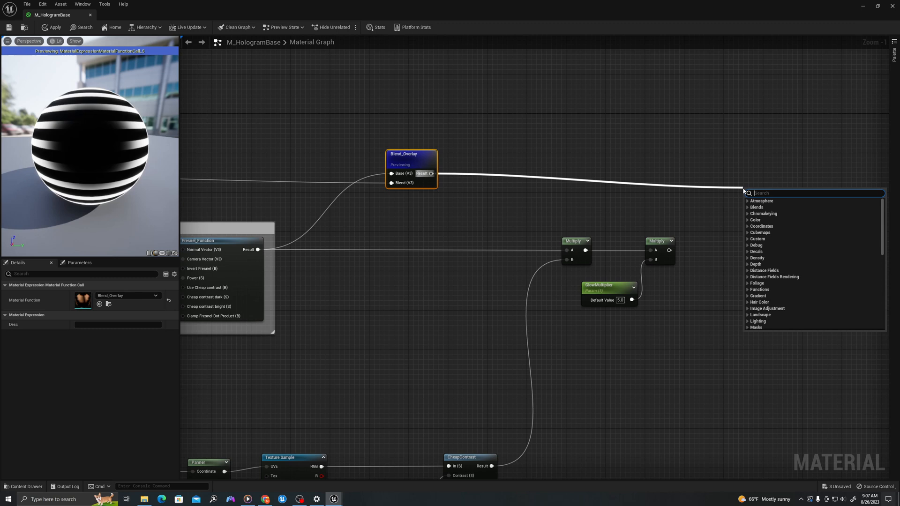
{"action": "left_click", "coordinate": [763, 192]}
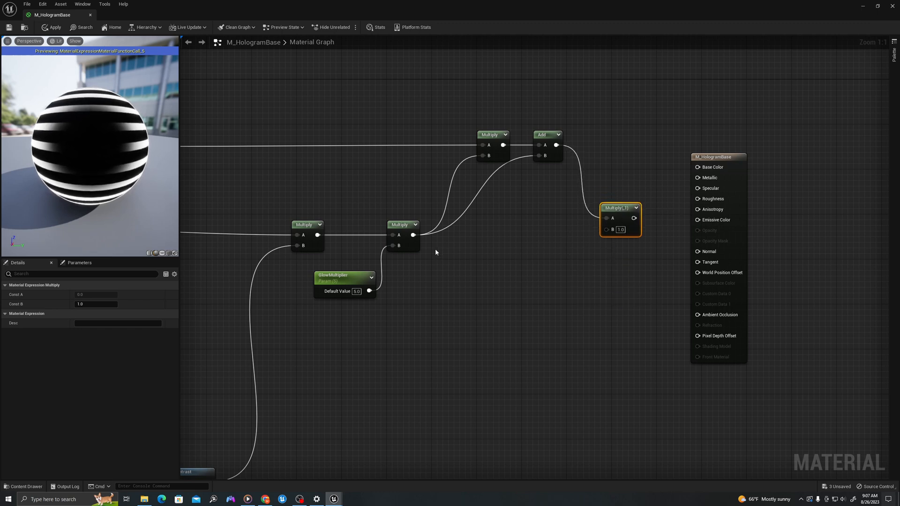
{"action": "mouse_move", "coordinate": [495, 254]}
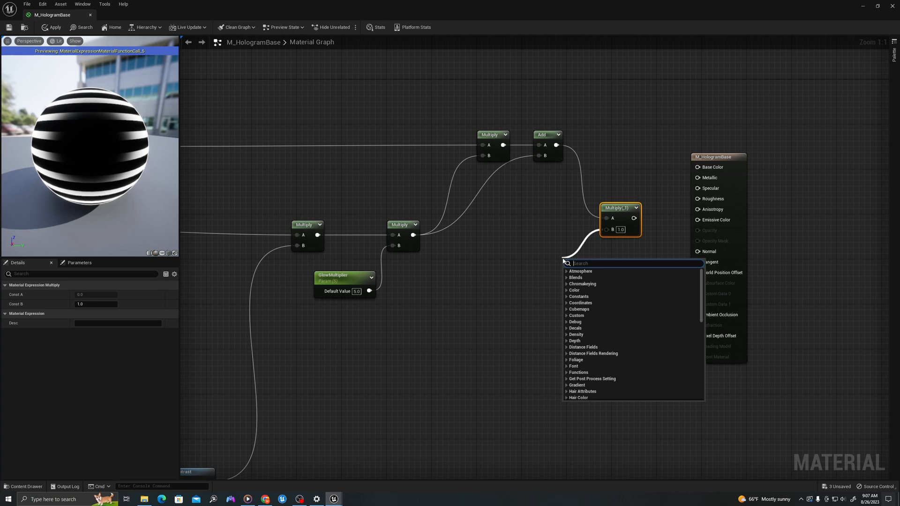
Step: Add a Constant3Vector into the glow Multiply's B input
{"action": "type", "text": "vector"}
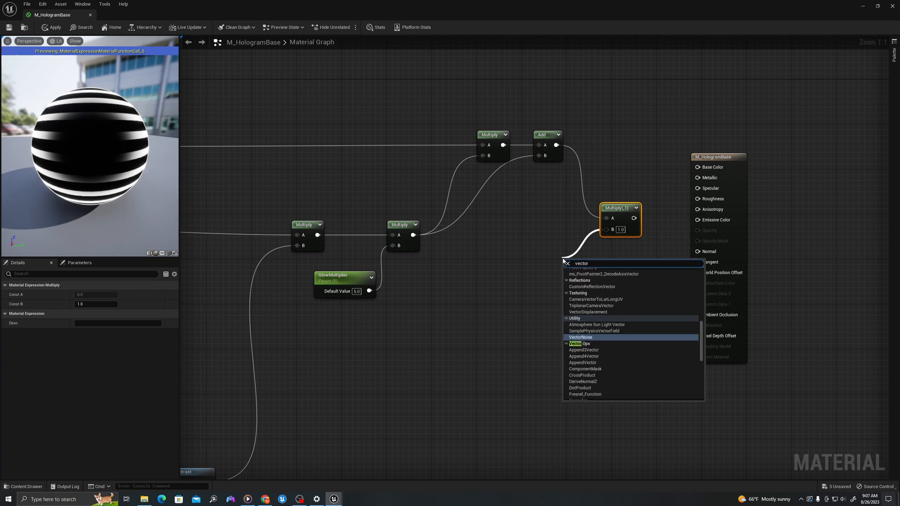
{"action": "type", "text": "3"}
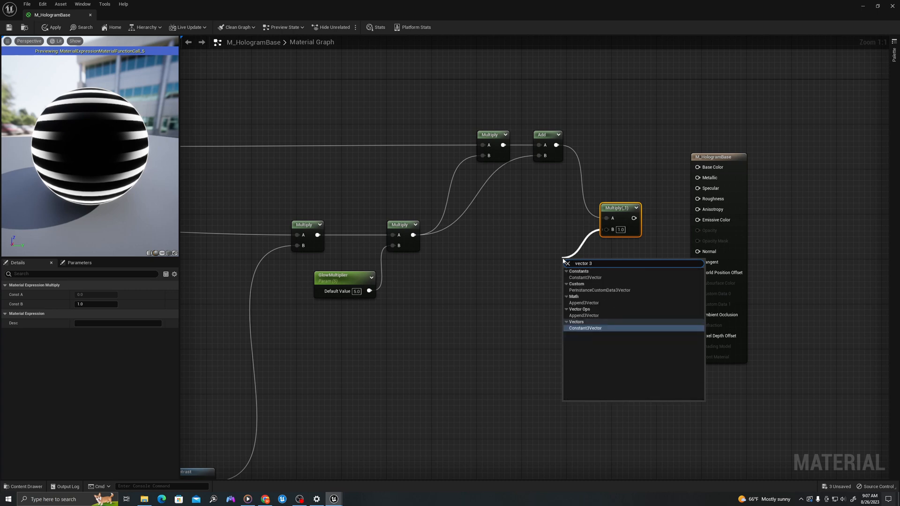
{"action": "left_click", "coordinate": [585, 328]}
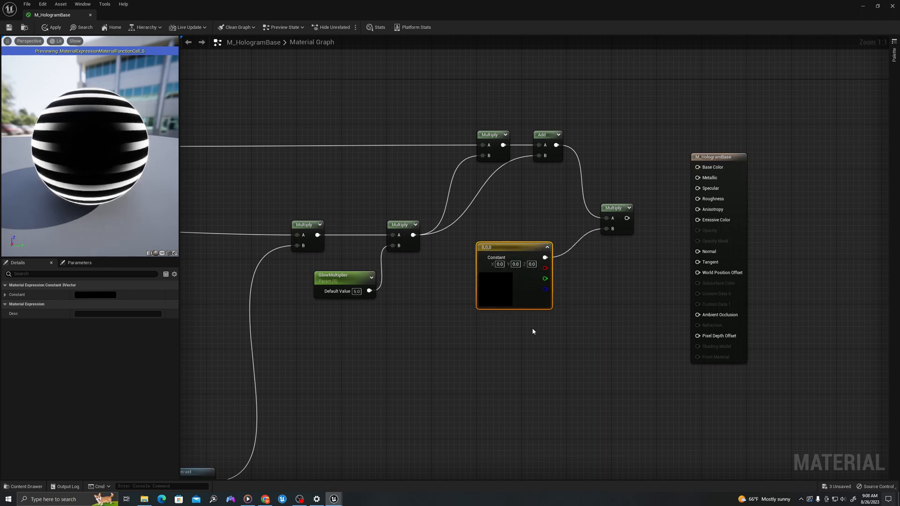
{"action": "mouse_move", "coordinate": [553, 345]}
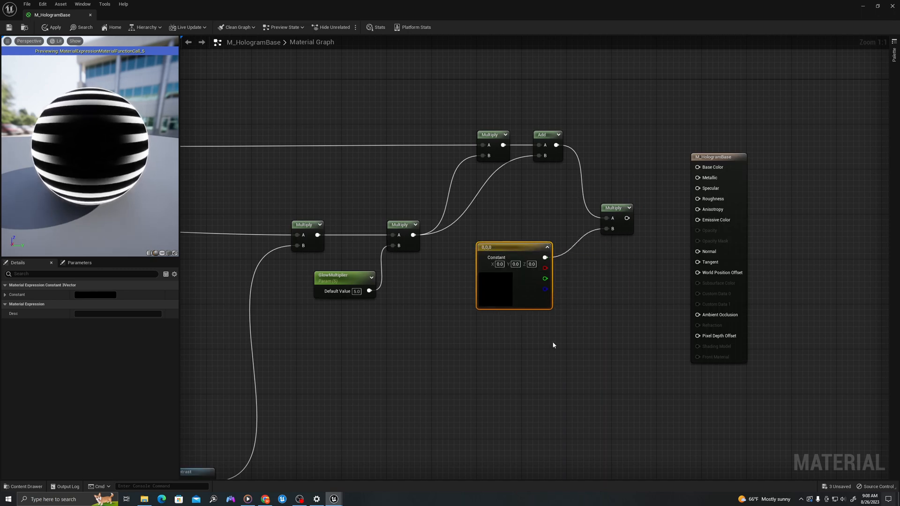
{"action": "left_click", "coordinate": [508, 352]}
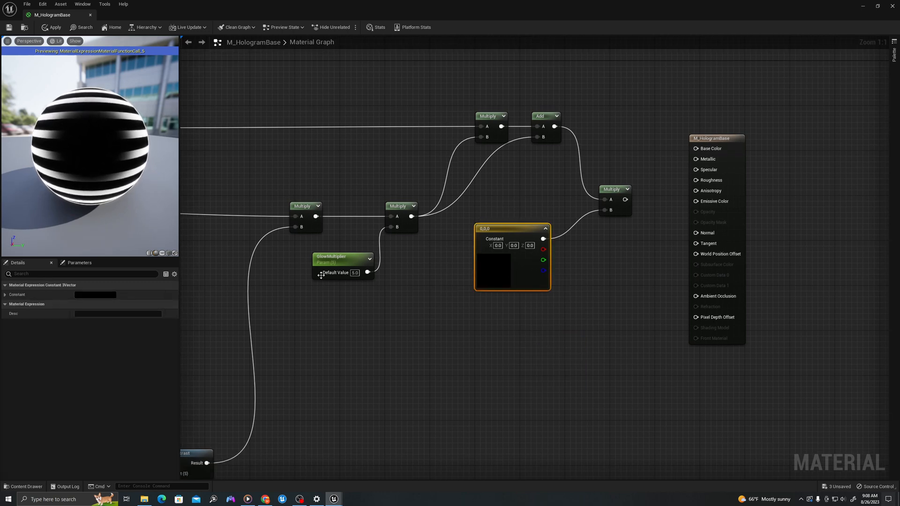
Step: Convert the vector to a parameter named Color and set it to blue
{"action": "right_click", "coordinate": [511, 258]}
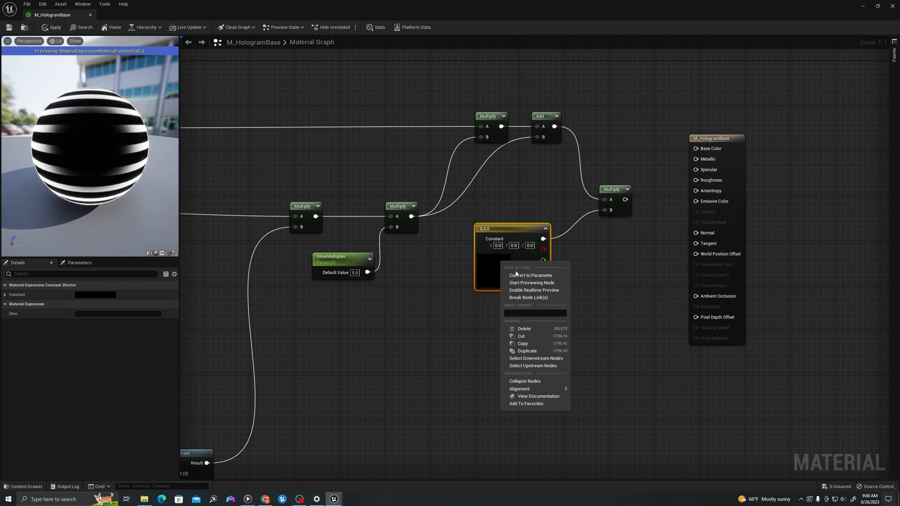
{"action": "left_click", "coordinate": [529, 275]}
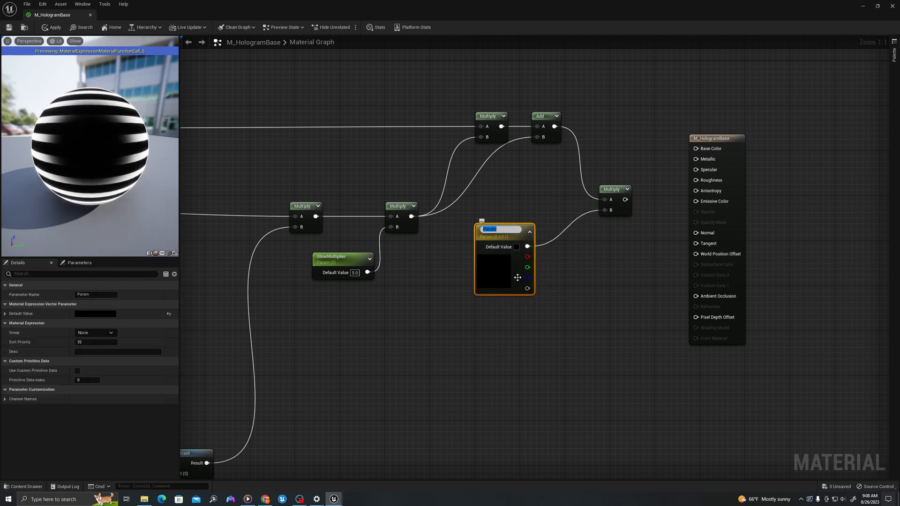
{"action": "type", "text": "Color"}
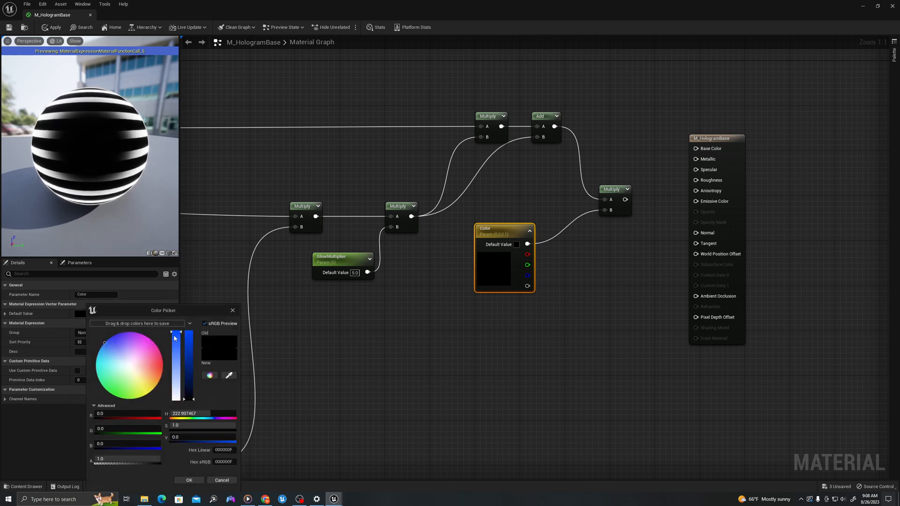
{"action": "left_click", "coordinate": [188, 480]}
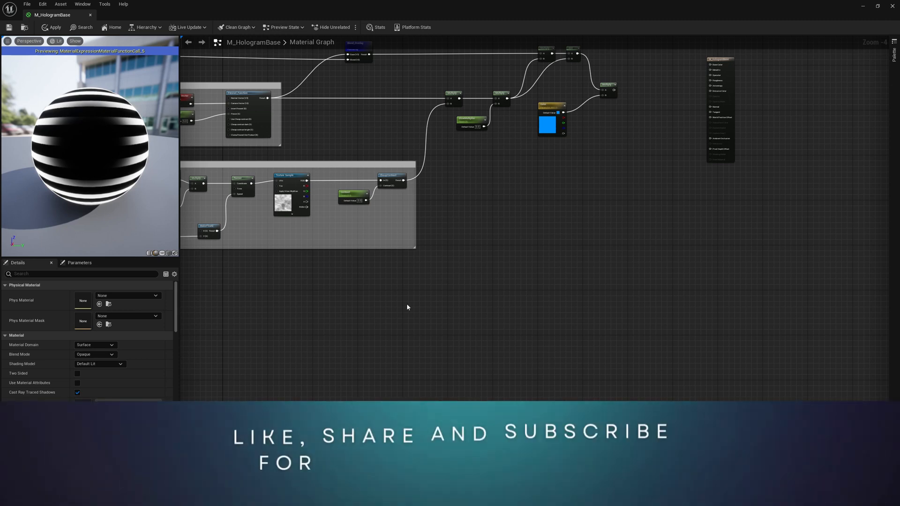
{"action": "mouse_move", "coordinate": [506, 287]}
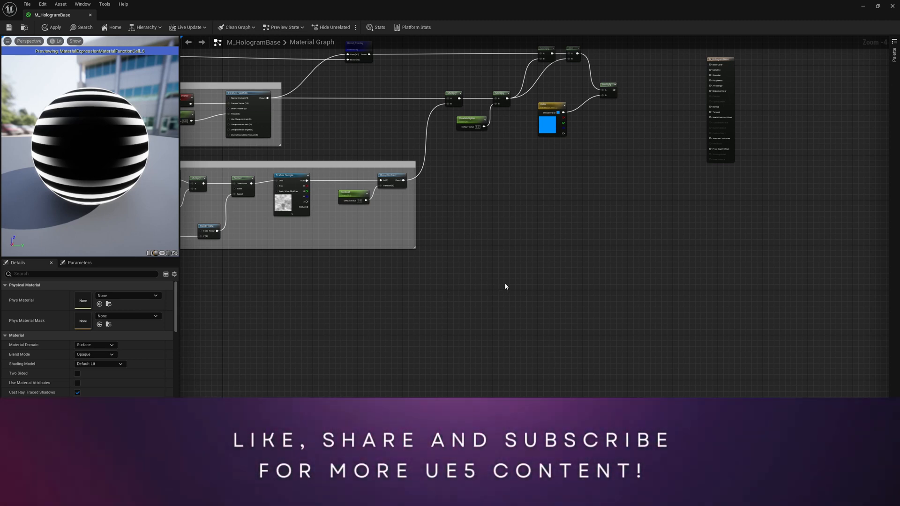
Step: Add a LinearInterpolate node fed by the contrasted smoke and band output on B and Alpha
{"action": "right_click", "coordinate": [505, 287]}
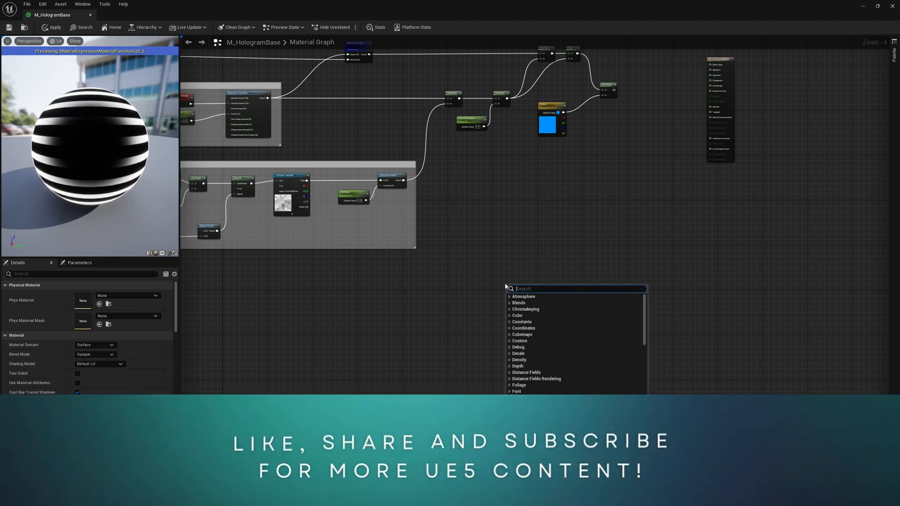
{"action": "type", "text": "LINEAR"}
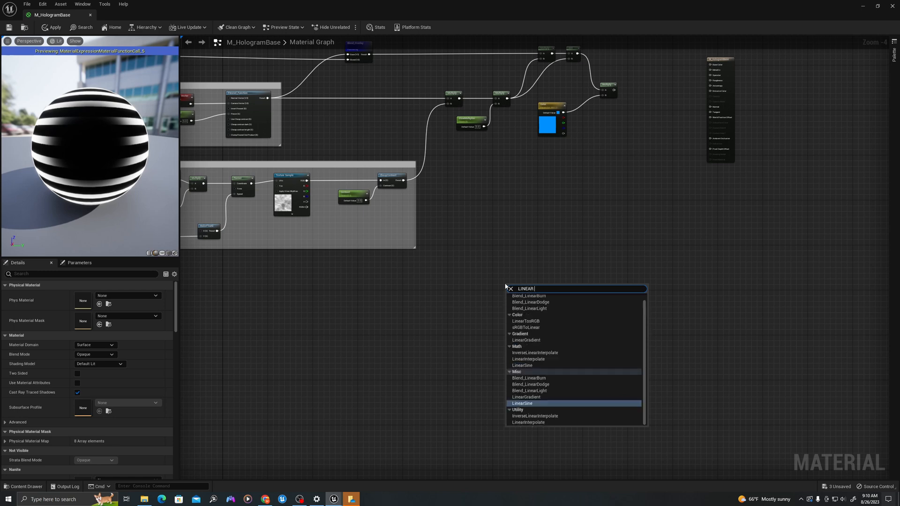
{"action": "type", "text": "INTE"}
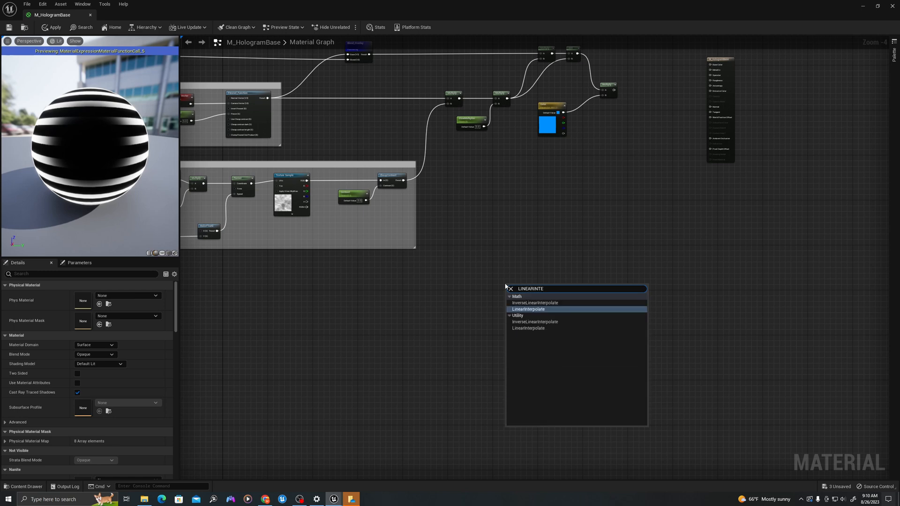
{"action": "left_click", "coordinate": [528, 309]}
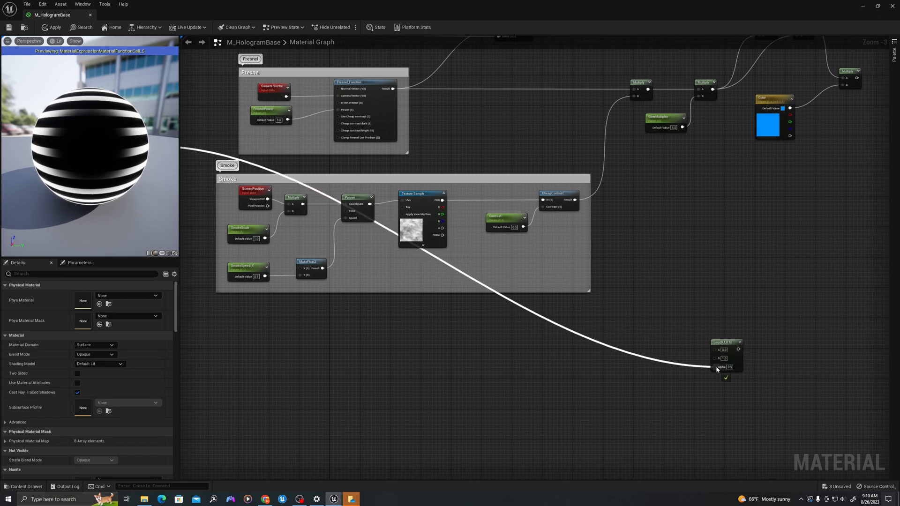
{"action": "left_click", "coordinate": [730, 366]}
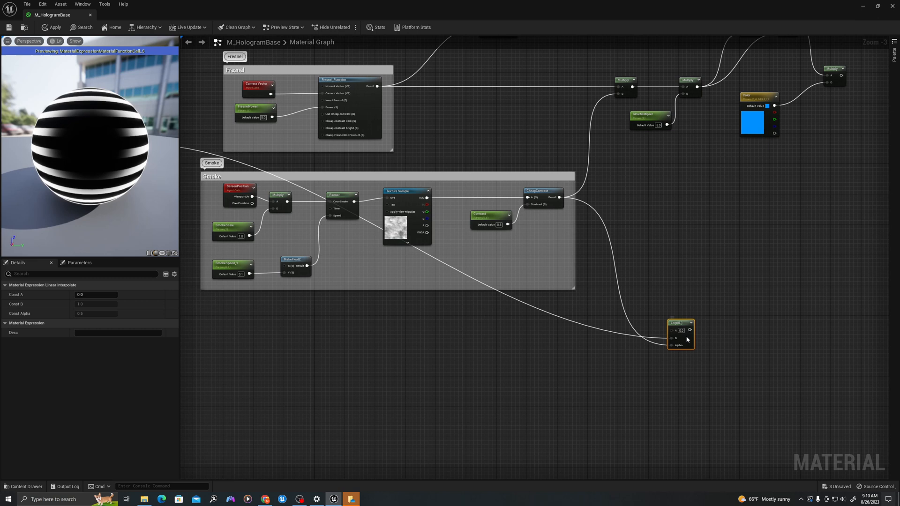
{"action": "left_click", "coordinate": [680, 323]}
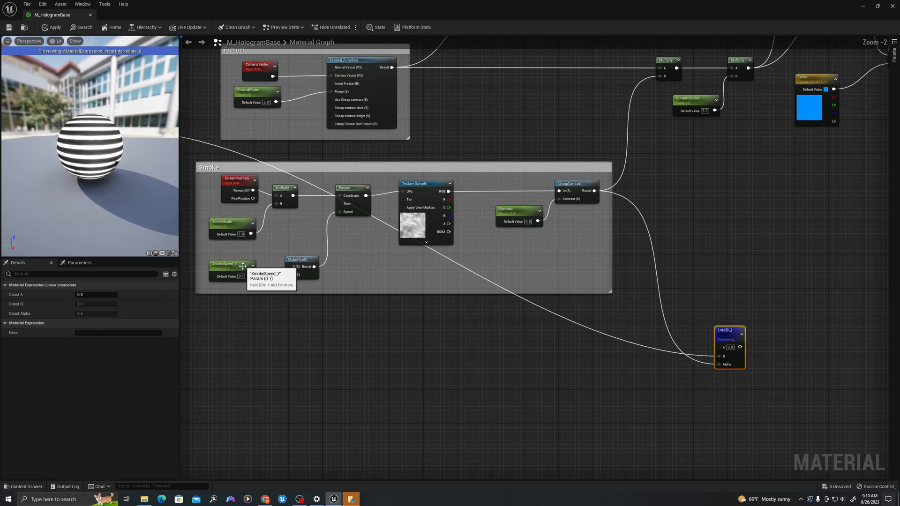
{"action": "mouse_move", "coordinate": [241, 233]}
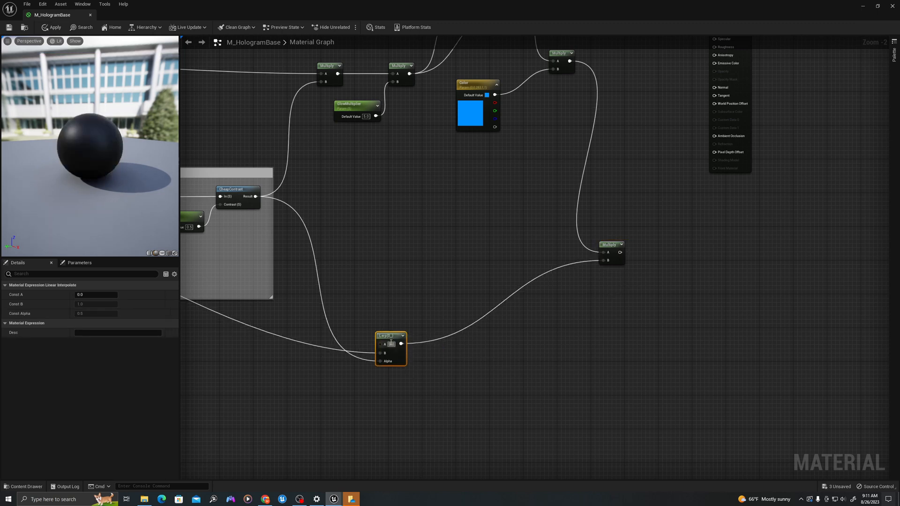
Step: Multiply the blue glow by the Lerp result and wire it into Emissive Color
{"action": "left_click", "coordinate": [613, 243]}
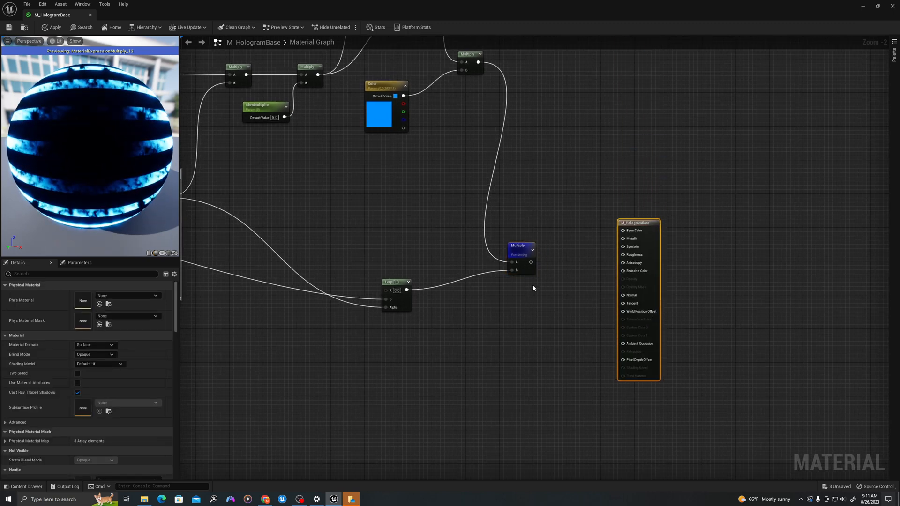
{"action": "scroll", "scroll_direction": "up", "scroll_amount": 3}
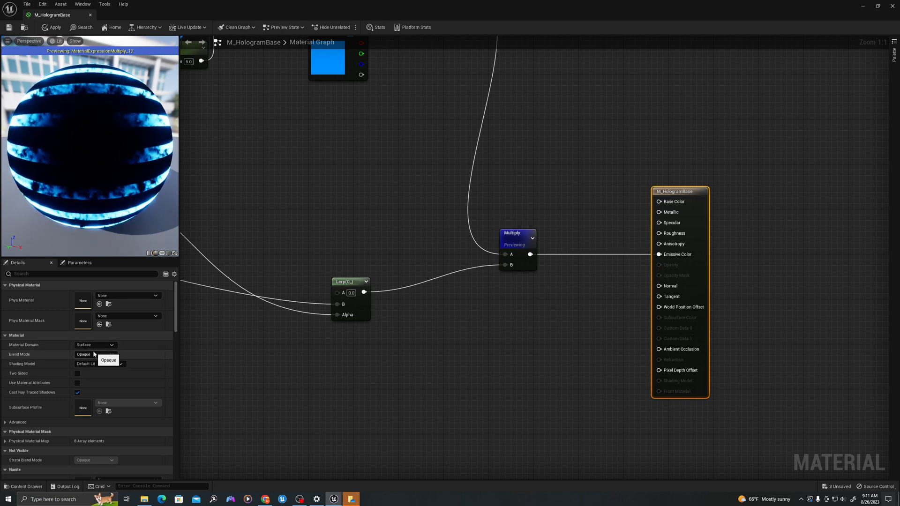
Step: Set Blend Mode to Masked and drive Opacity Mask with DitherTemporalAA times a MaxOpacity parameter of 0.5
{"action": "left_click", "coordinate": [95, 354]}
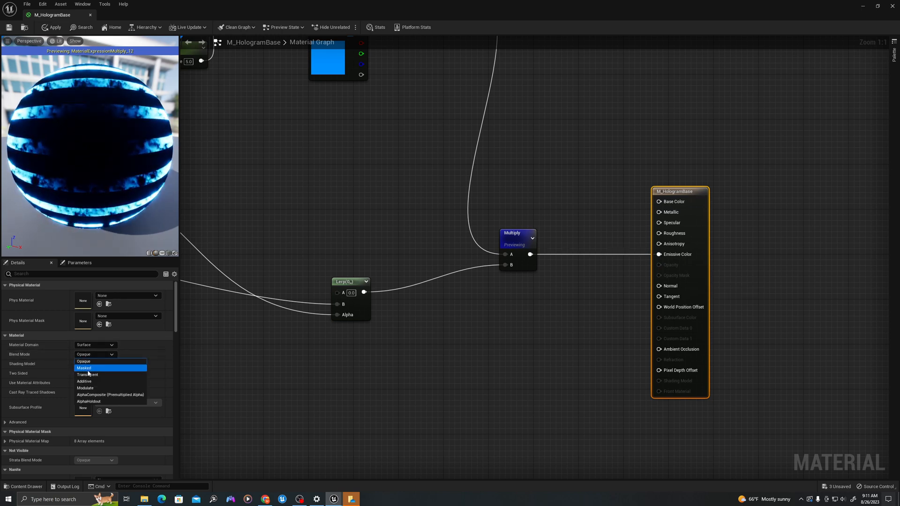
{"action": "left_click", "coordinate": [85, 368]}
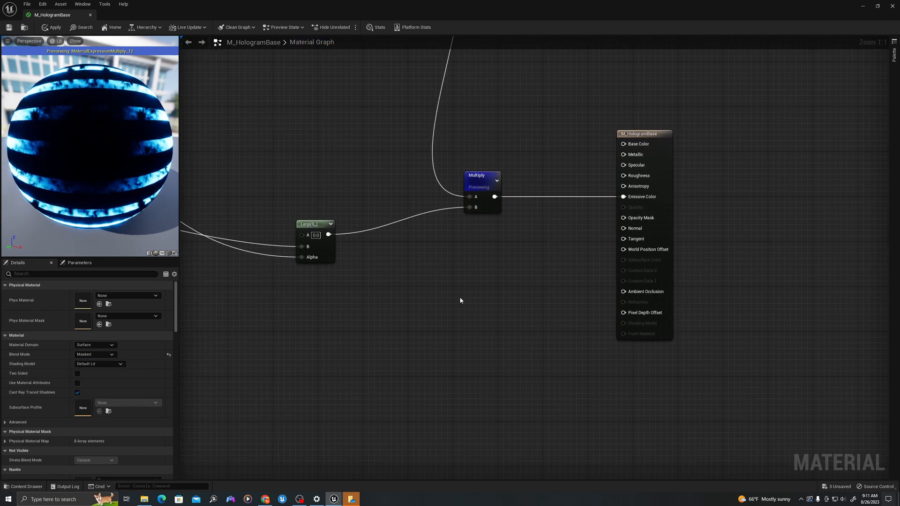
{"action": "mouse_move", "coordinate": [624, 218]}
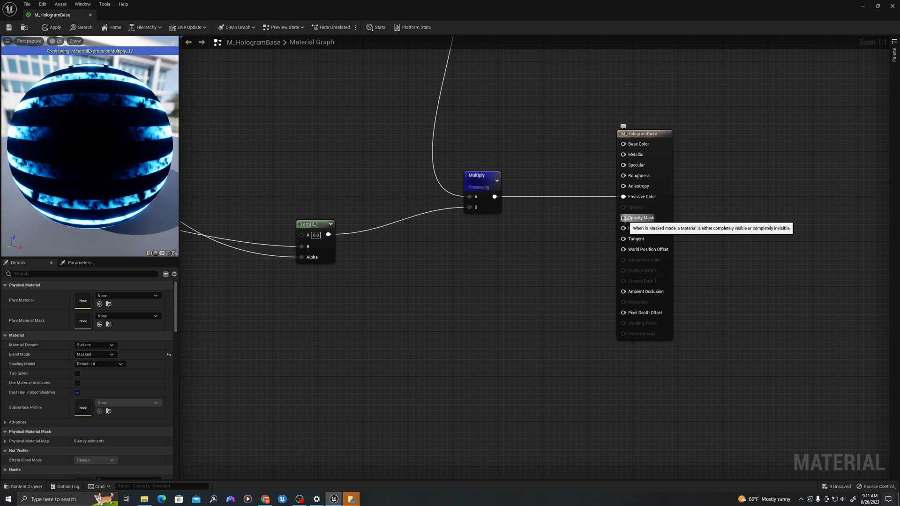
{"action": "mouse_move", "coordinate": [649, 211]}
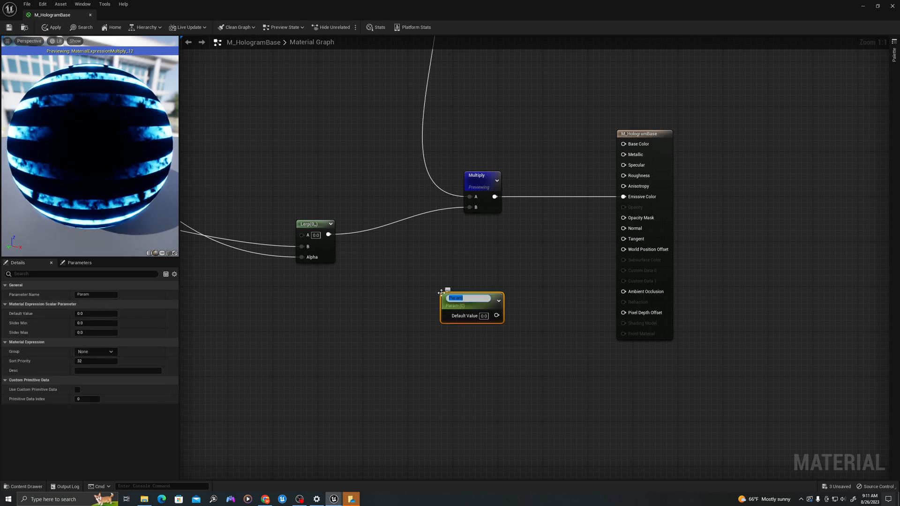
{"action": "type", "text": "DitherMaxOpacity"}
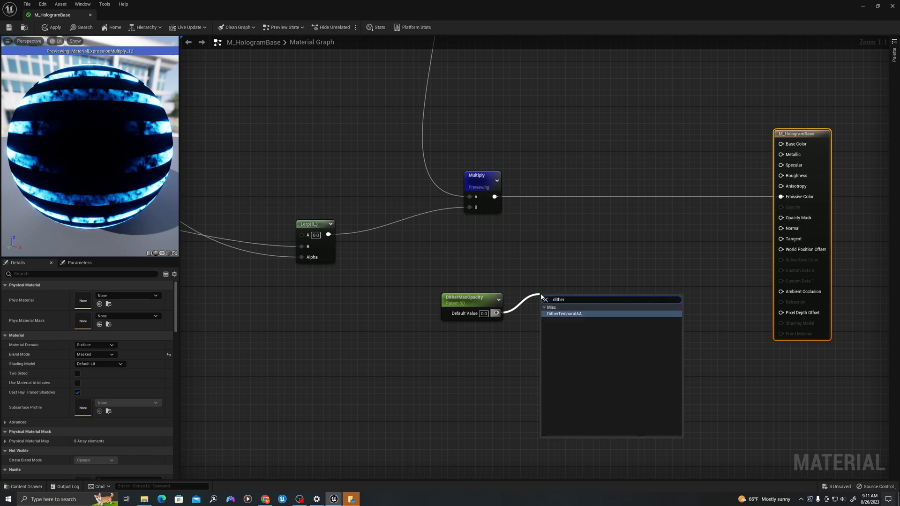
{"action": "left_click", "coordinate": [564, 313]}
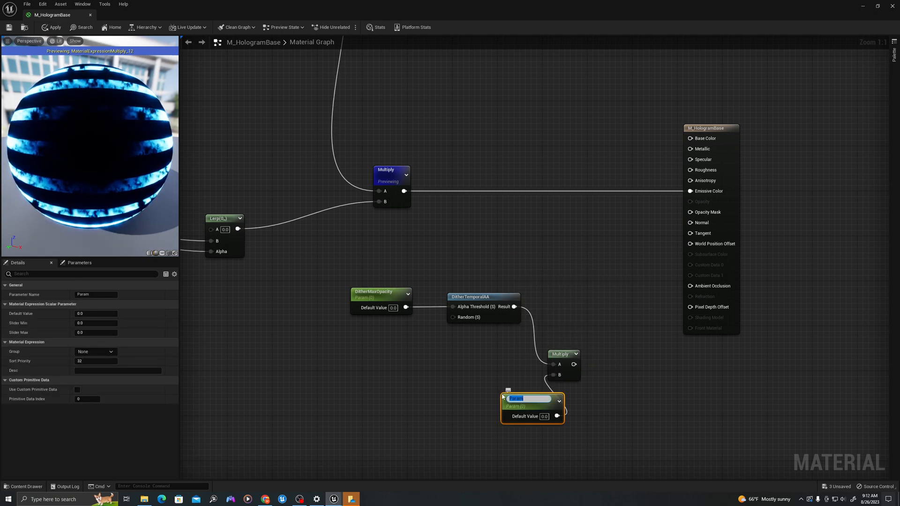
{"action": "type", "text": "MaxOpacity"}
{"action": "left_click", "coordinate": [544, 416]}
{"action": "type", "text": "0.5"}
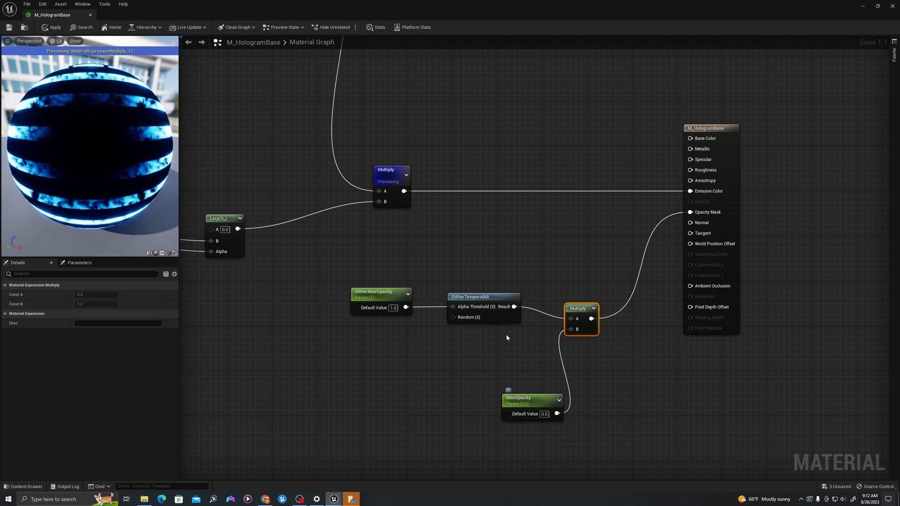
{"action": "left_click", "coordinate": [388, 169]}
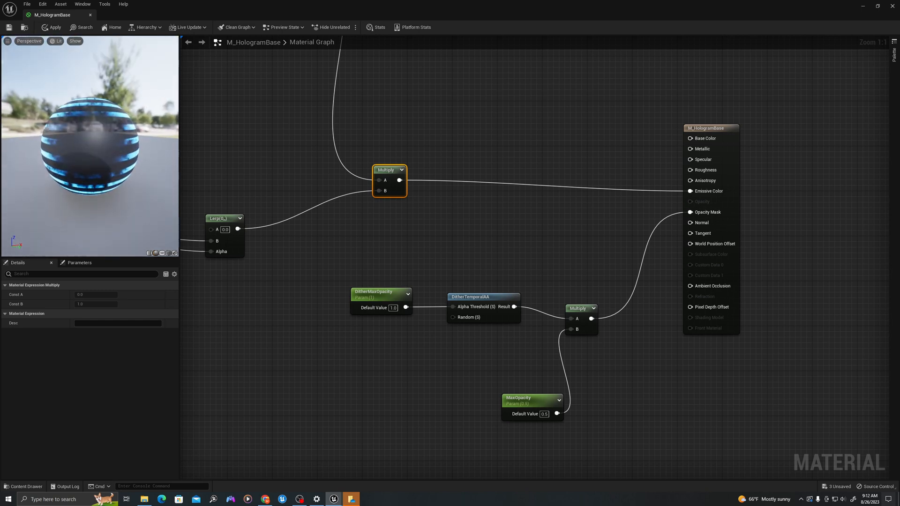
Step: Pan the graph from the output node over to the Band 1 comment box
{"action": "scroll", "scroll_direction": "down", "scroll_amount": 3}
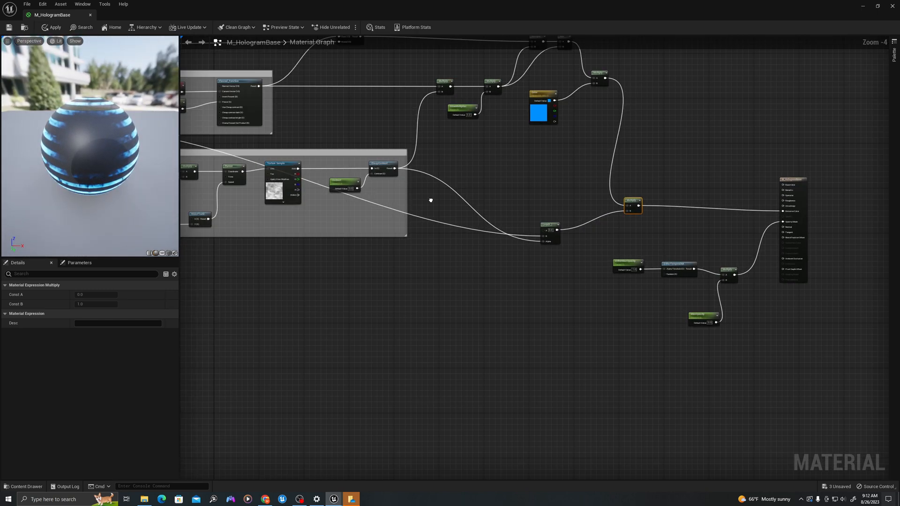
{"action": "scroll", "scroll_direction": "down", "scroll_amount": 3}
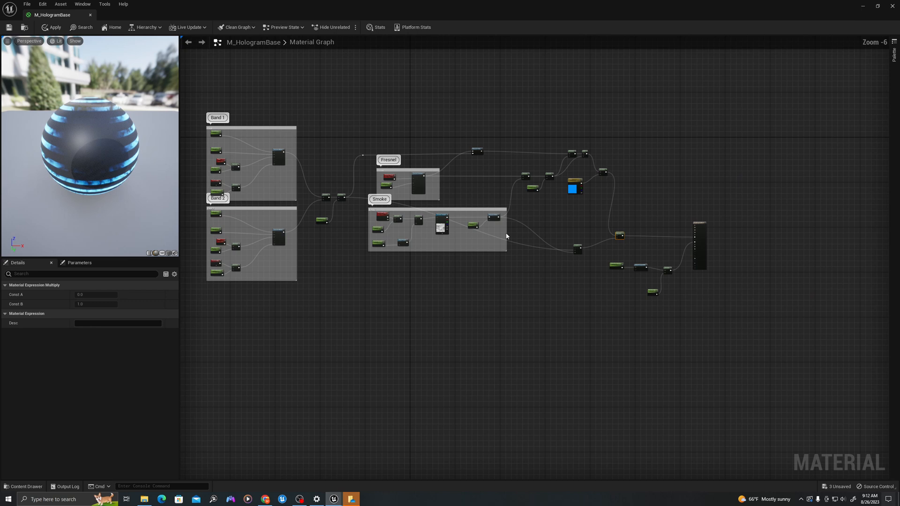
{"action": "left_click", "coordinate": [51, 27]}
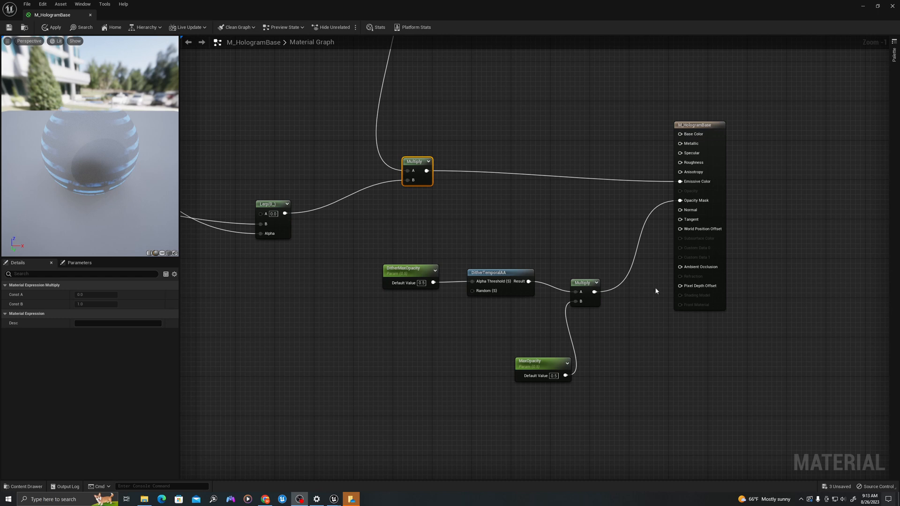
{"action": "scroll", "scroll_direction": "down", "scroll_amount": 3}
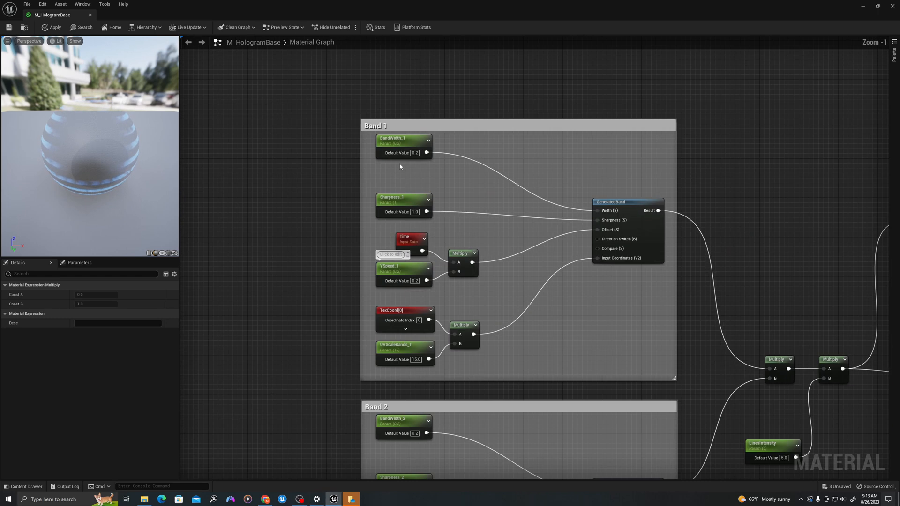
Step: Put BandWidth_1 and the other Band 1 parameters into a Band 1 group
{"action": "left_click", "coordinate": [404, 141]}
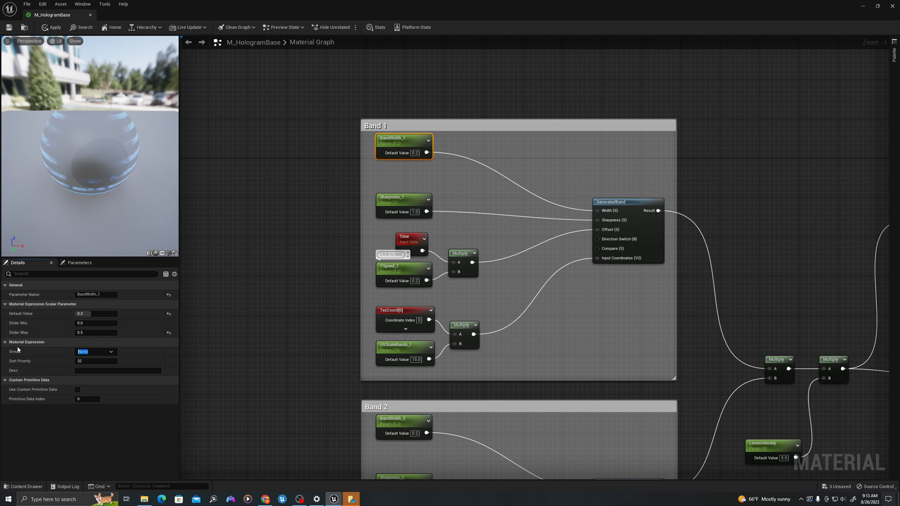
{"action": "type", "text": "Band_"}
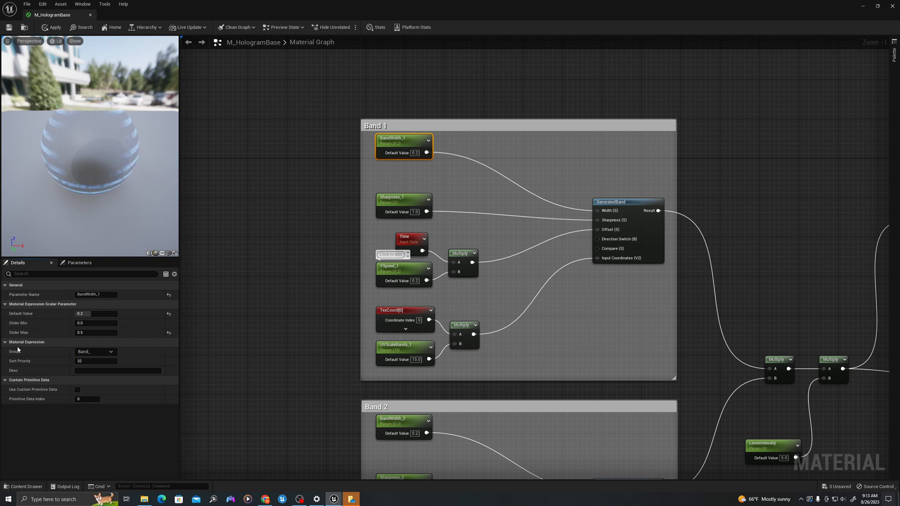
{"action": "left_click", "coordinate": [95, 351]}
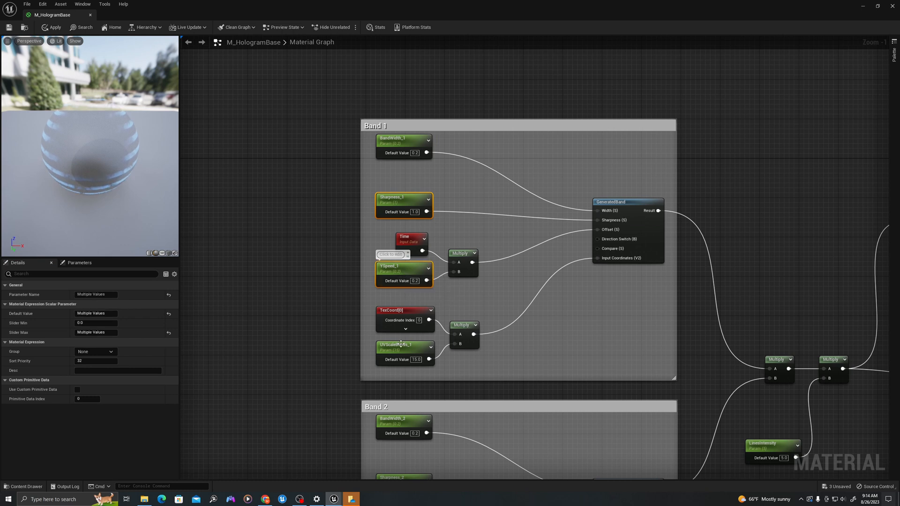
{"action": "left_click", "coordinate": [108, 351]}
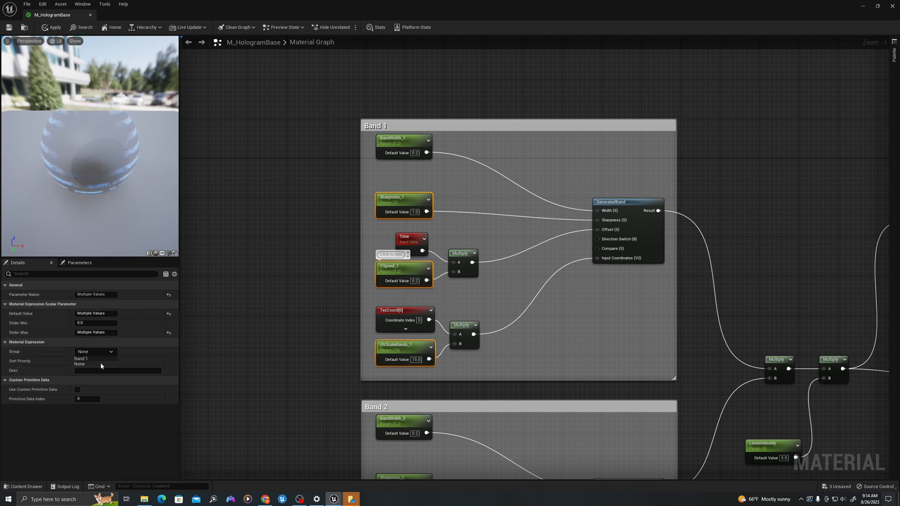
{"action": "left_click", "coordinate": [402, 270]}
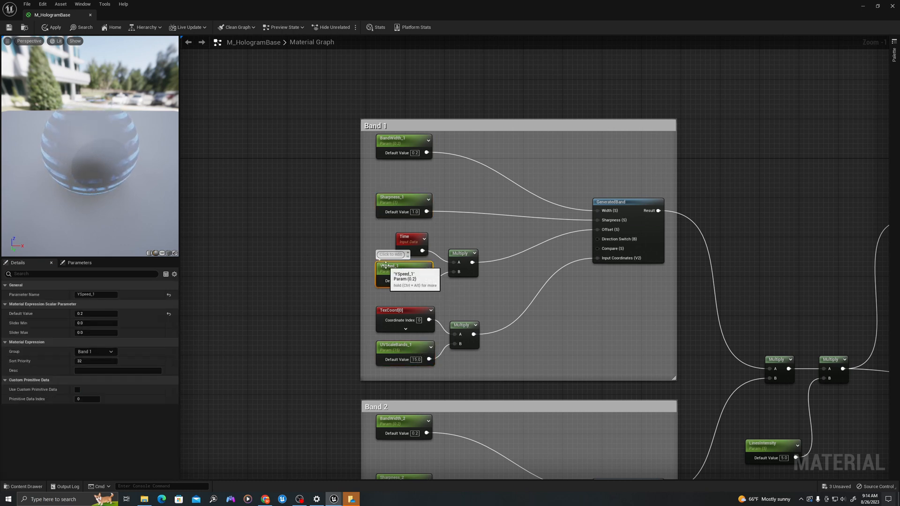
Step: Put BandWidth_2 and the remaining Band 2 parameters into a Band 2 group
{"action": "left_click", "coordinate": [403, 349]}
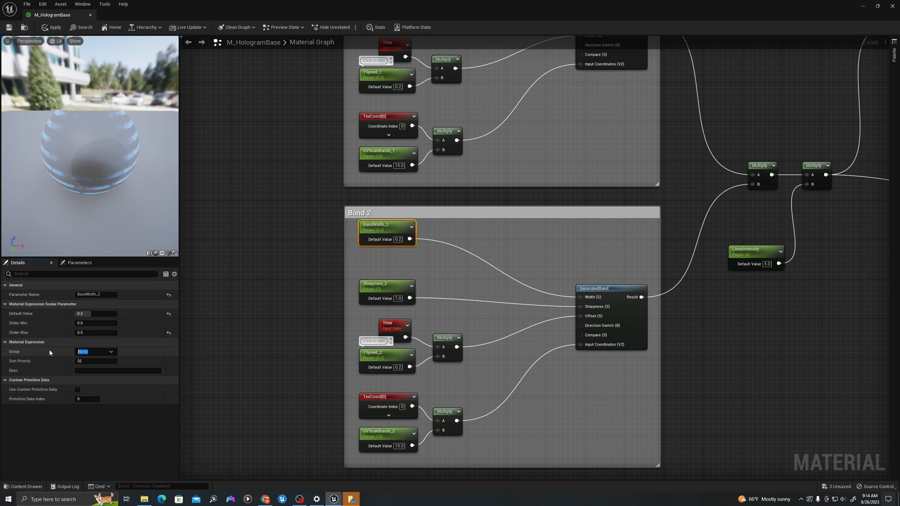
{"action": "left_click", "coordinate": [94, 352]}
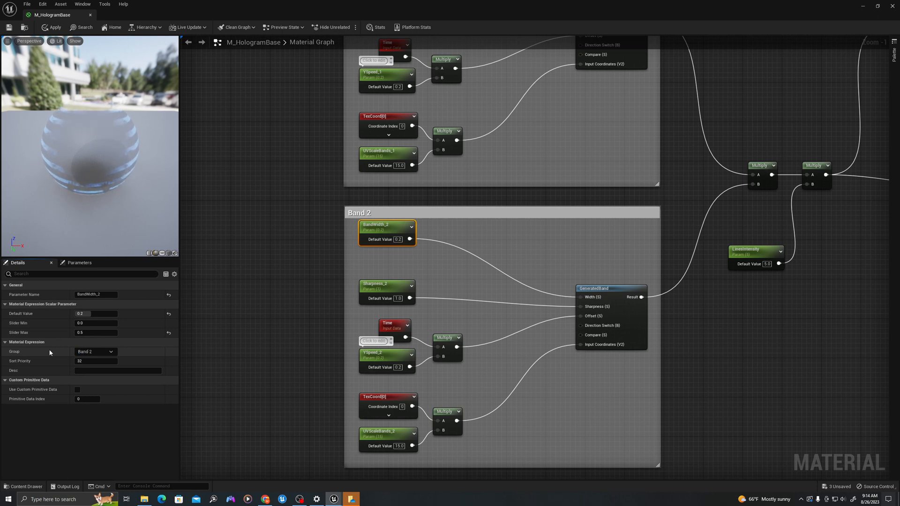
{"action": "left_click", "coordinate": [387, 289]}
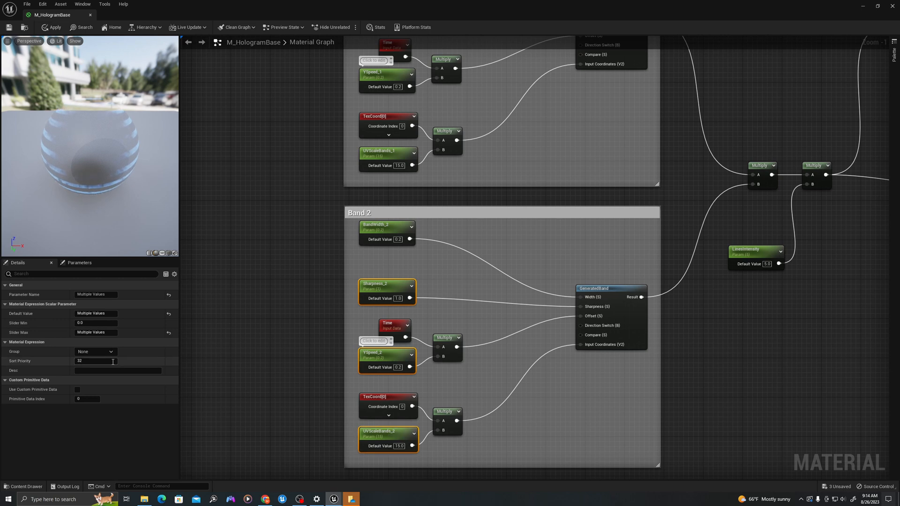
{"action": "left_click", "coordinate": [94, 351]}
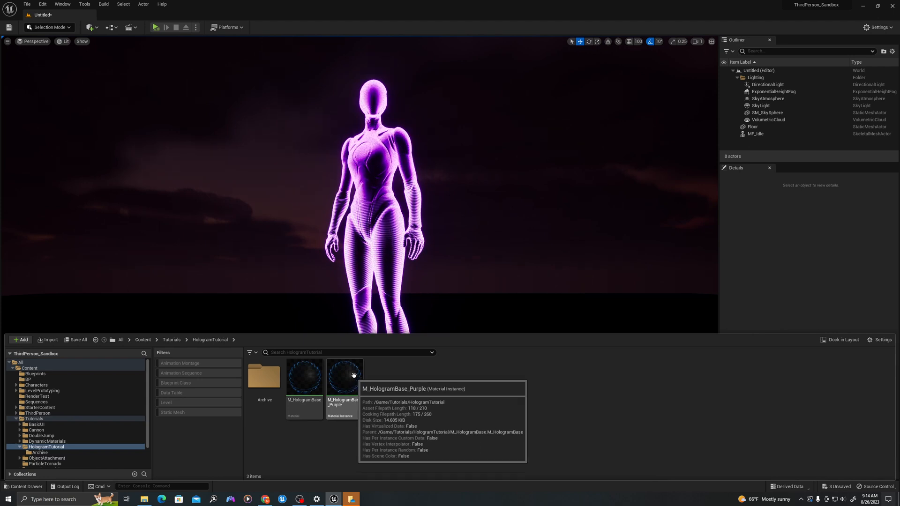
Step: Create material instance M_HologramBase_Purple from M_HologramBase and open it for editing
{"action": "left_click", "coordinate": [22, 486]}
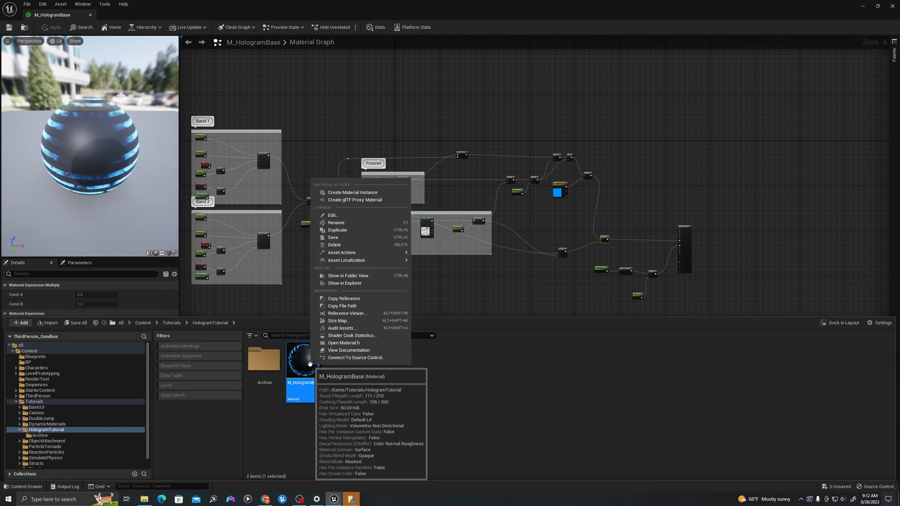
{"action": "mouse_move", "coordinate": [352, 192]}
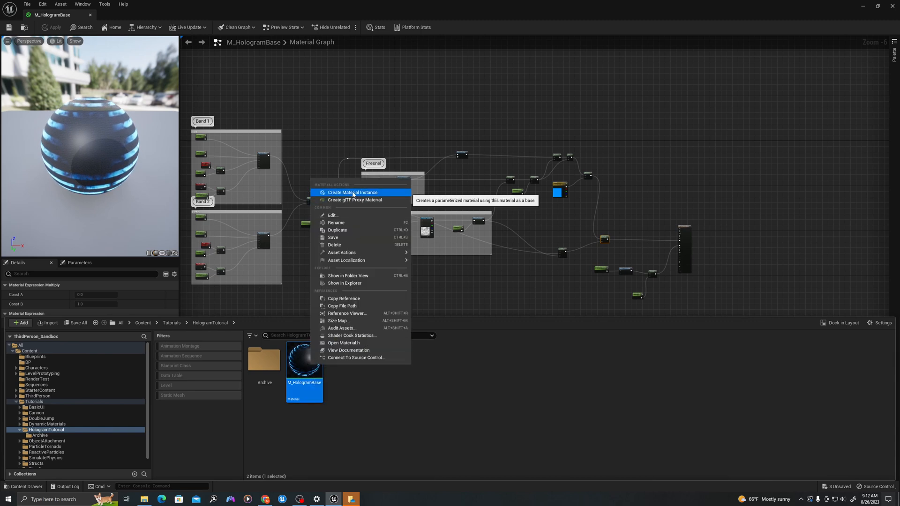
{"action": "left_click", "coordinate": [353, 192]}
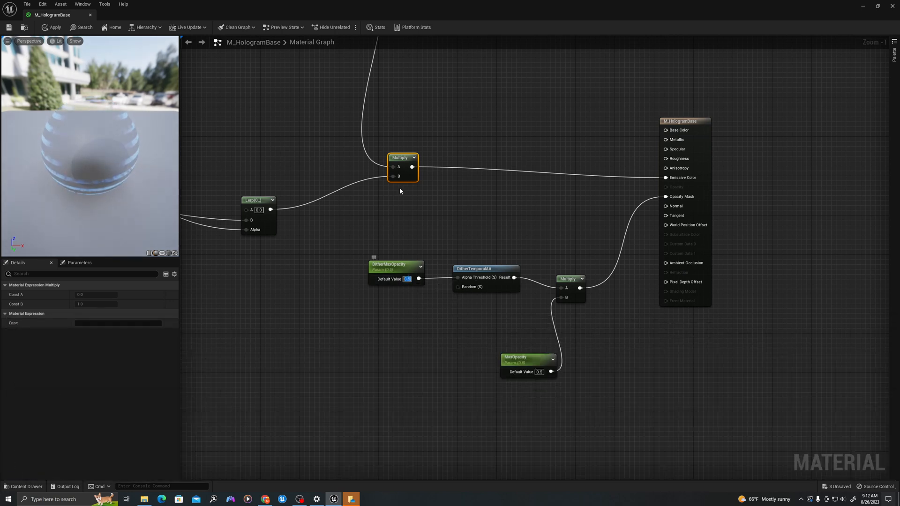
{"action": "left_click", "coordinate": [23, 486]}
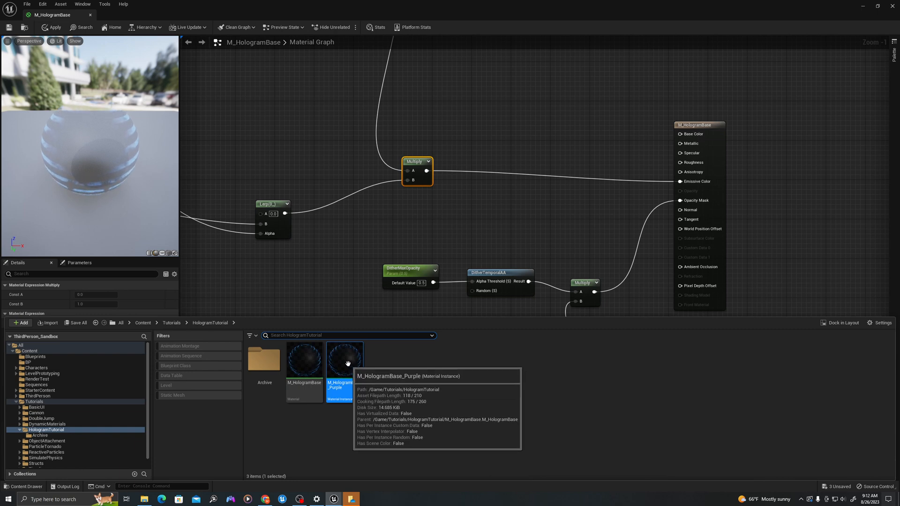
{"action": "double_click", "coordinate": [344, 359]}
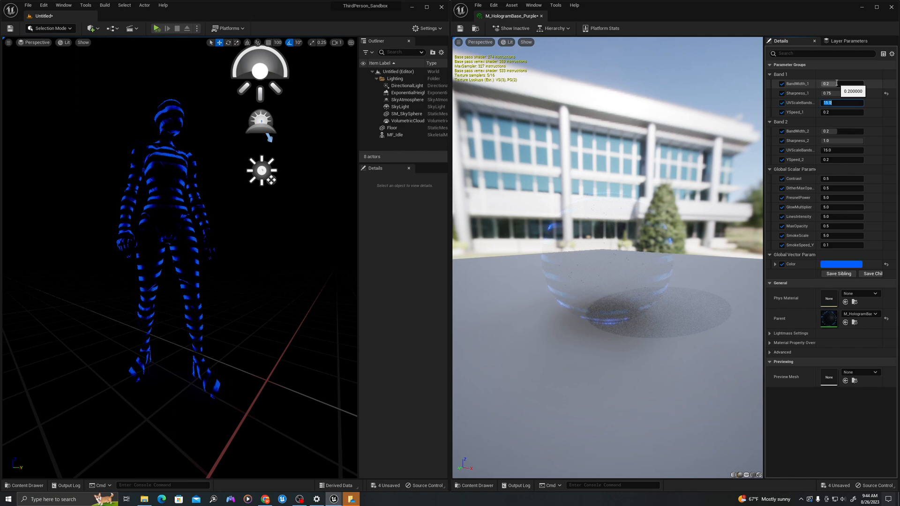
Step: Set LinesIntensity to 100, MaxOpacity-style value 1.0 and DitherMaxOpacity to 0.7
{"action": "type", "text": "100"}
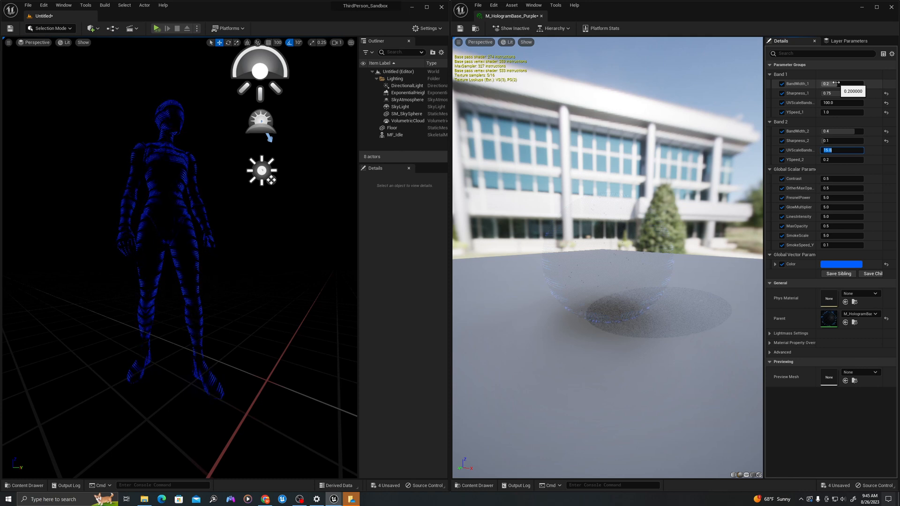
{"action": "type", "text": "1.0"}
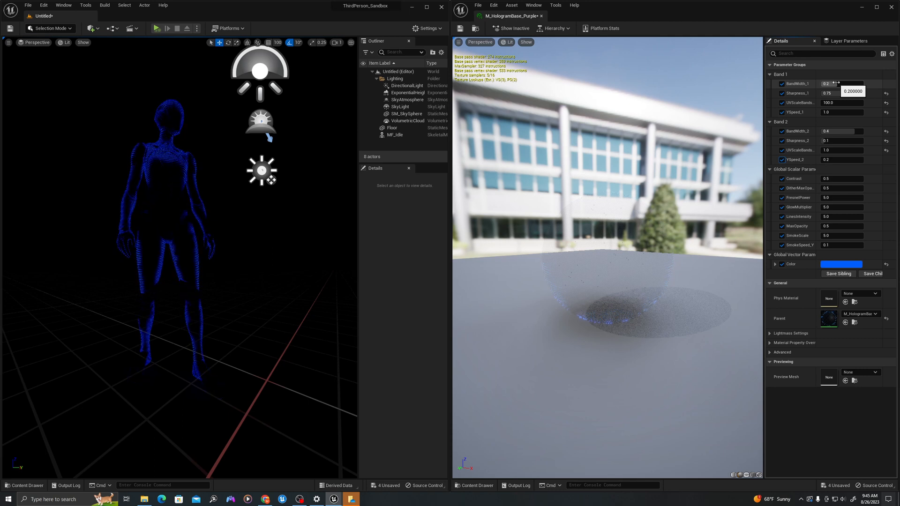
{"action": "triple_click", "coordinate": [842, 160]}
{"action": "type", "text": "0.1"}
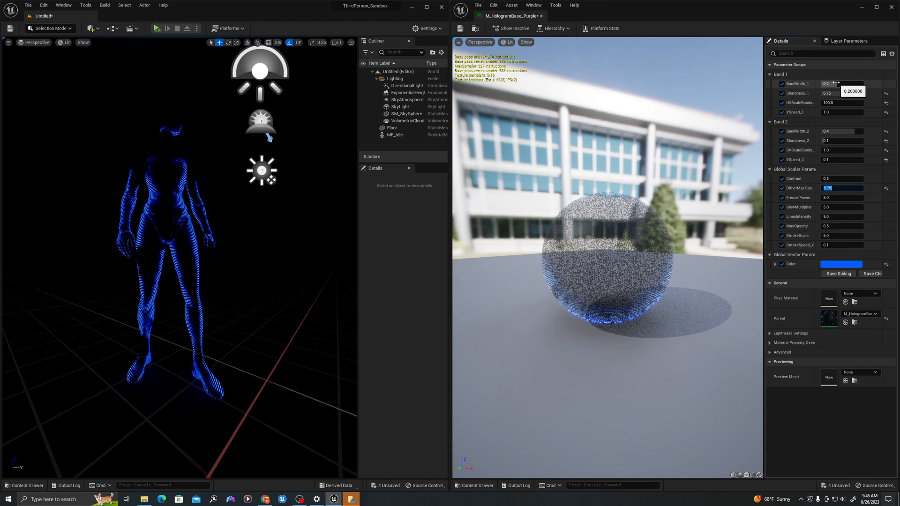
{"action": "type", "text": "0.7"}
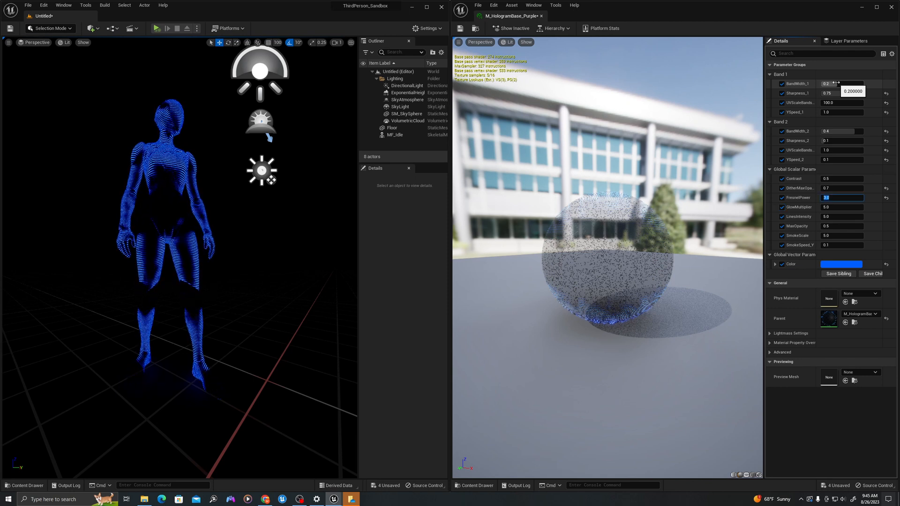
Step: Set FresnelPower to 15 then lower it, and adjust the smoke scale global parameter
{"action": "type", "text": "15.0"}
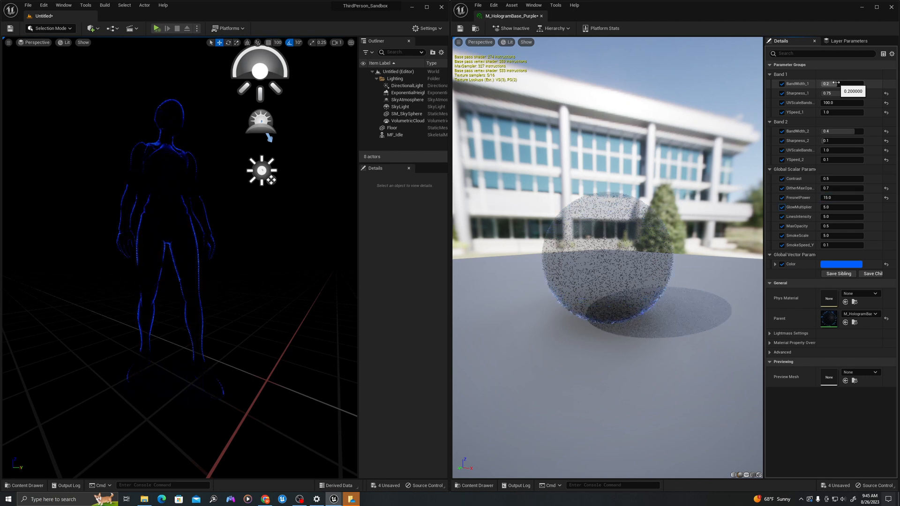
{"action": "triple_click", "coordinate": [842, 198]}
{"action": "type", "text": "10"}
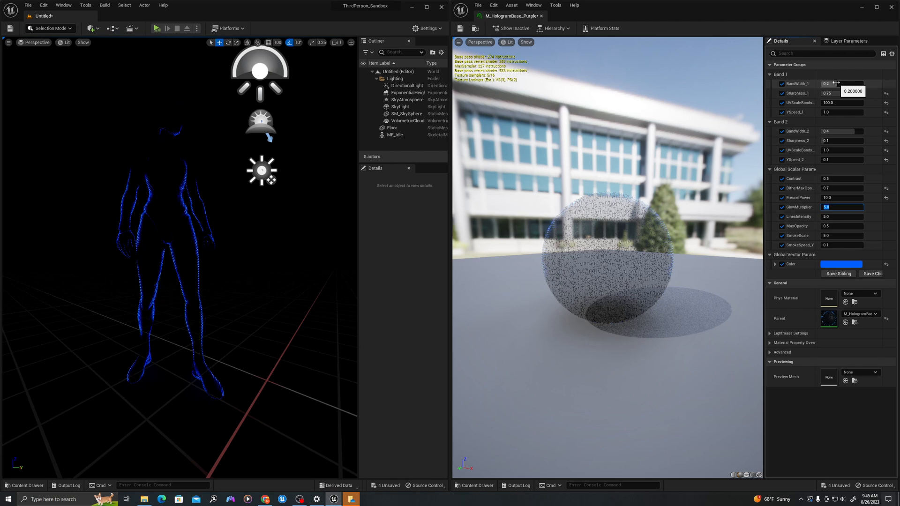
{"action": "left_click", "coordinate": [842, 217]}
{"action": "type", "text": "100"}
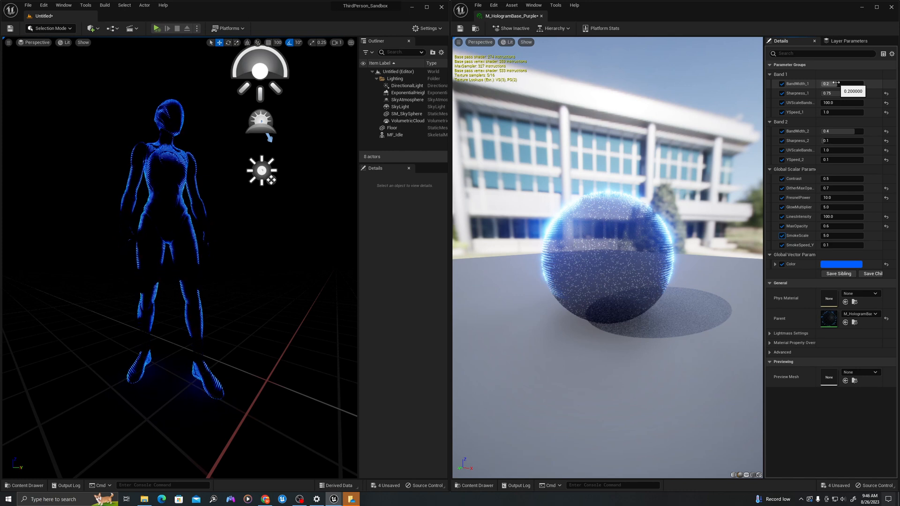
{"action": "triple_click", "coordinate": [841, 235]}
{"action": "type", "text": "0.4"}
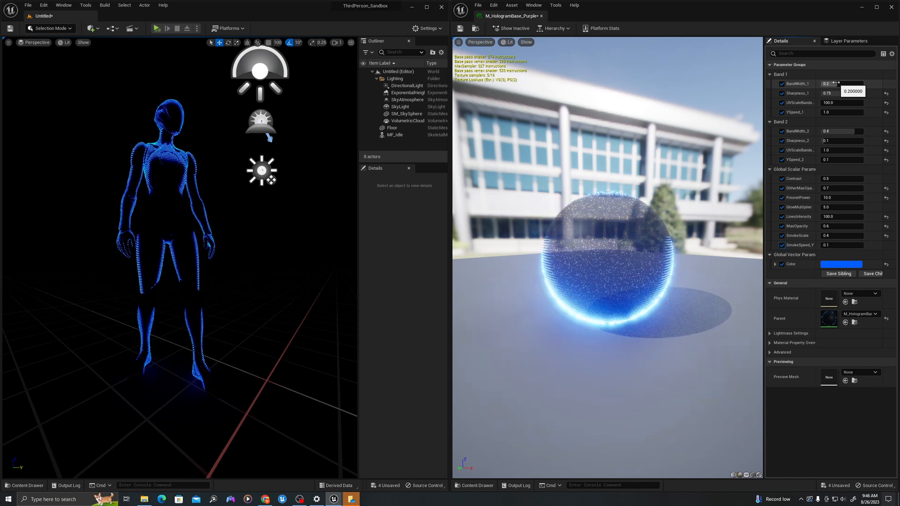
{"action": "left_click", "coordinate": [841, 236]}
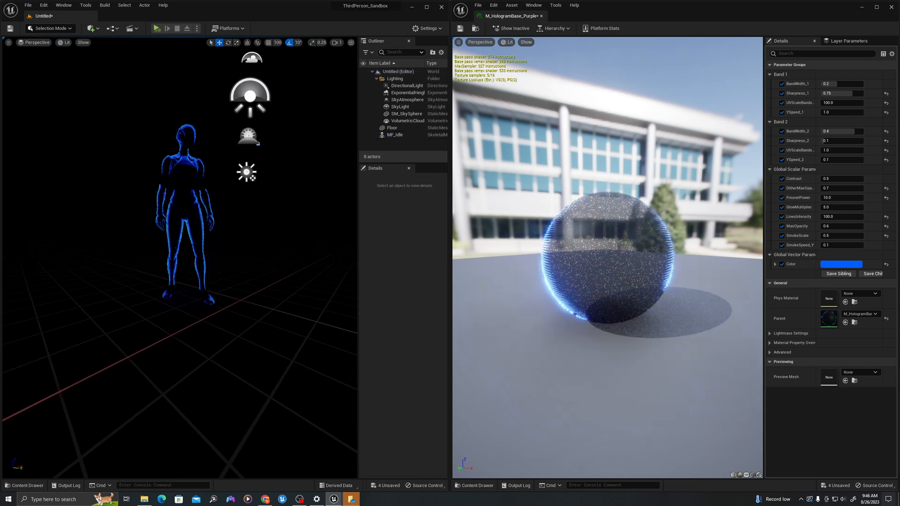
Step: Play the level so the character renders as a faint blue hologram
{"action": "left_click", "coordinate": [157, 28]}
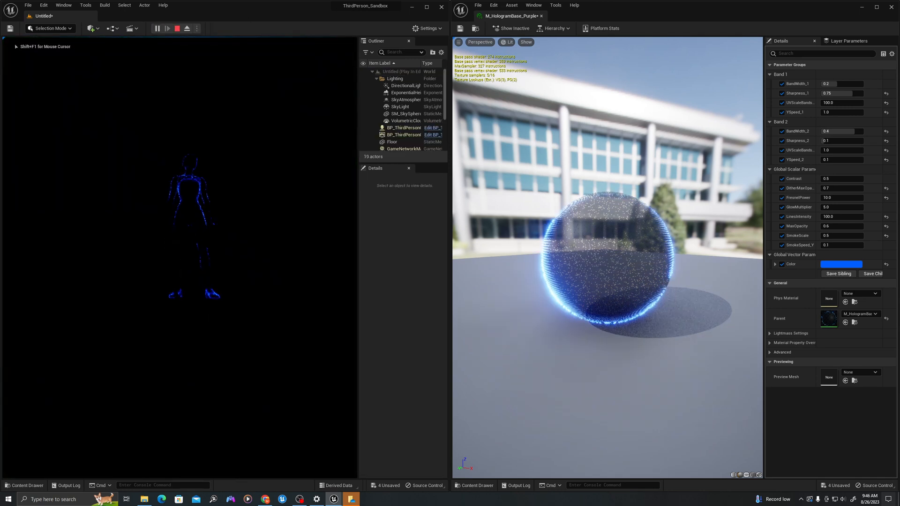